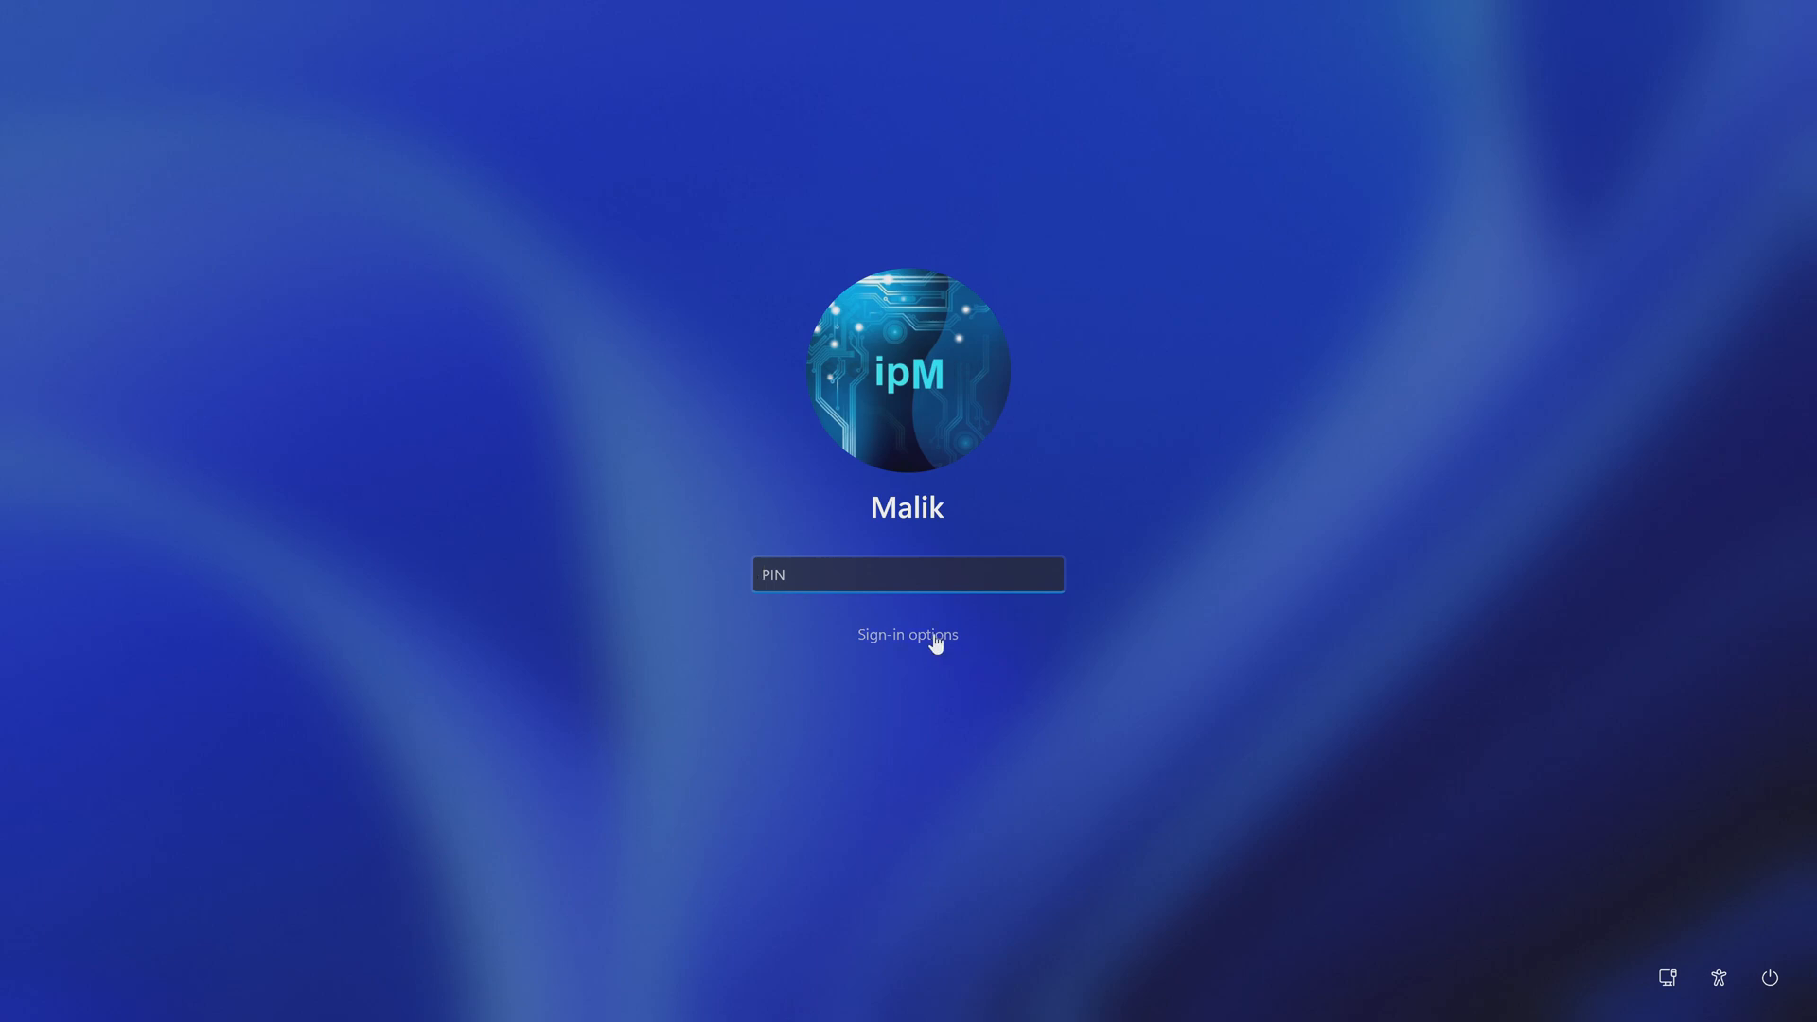
Switch the lock screen to the password method and sign in to the local account
left_click(907, 634)
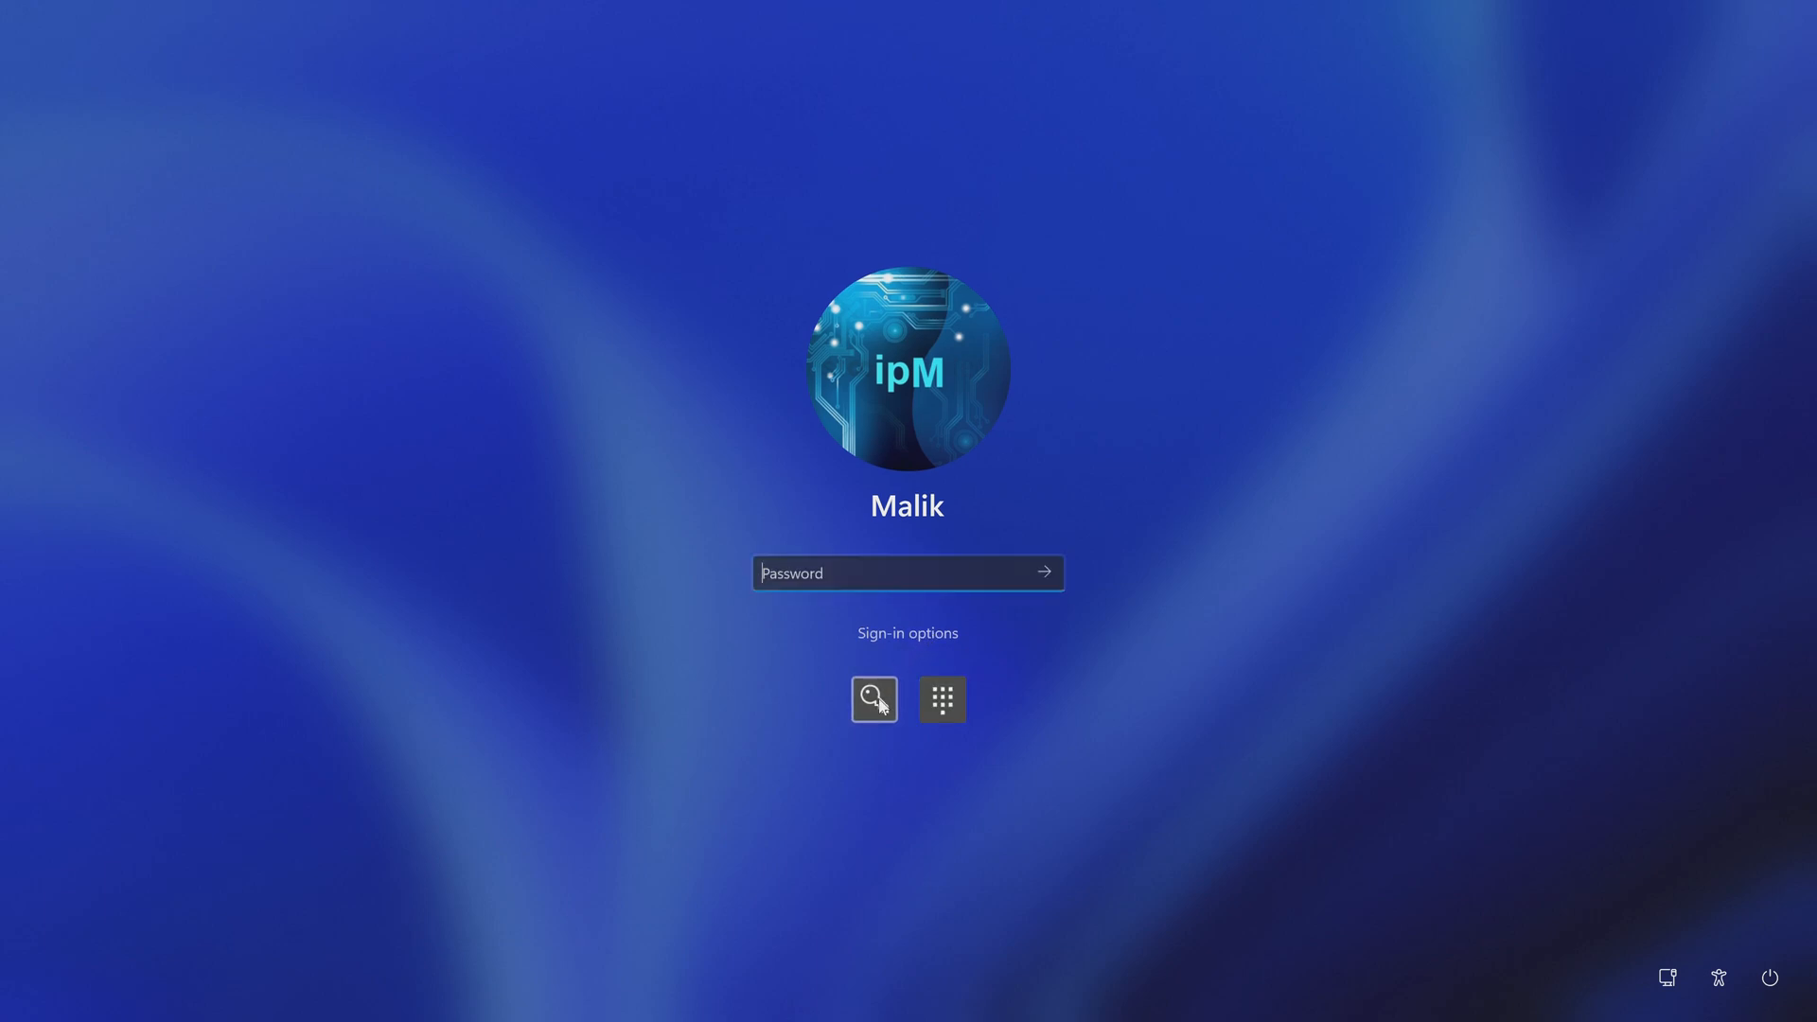
type("•")
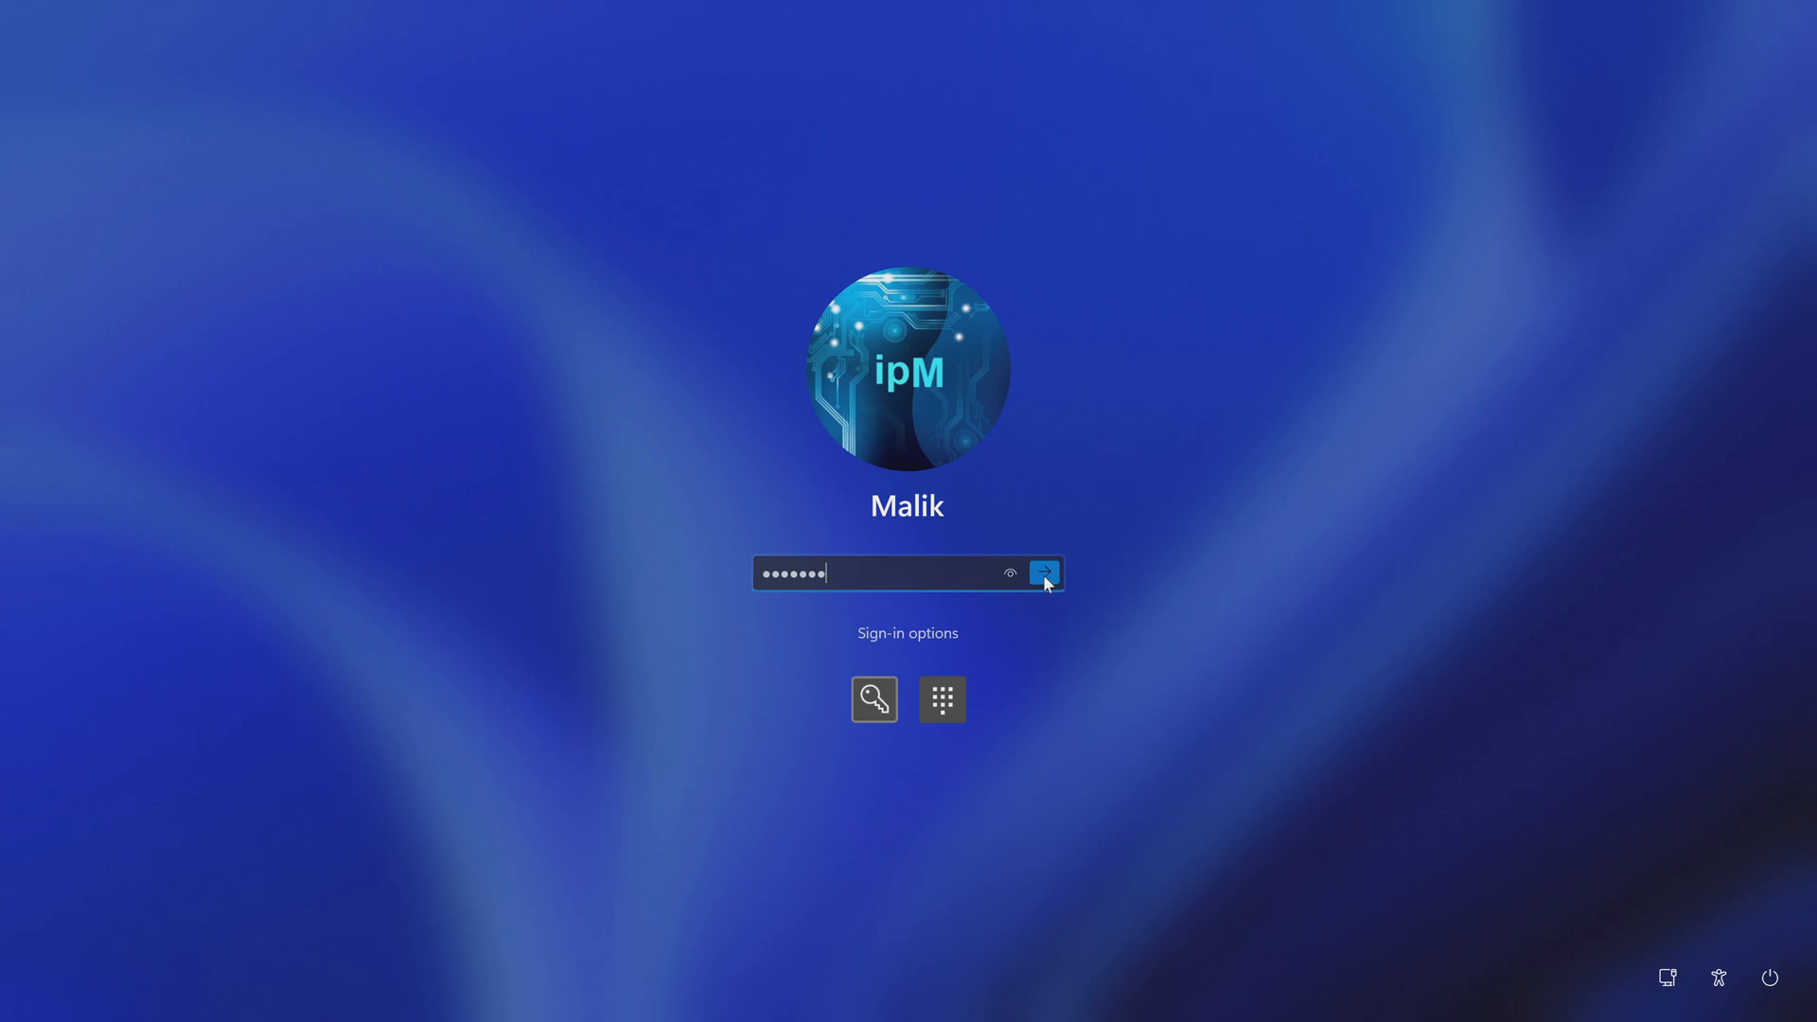
left_click(1041, 572)
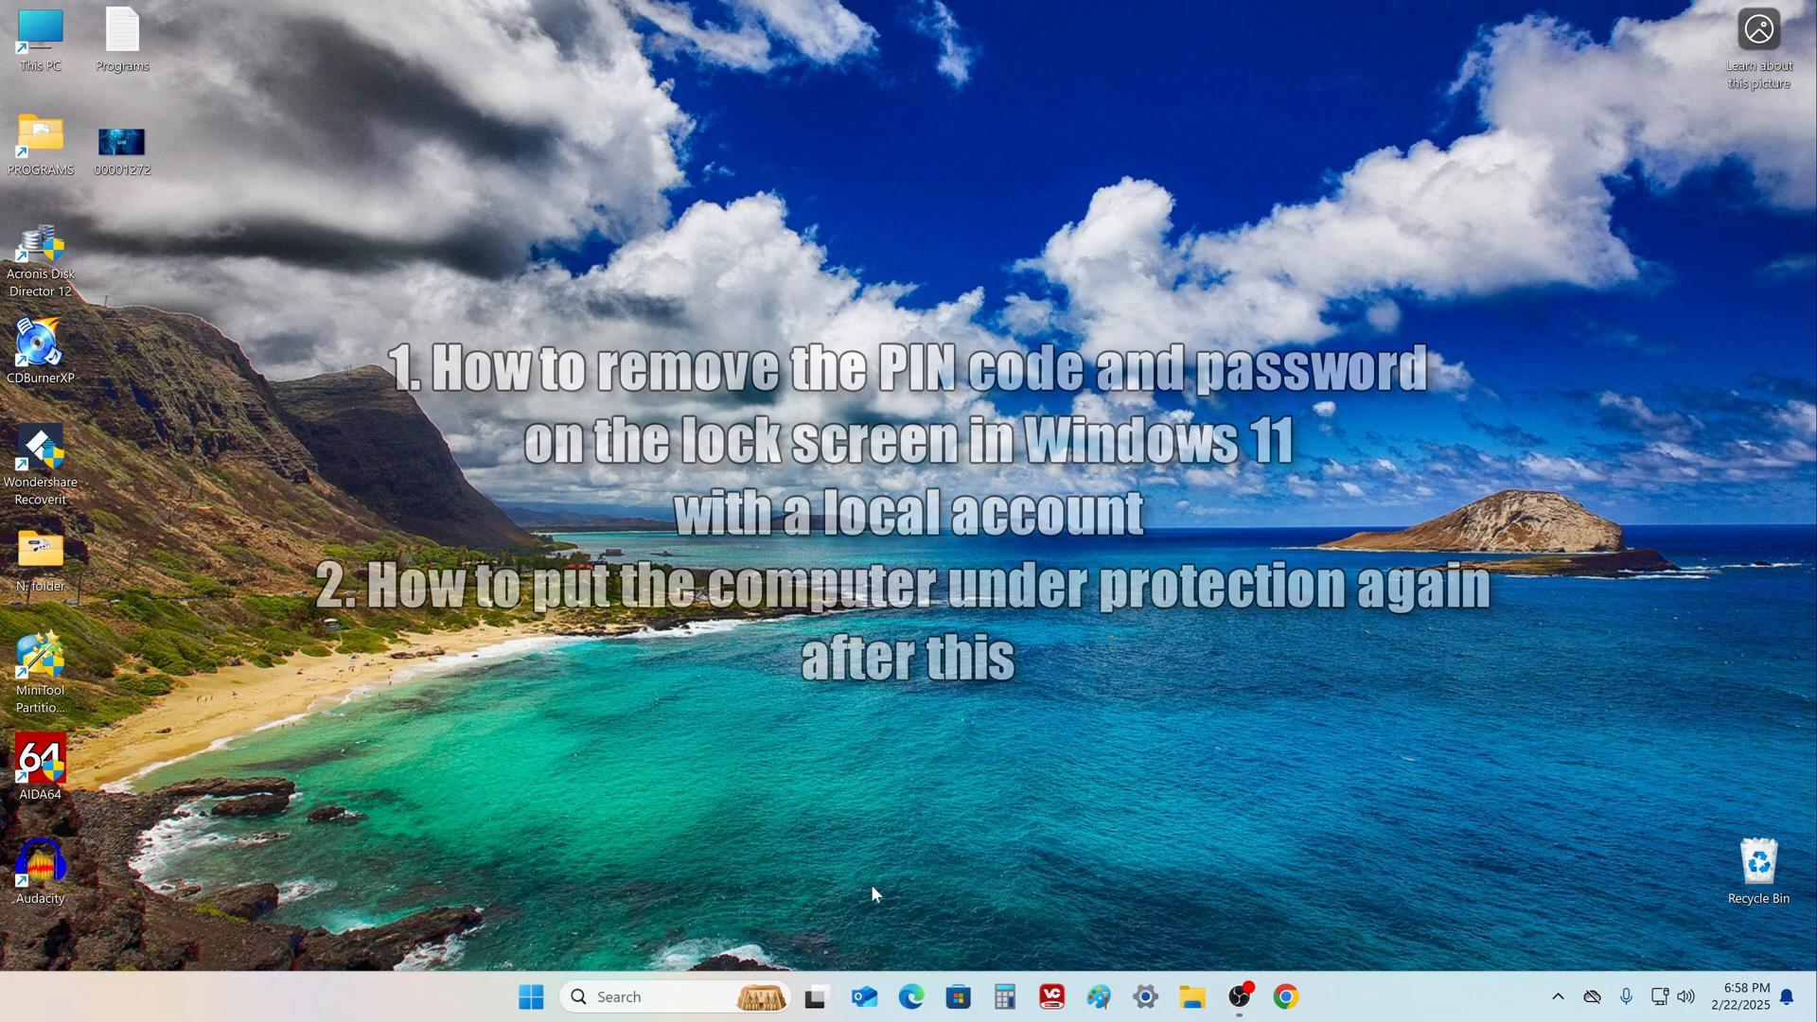
Launch Settings from Start and go to Accounts > Sign-in options
left_click(530, 998)
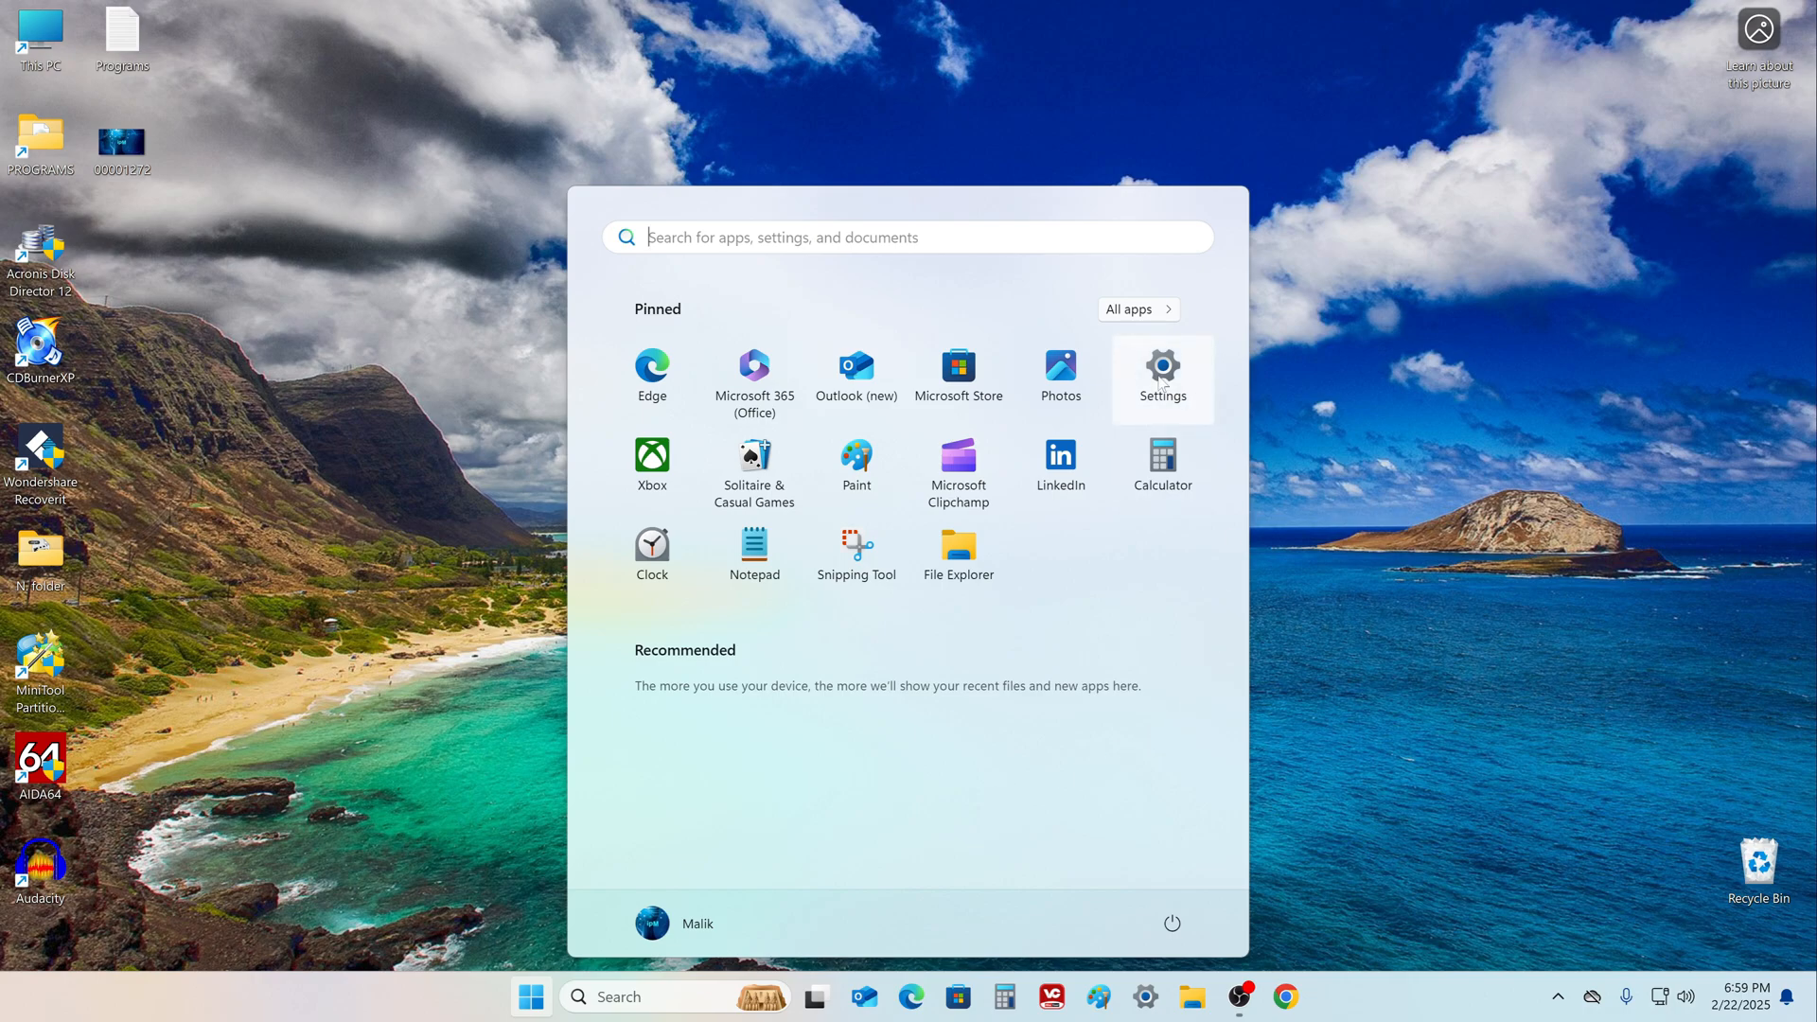
left_click(1160, 371)
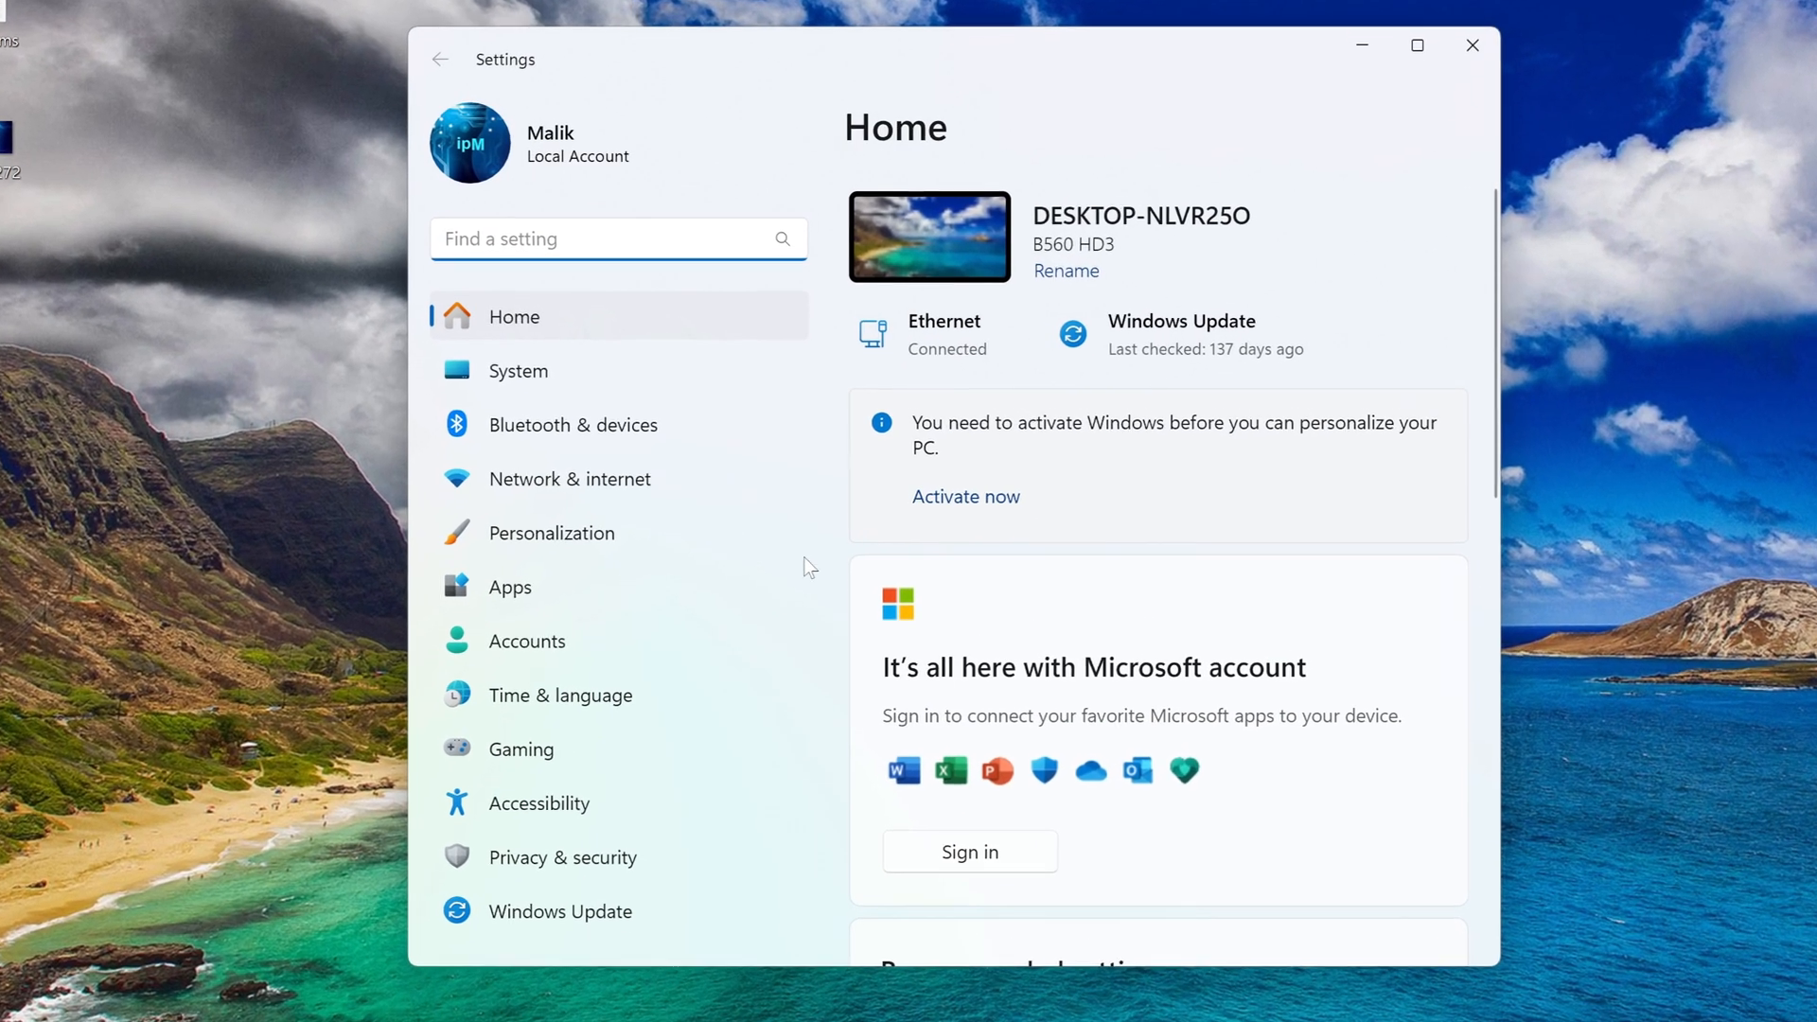
left_click(526, 642)
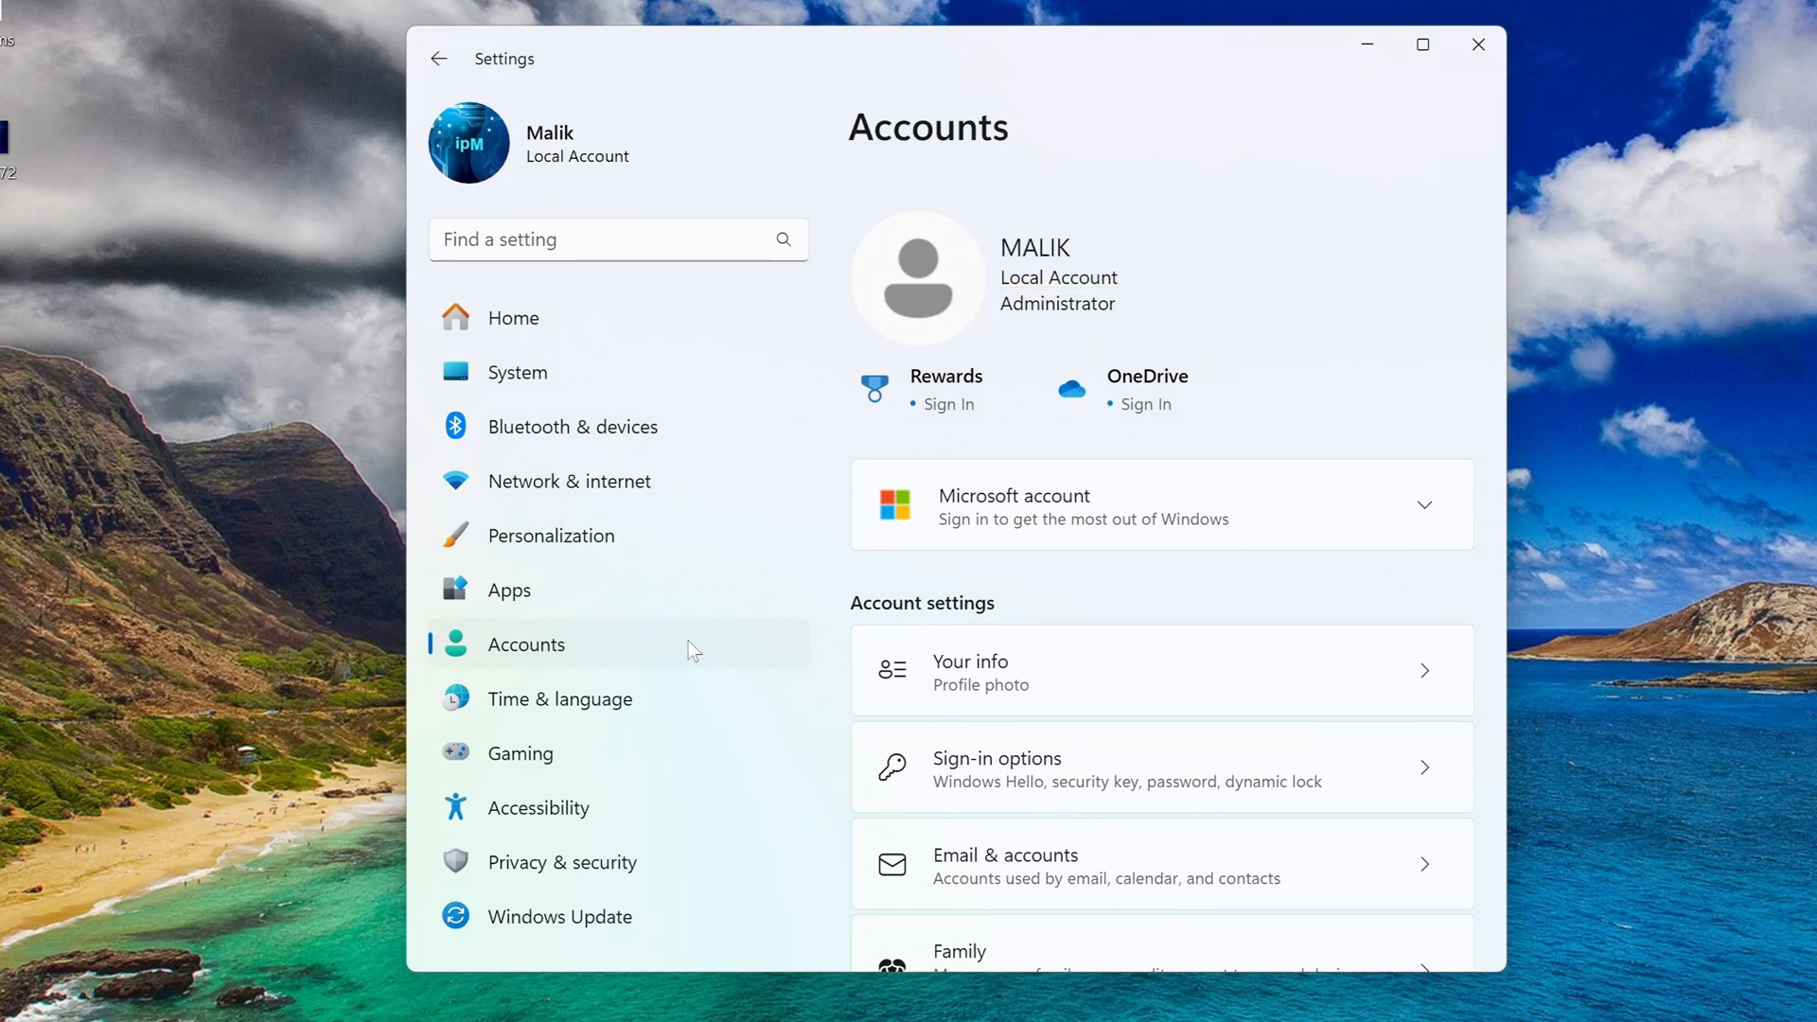
scroll("down", 3)
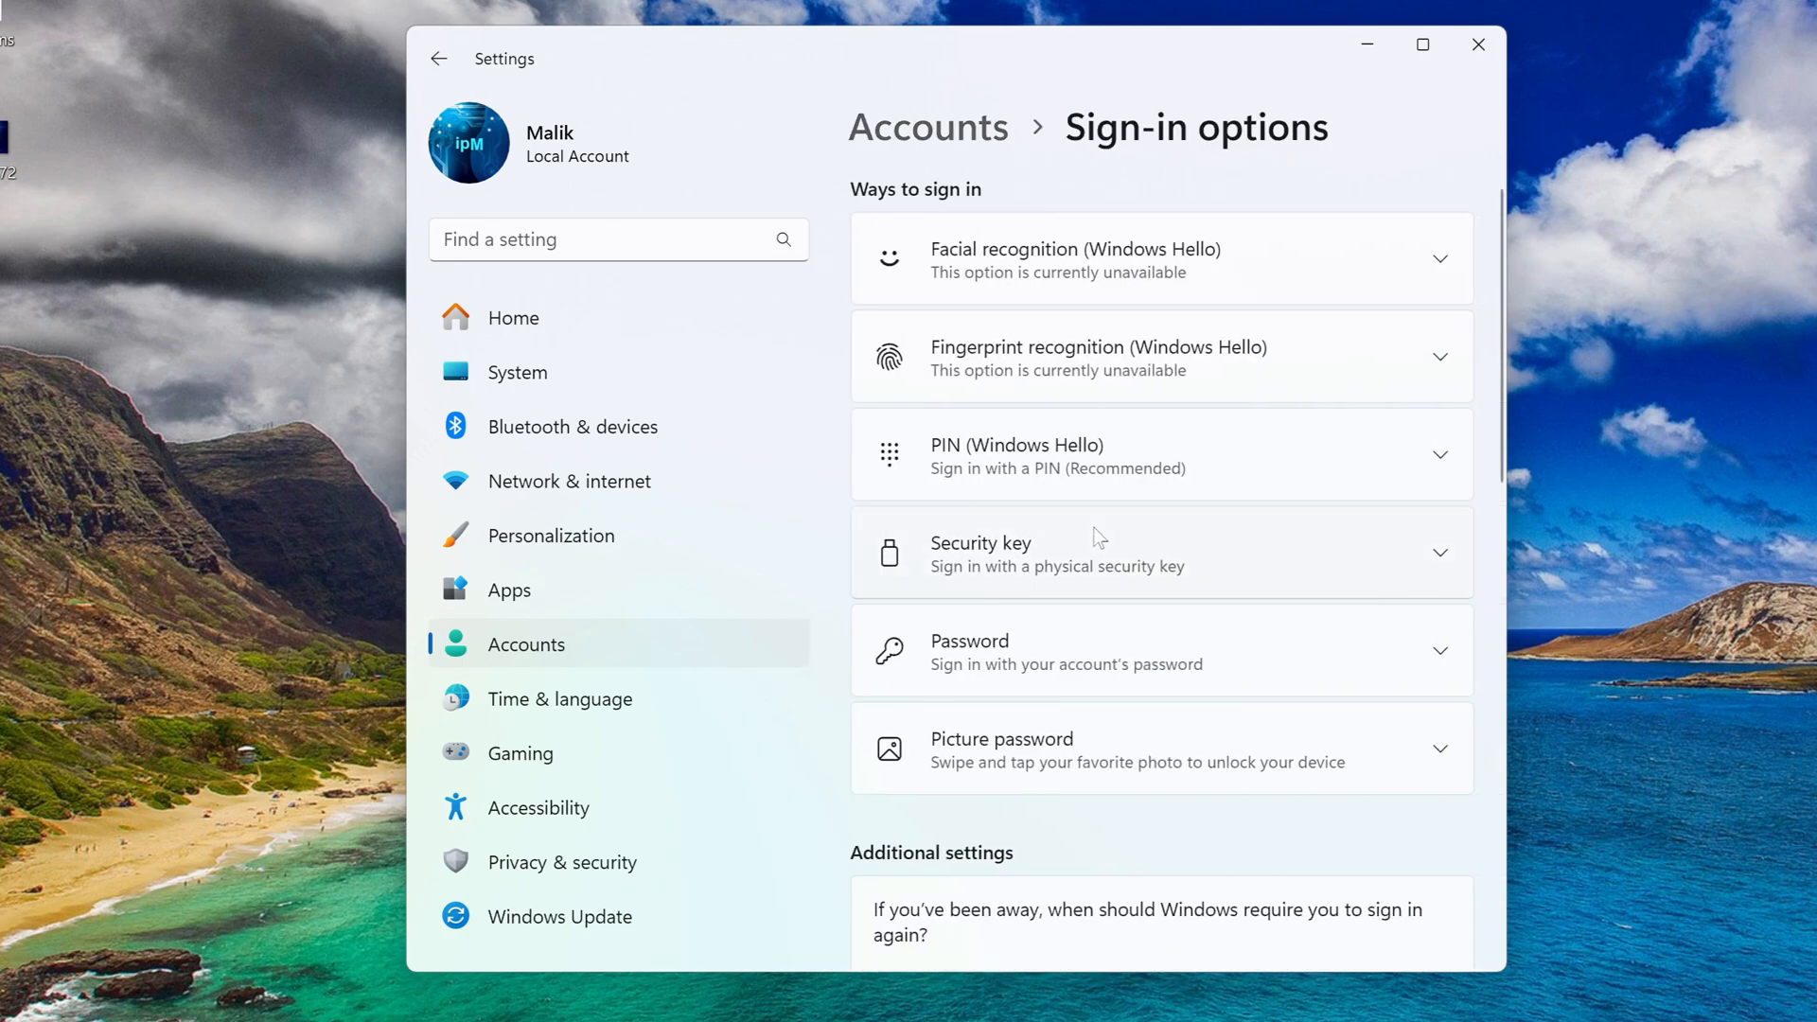
Set 'When PC wakes up from sleep' sign-in requirement to Never and verify identity
scroll("down", 3)
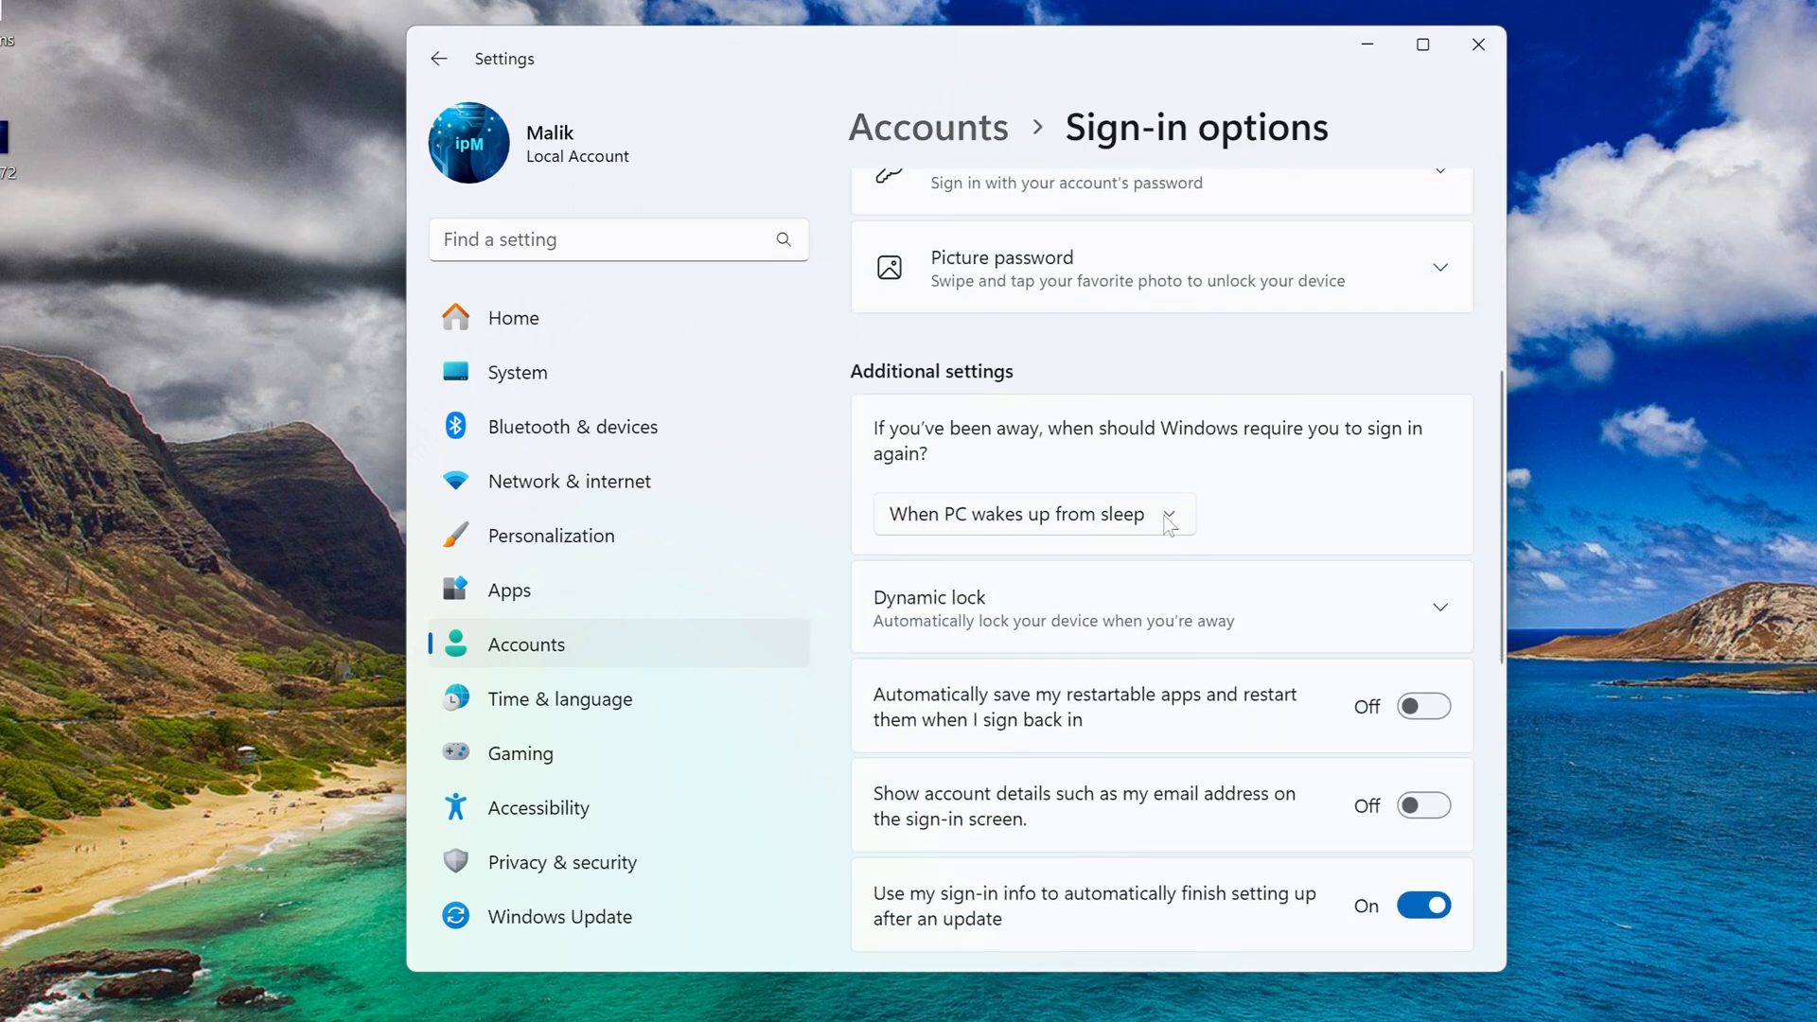
left_click(1031, 513)
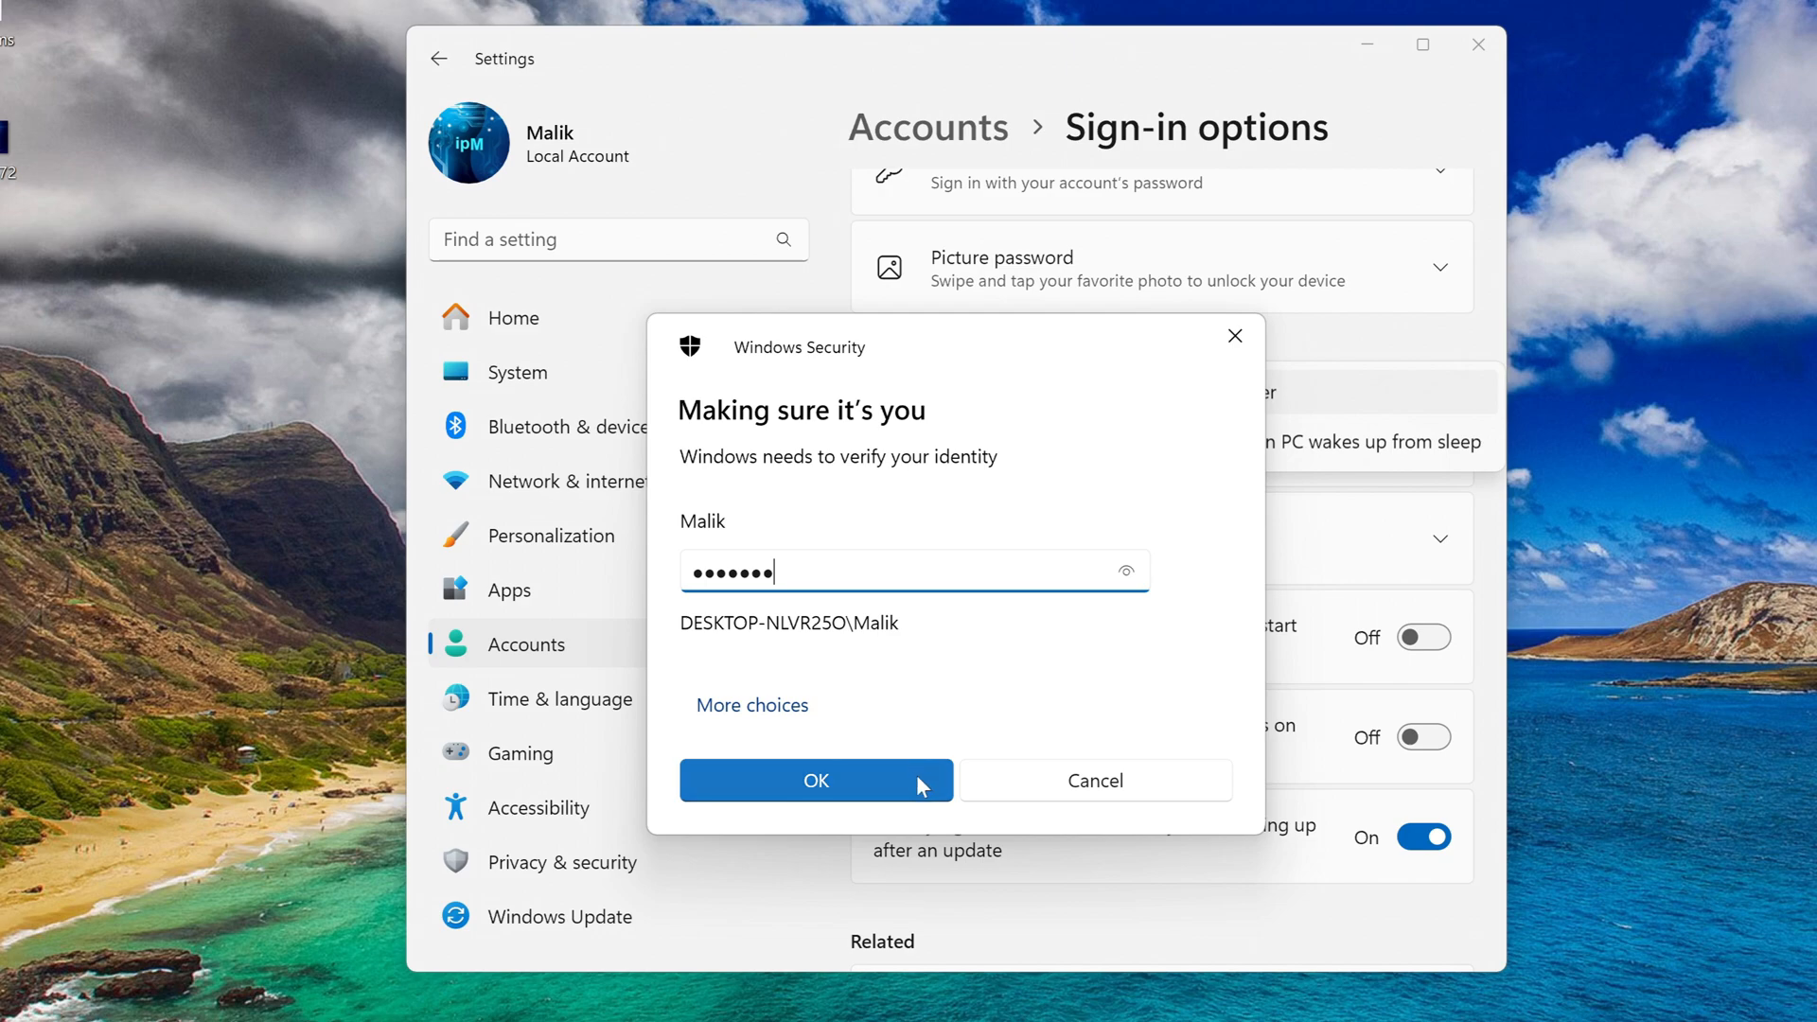
left_click(814, 779)
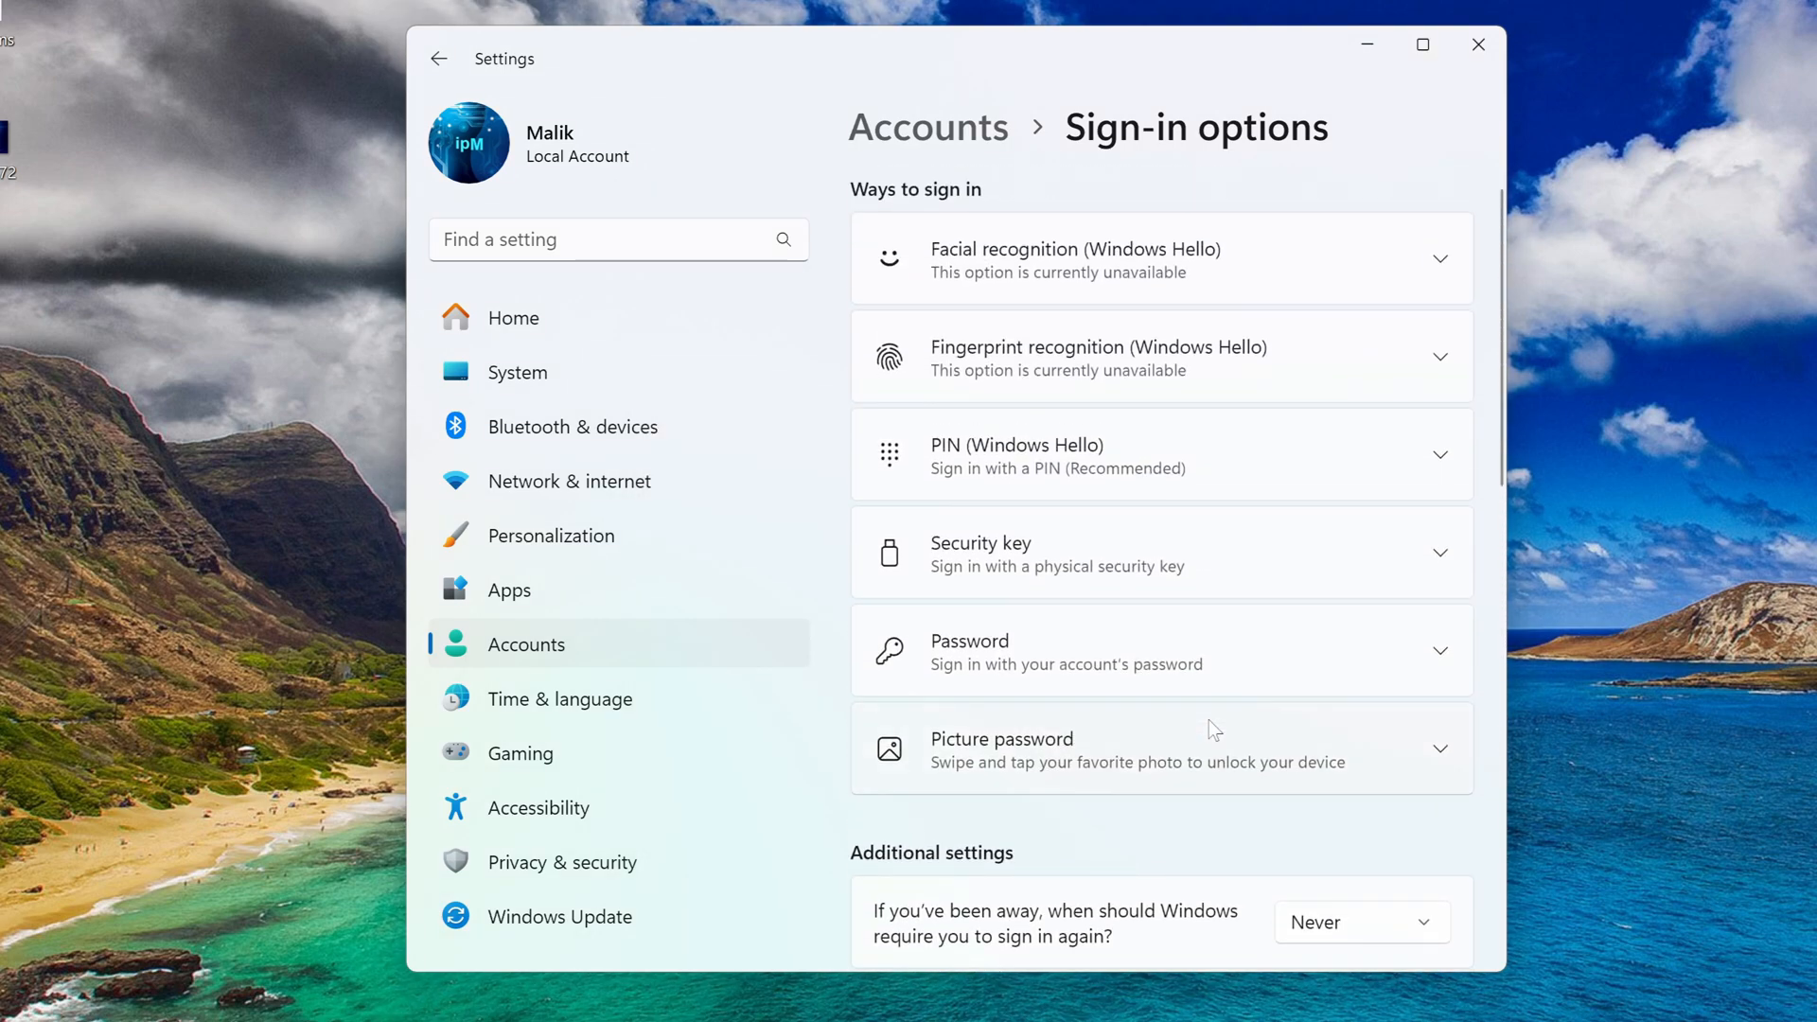
mouse_move(1268, 456)
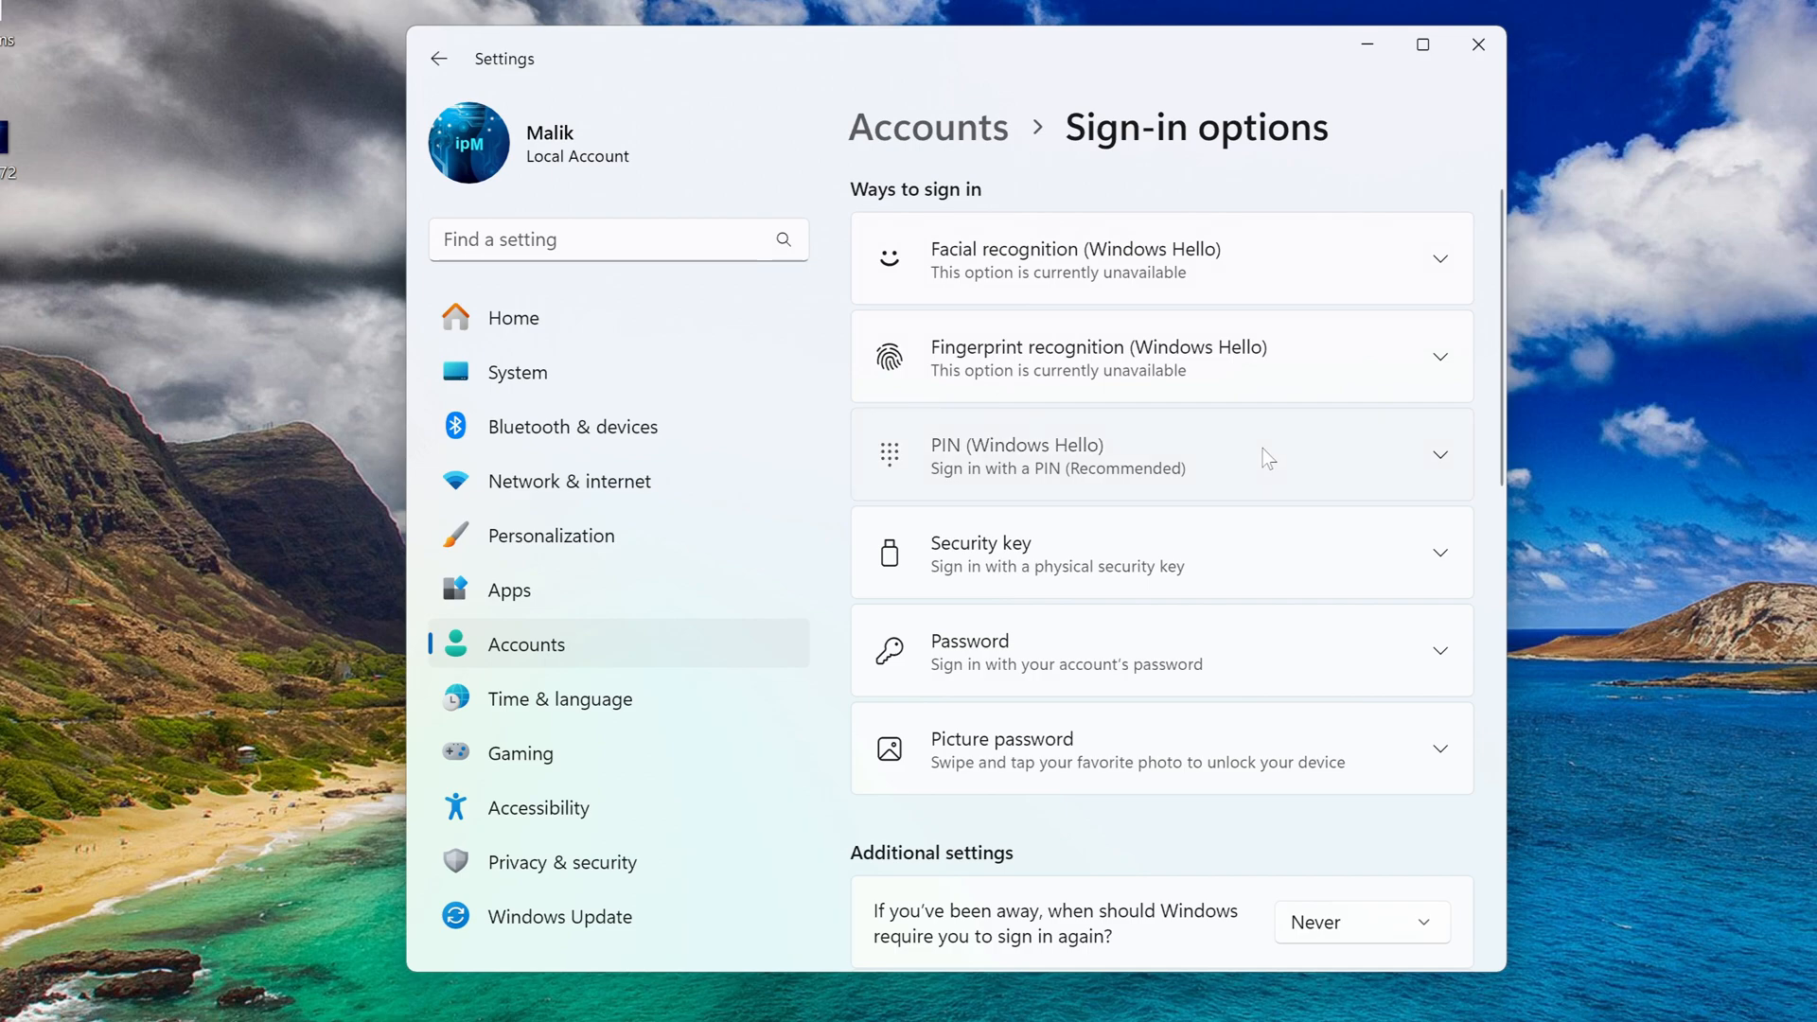
Remove the Windows Hello PIN, confirming with the account password
left_click(1159, 452)
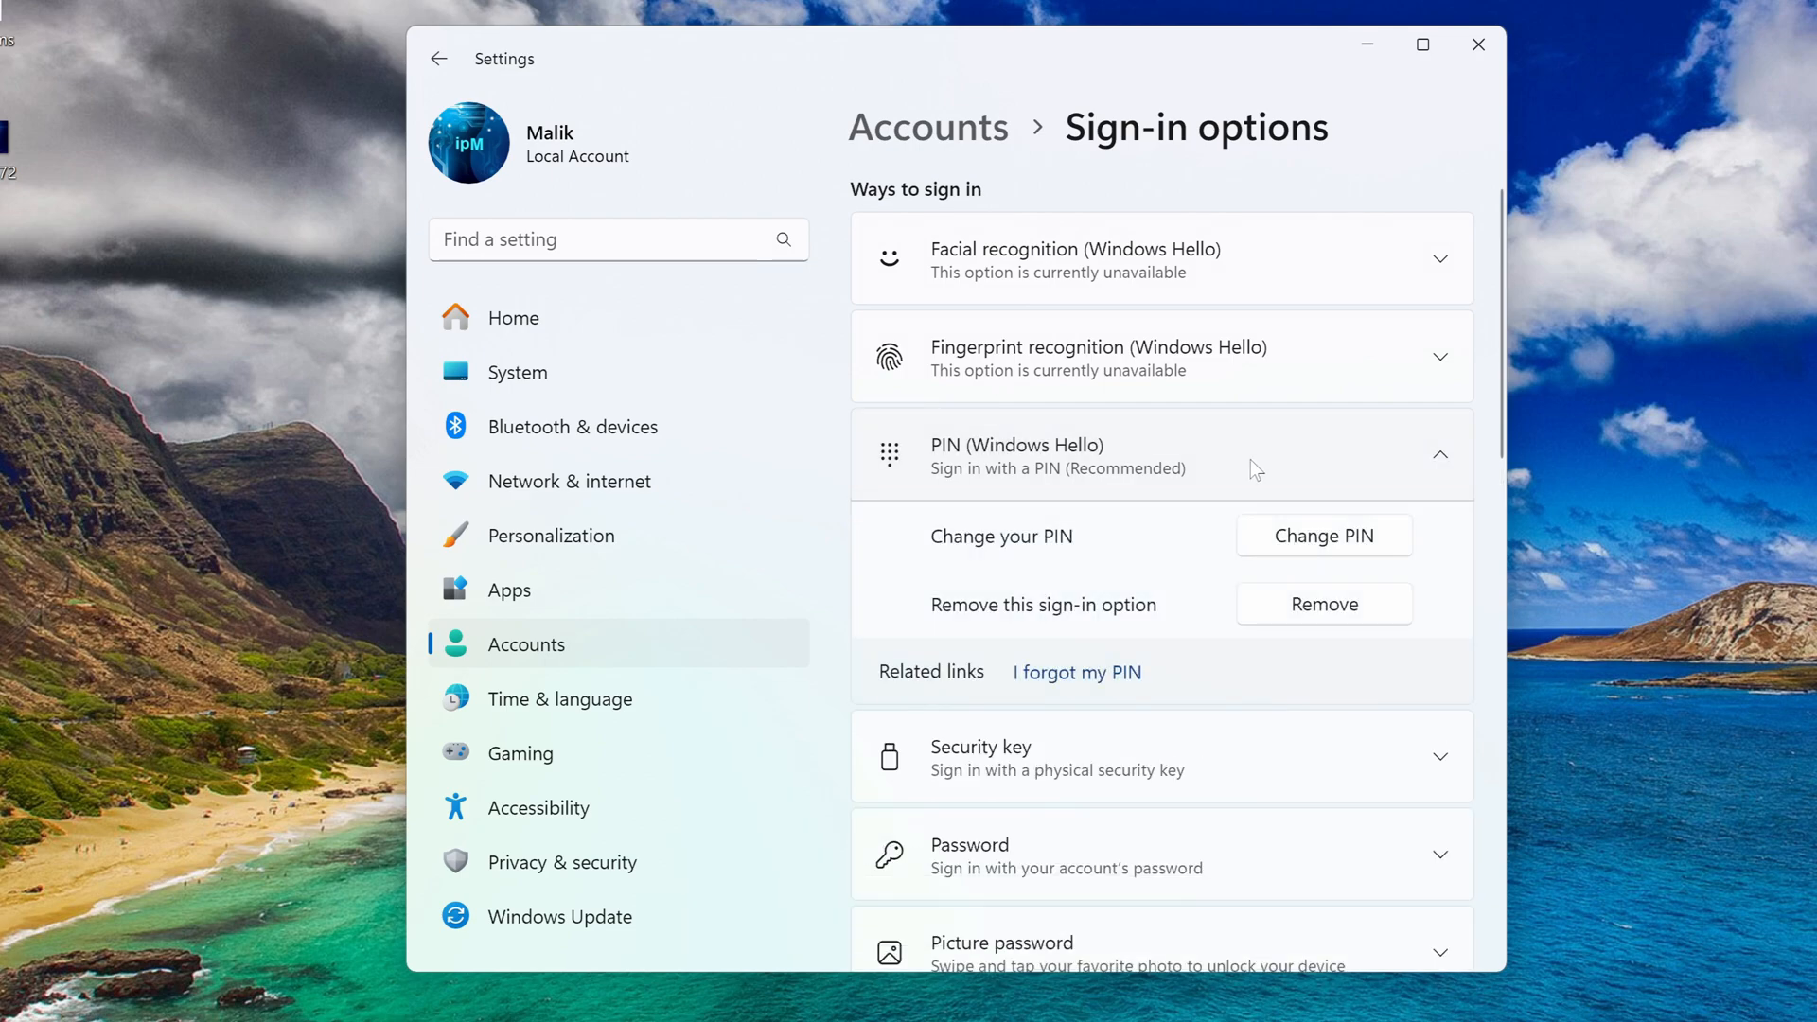
left_click(1323, 604)
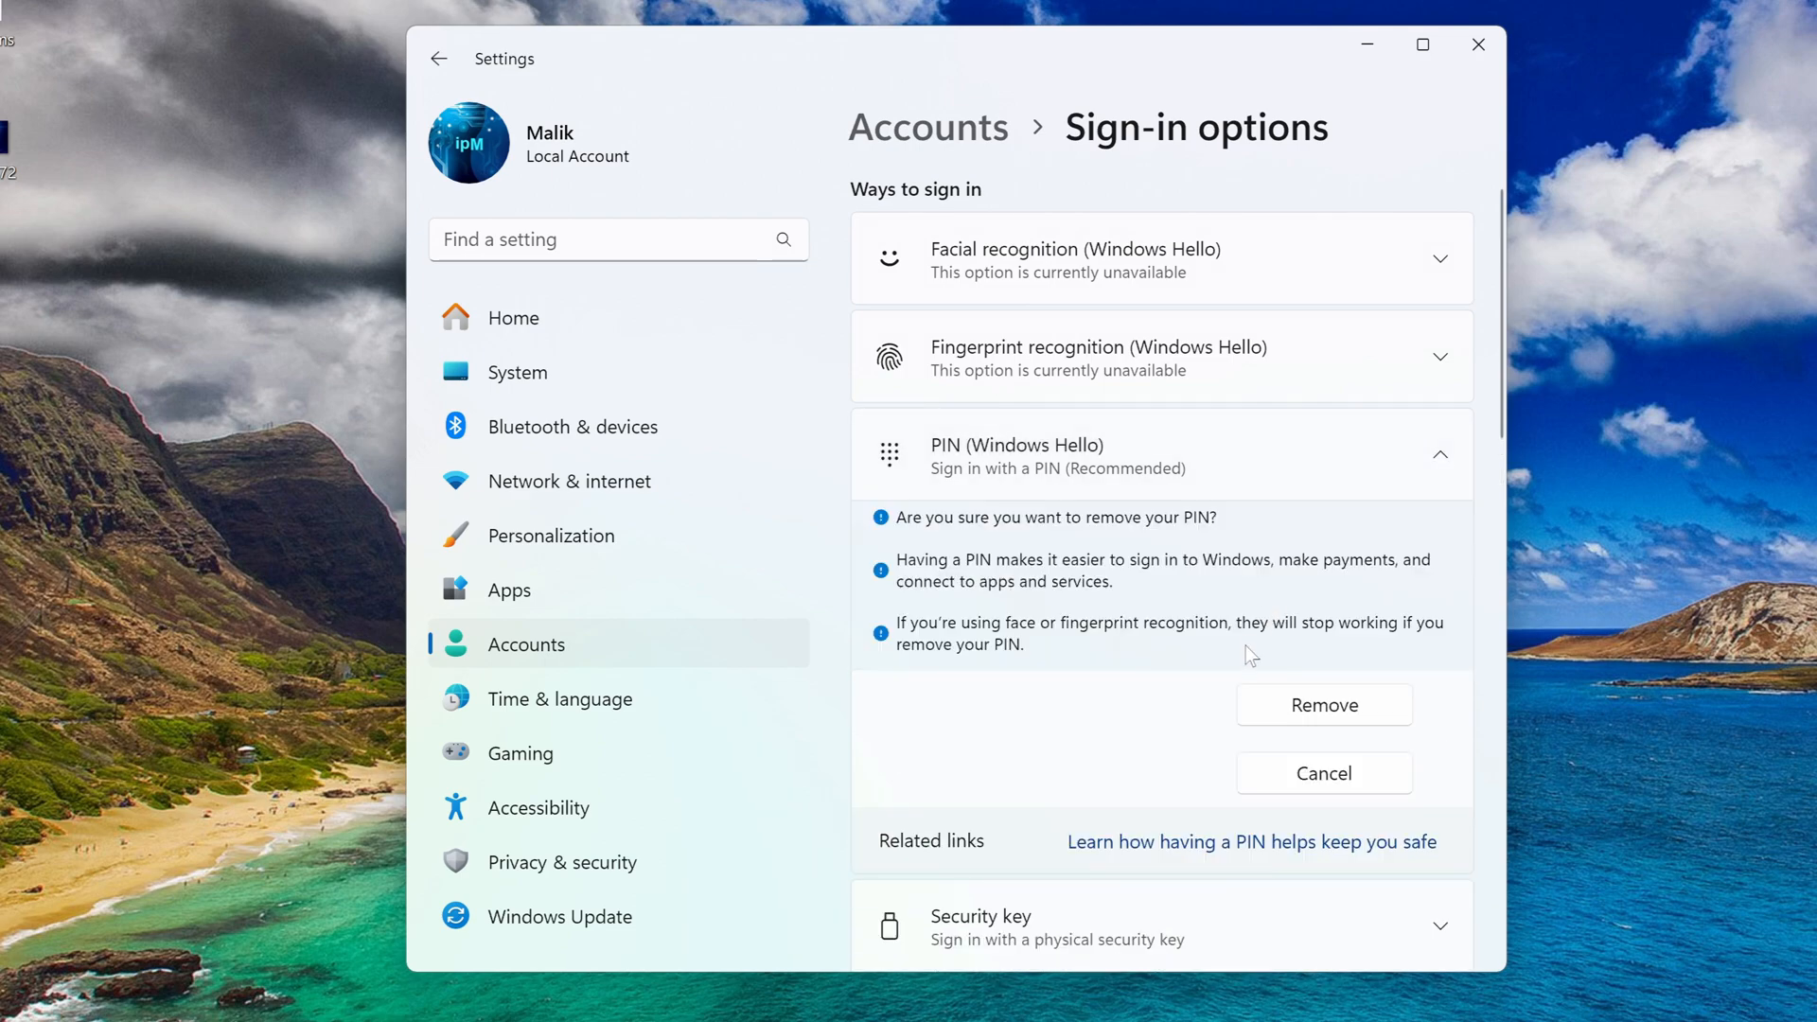
left_click(1323, 704)
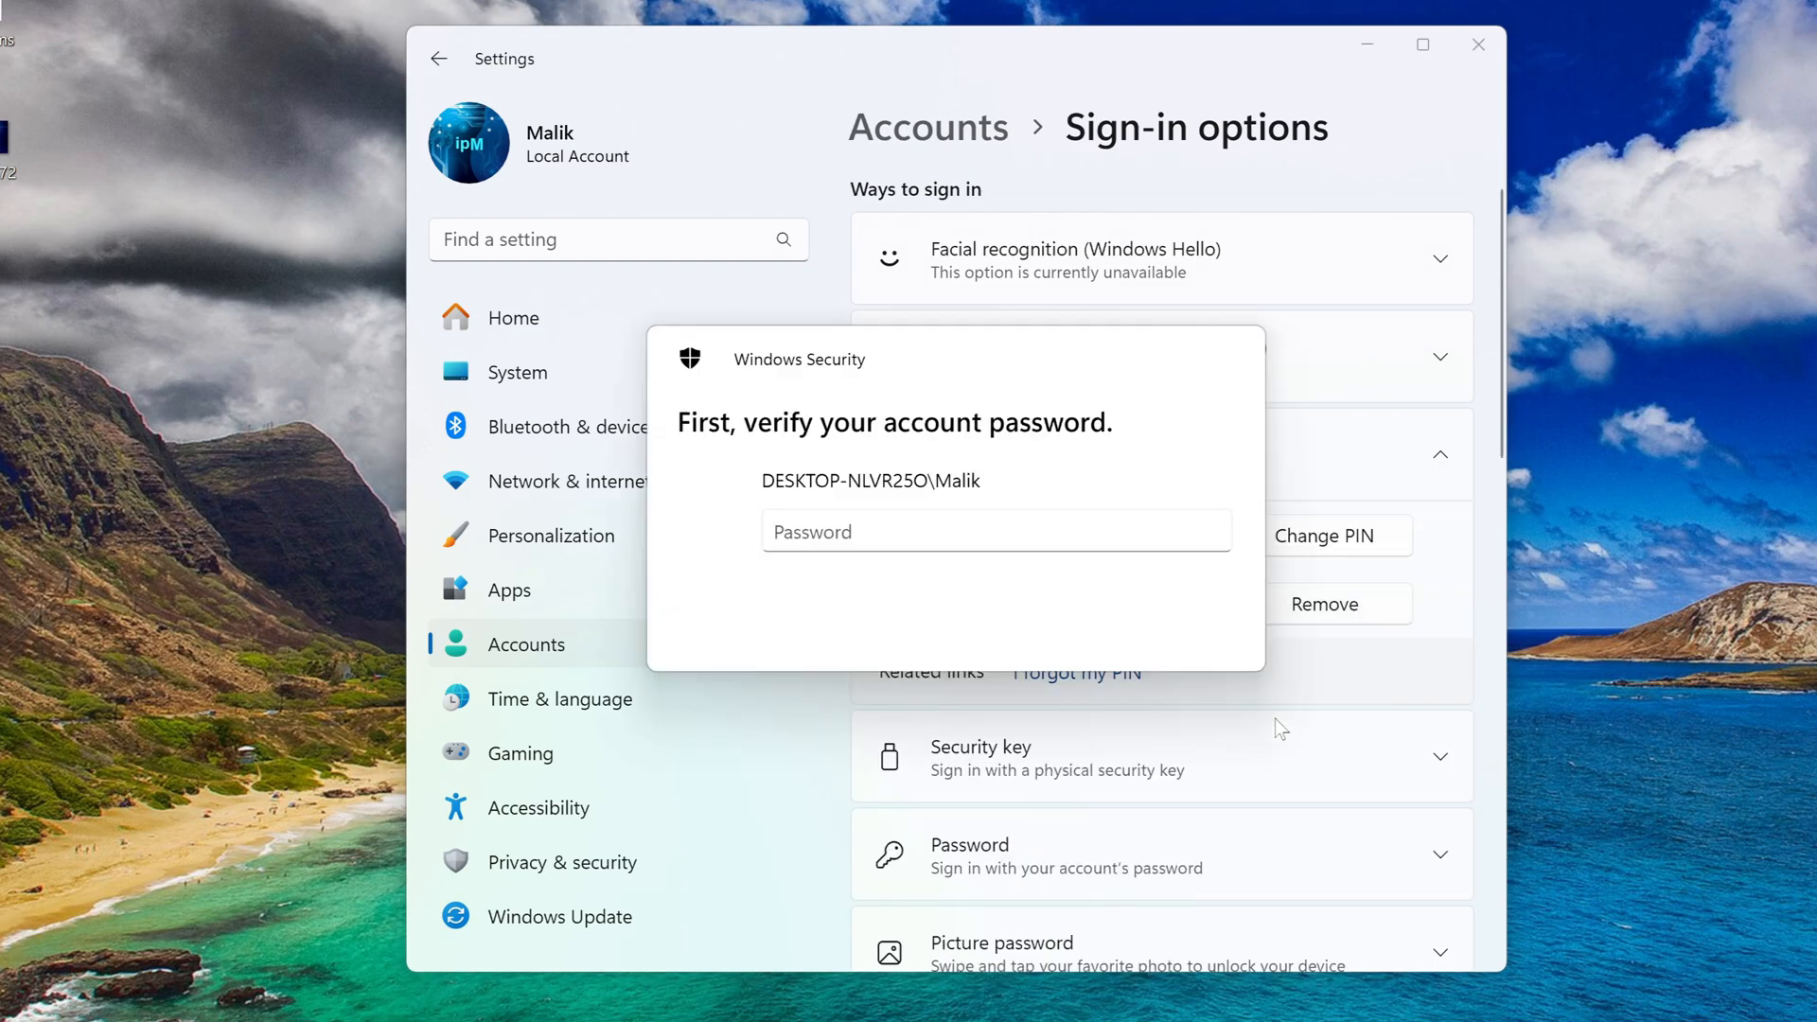
type("•••")
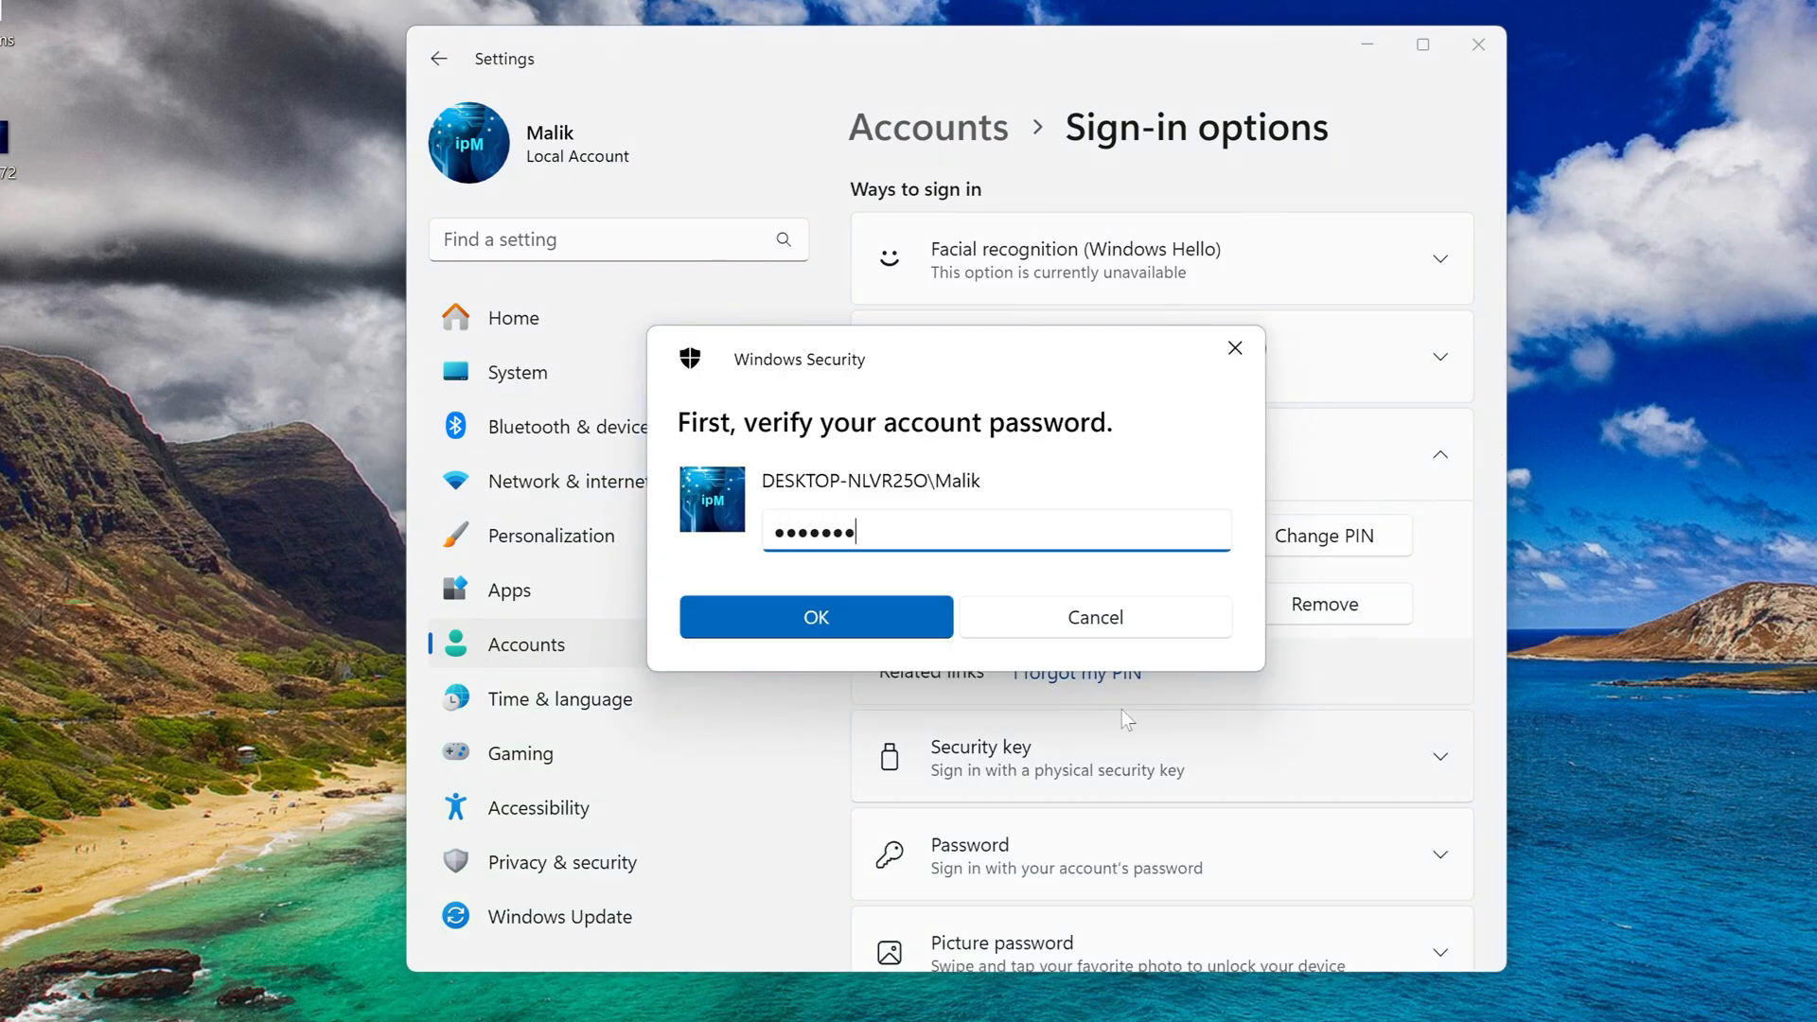
left_click(814, 615)
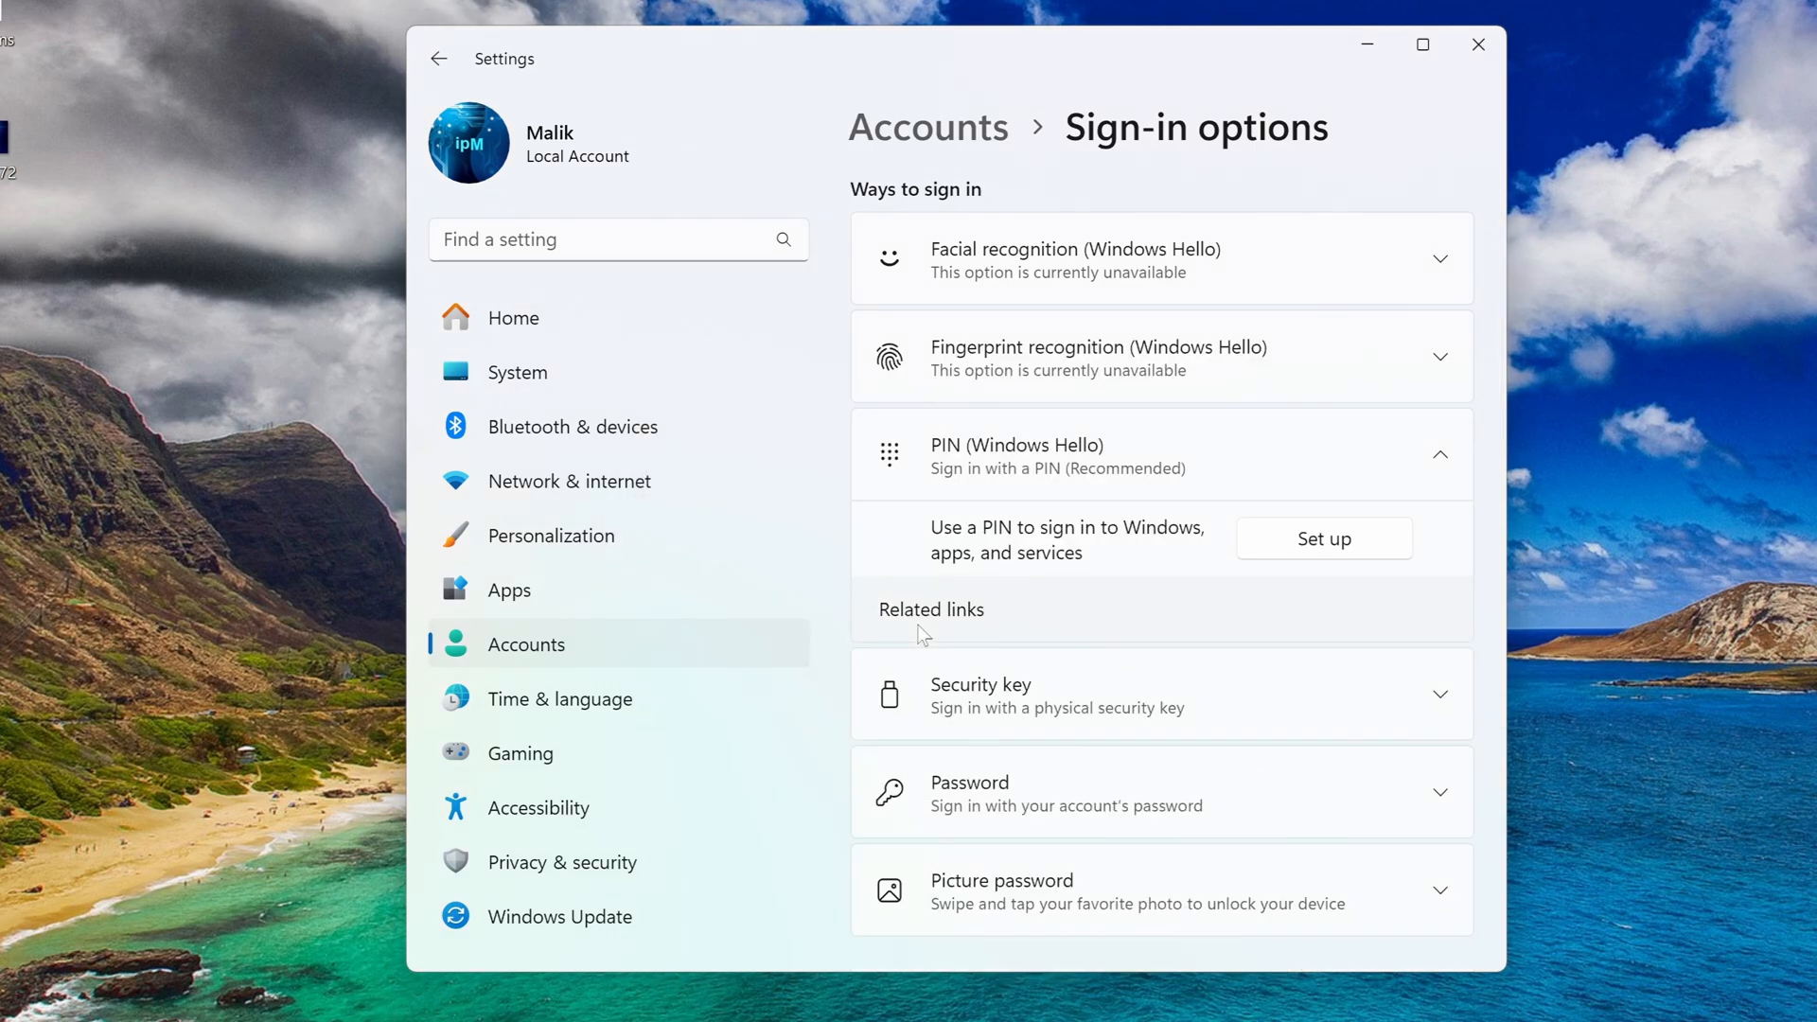
scroll("down", 3)
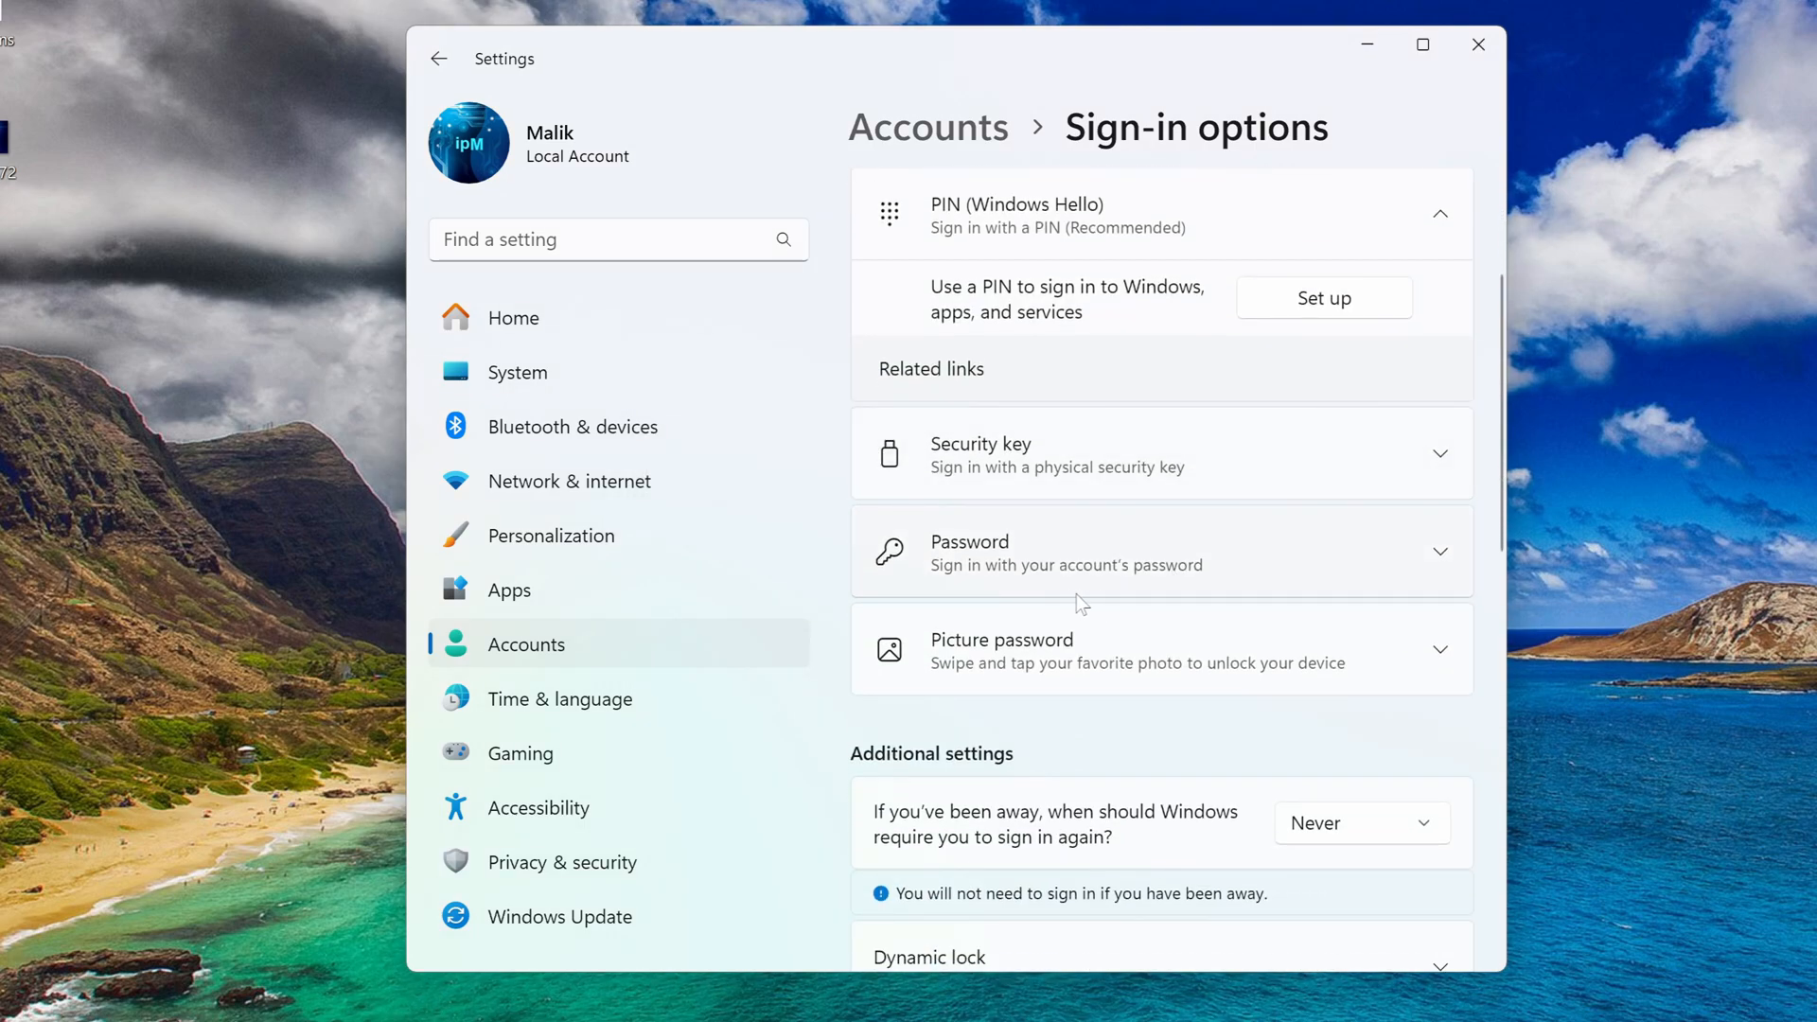
Start changing the account password and confirm the current password
left_click(1158, 550)
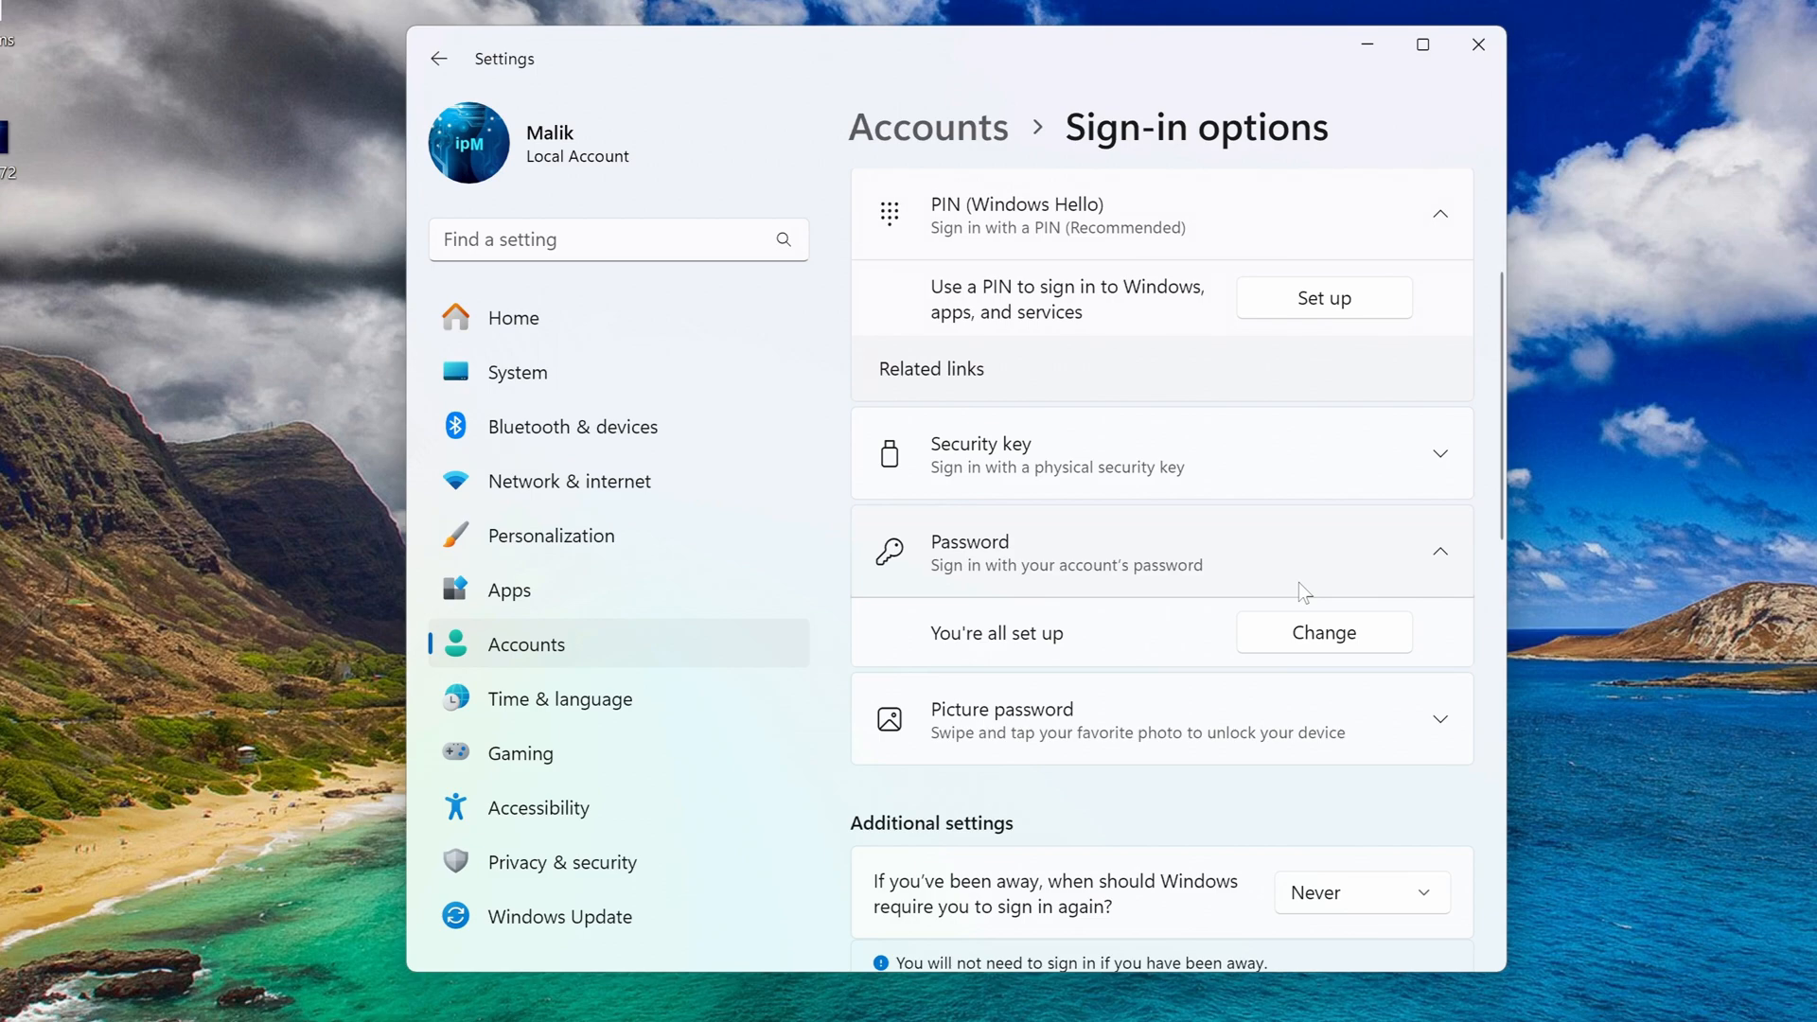
mouse_move(1238, 646)
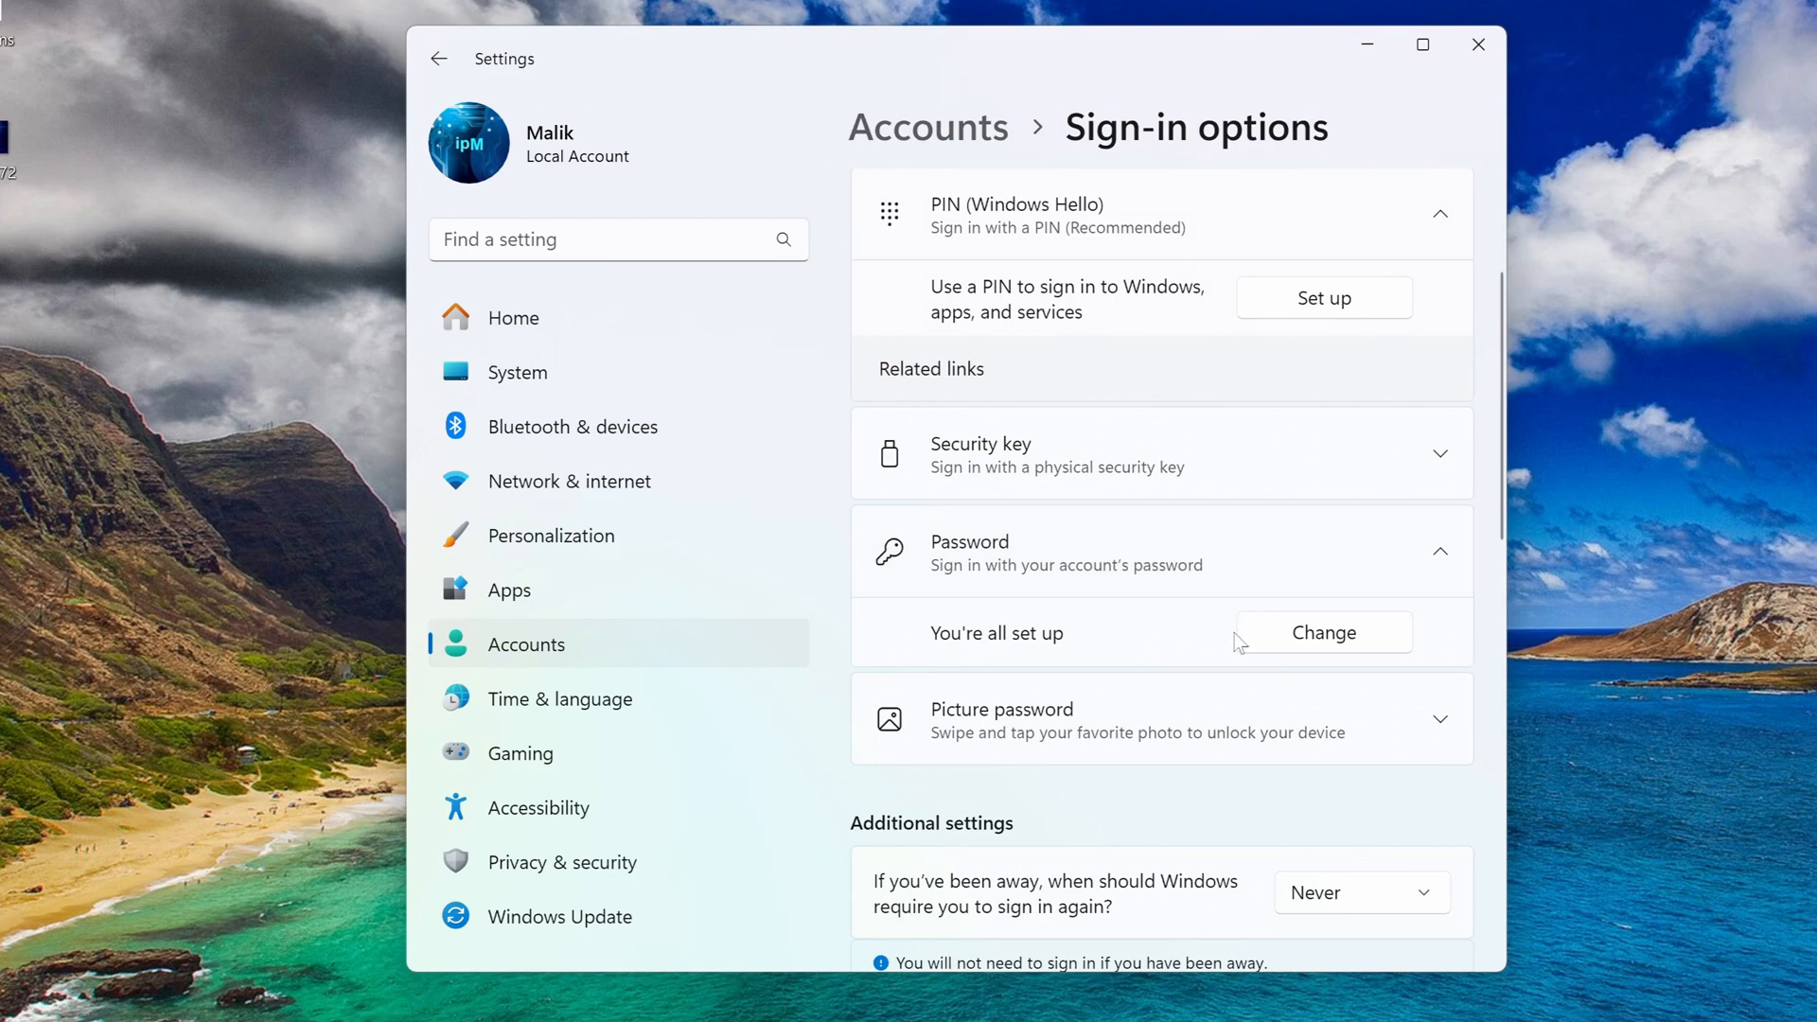
left_click(1323, 633)
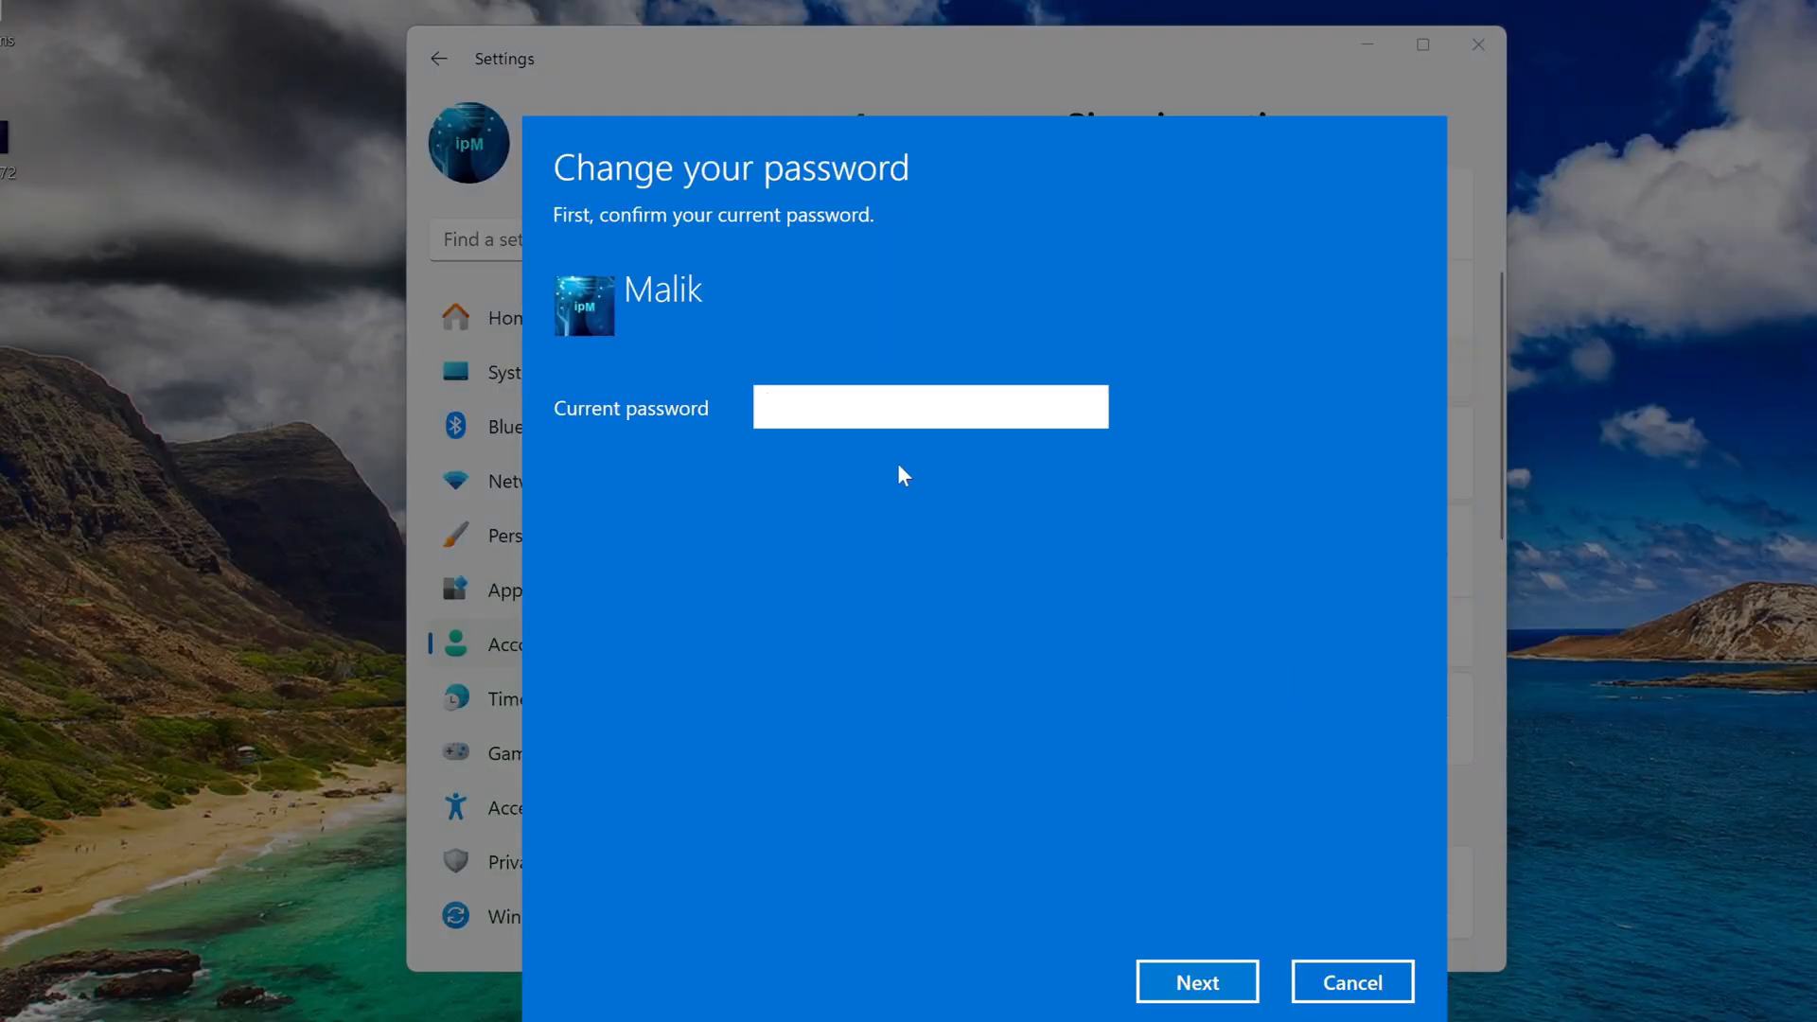
type("••••")
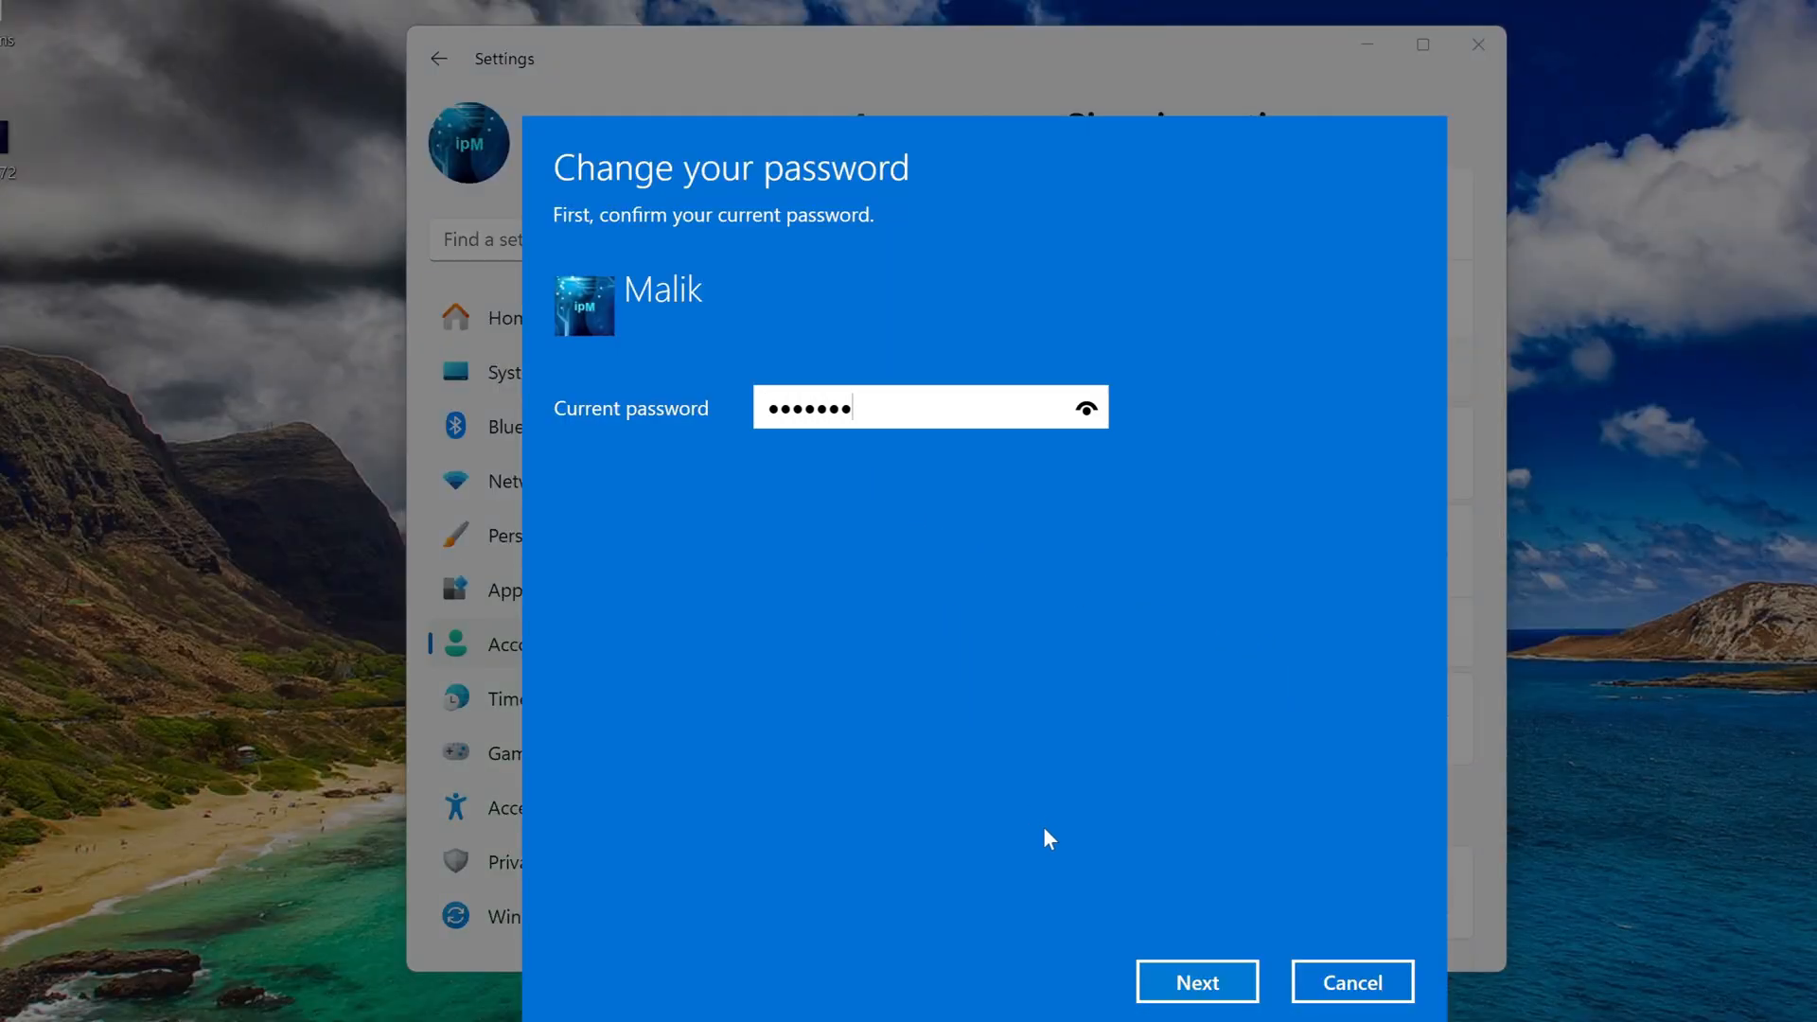
left_click(1196, 982)
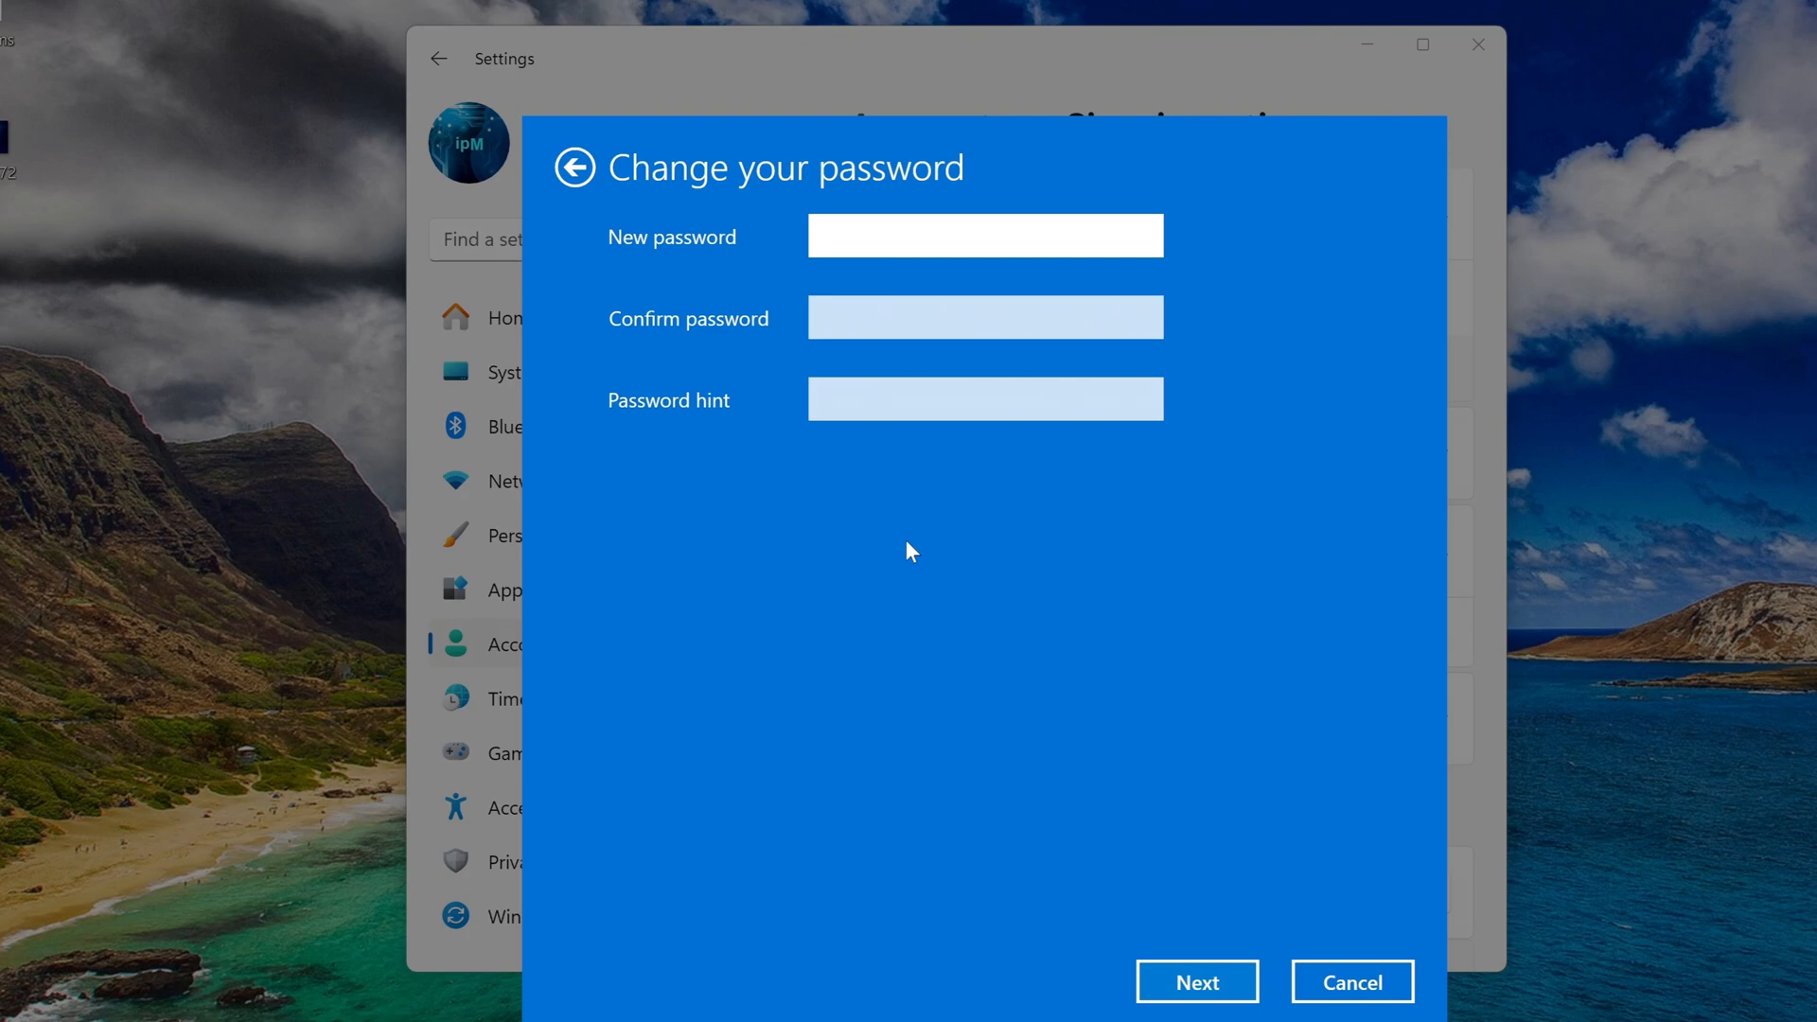
Leave the new password blank to remove it, finish the wizard and close Settings
left_click(984, 236)
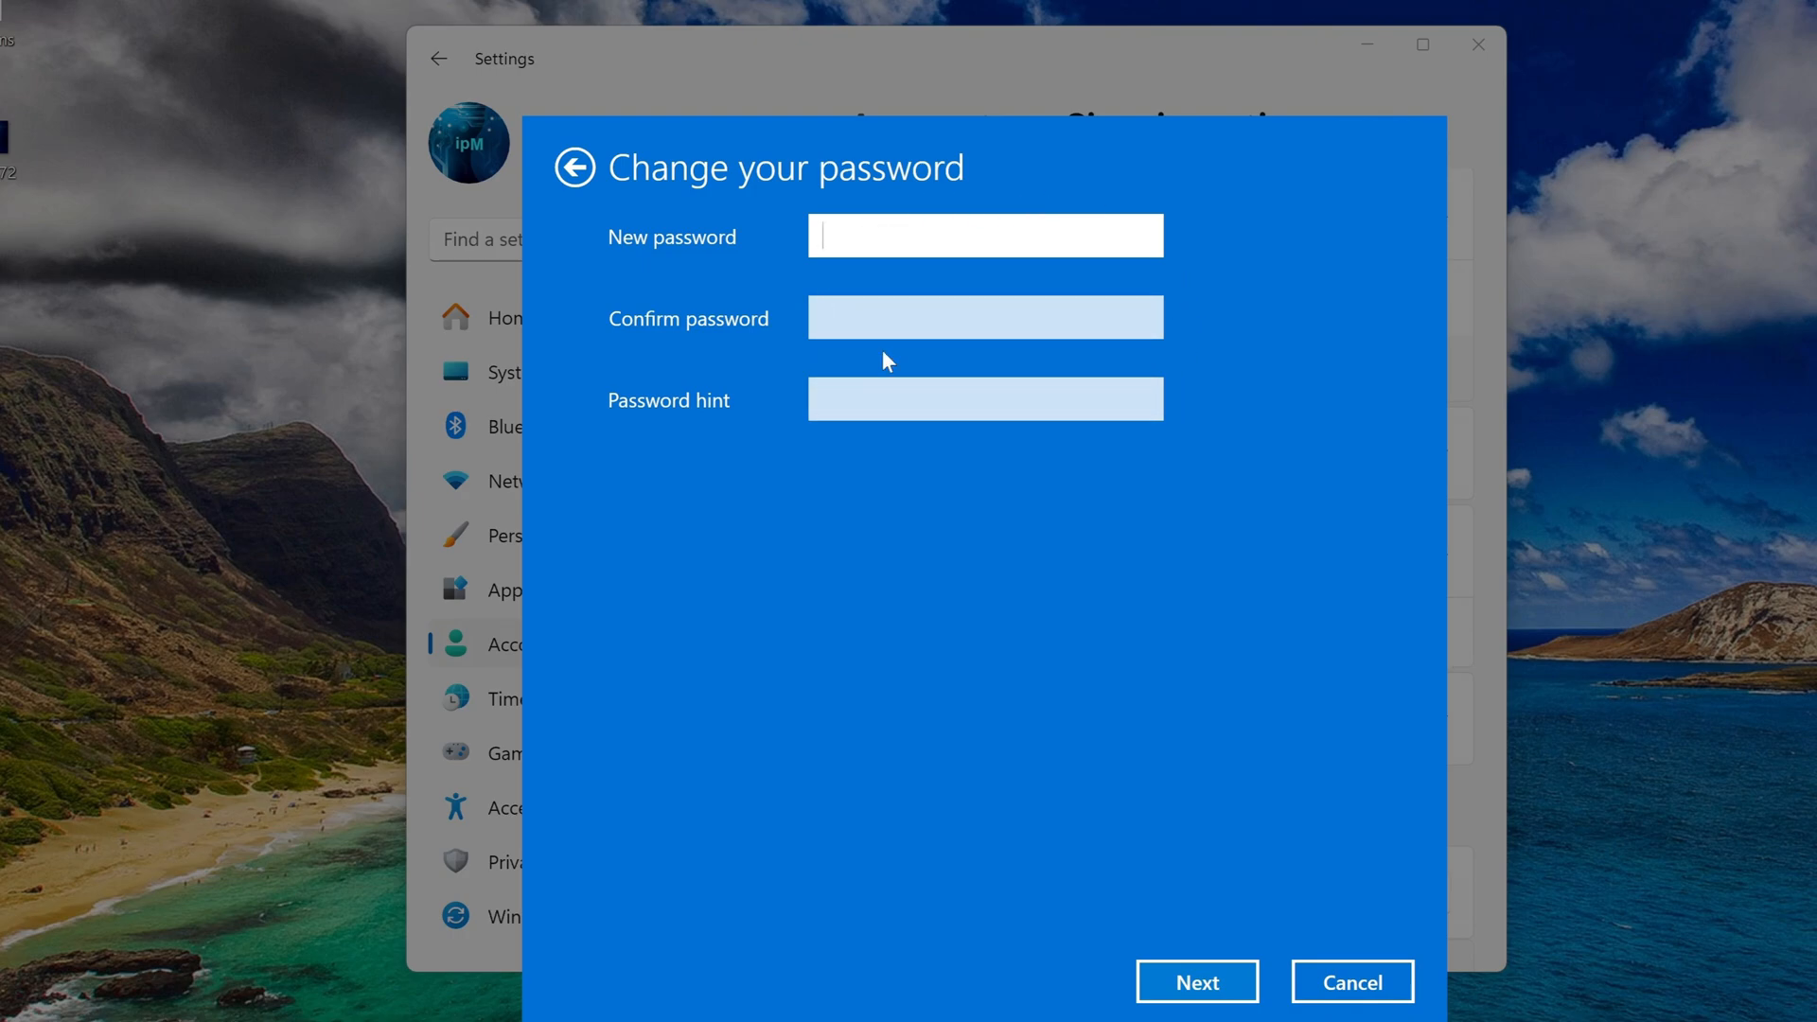
mouse_move(1212, 435)
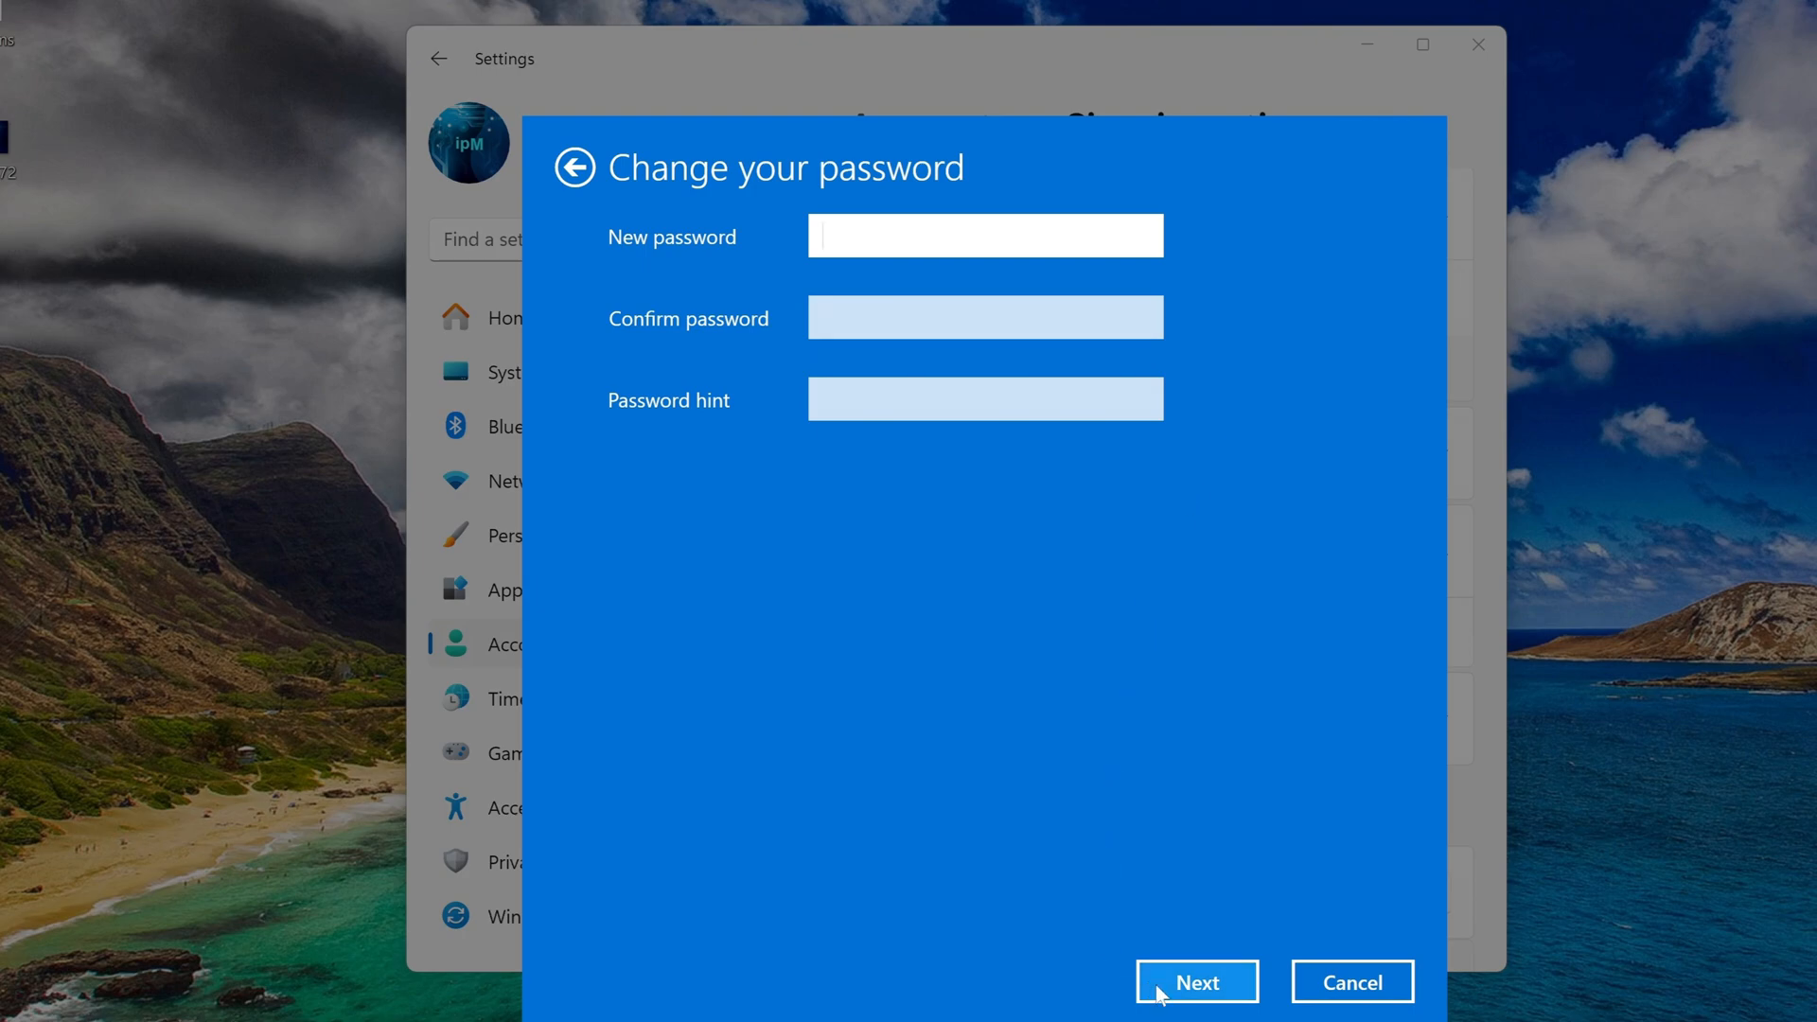
left_click(1196, 982)
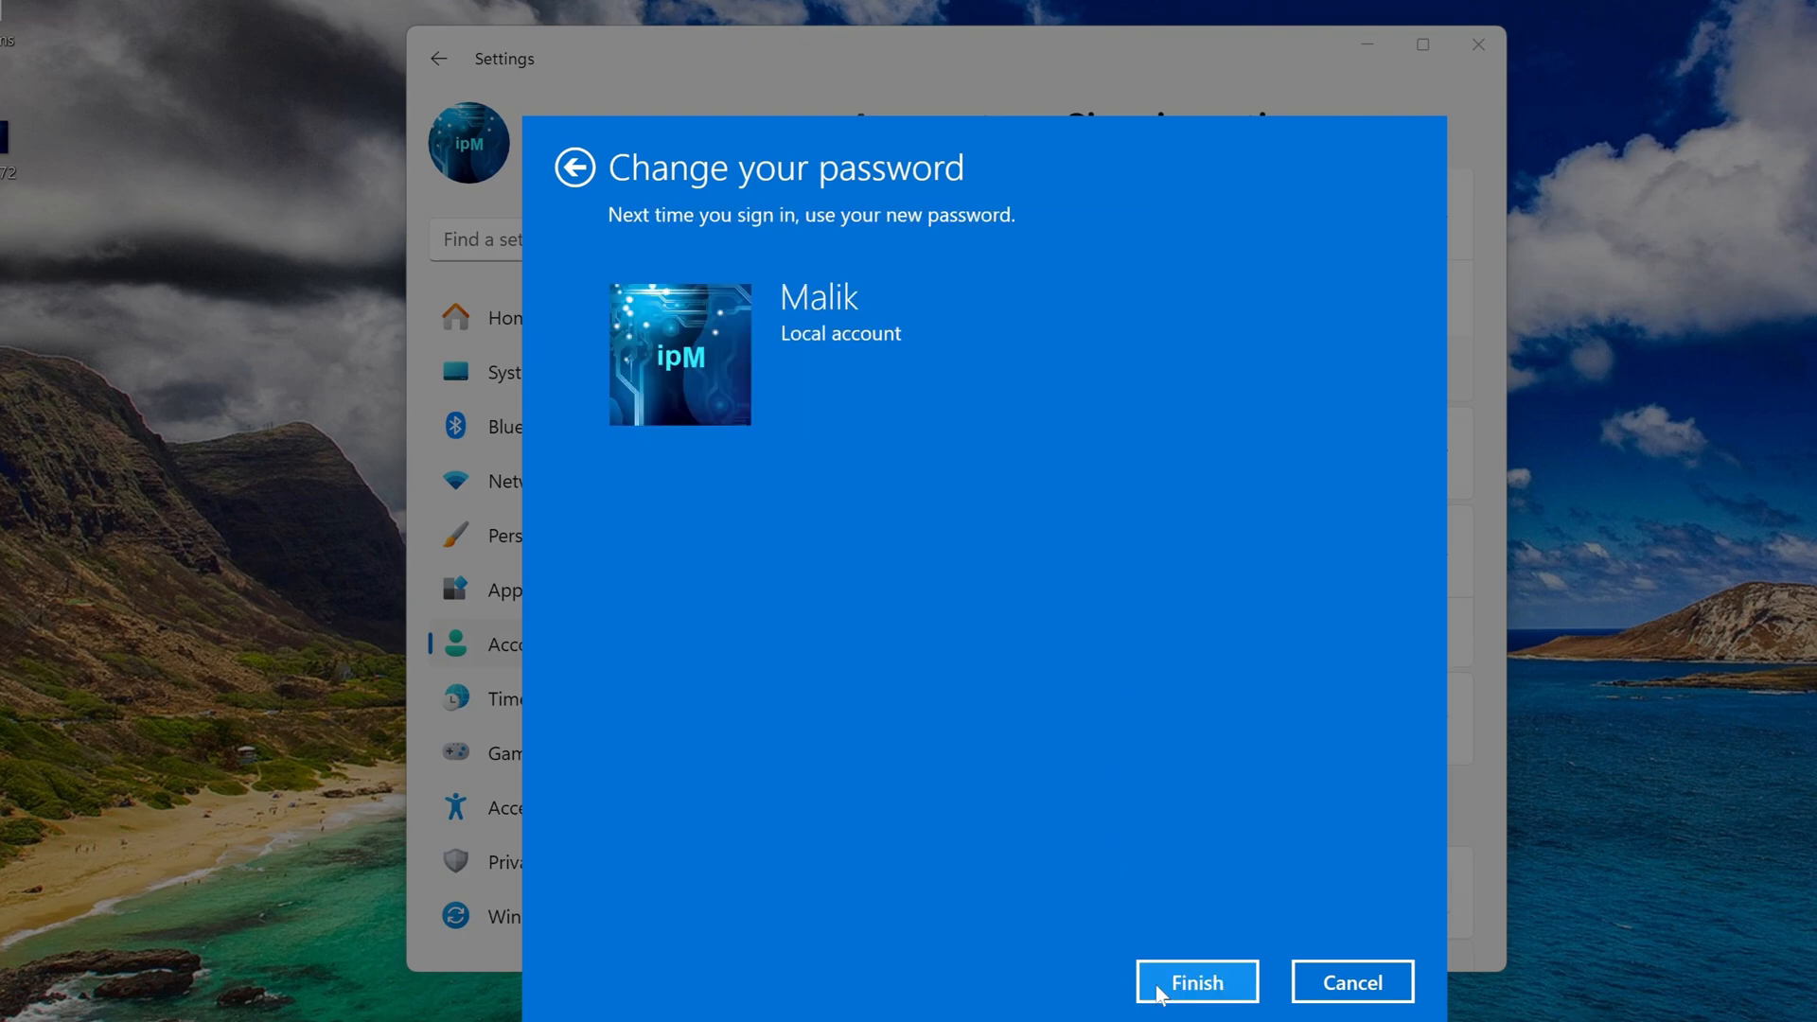
left_click(1196, 982)
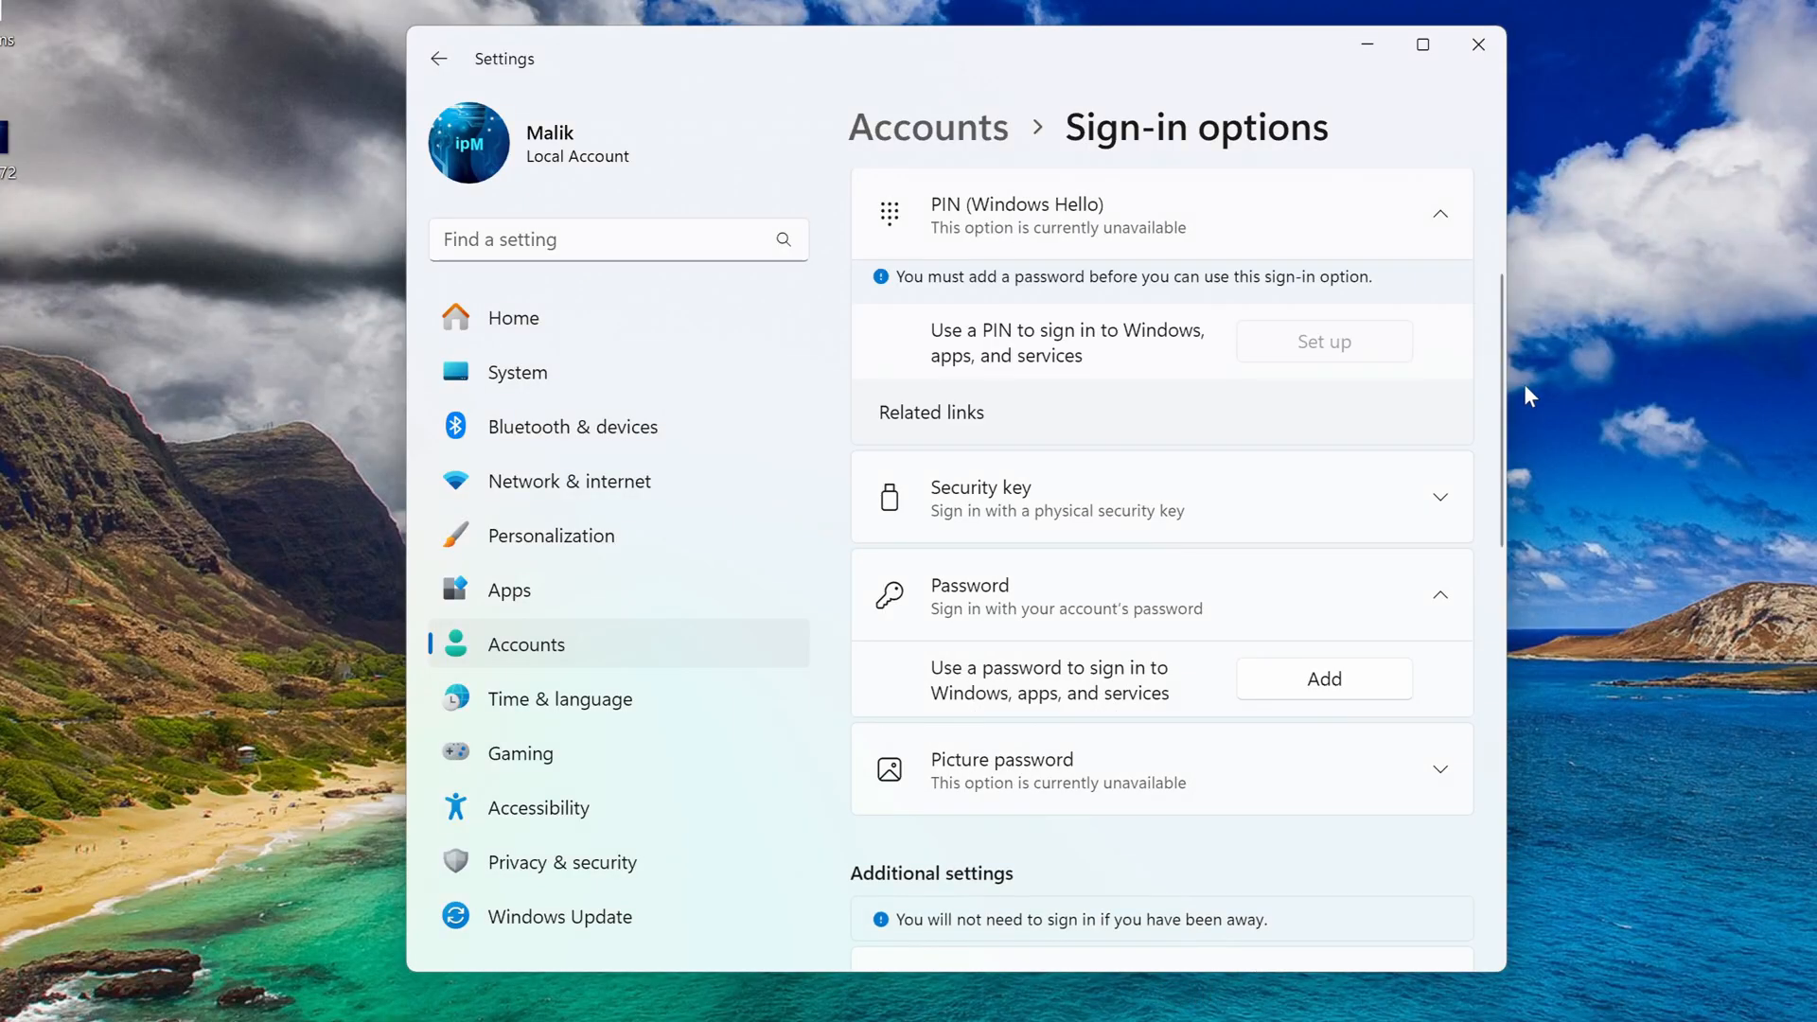
left_click(1478, 44)
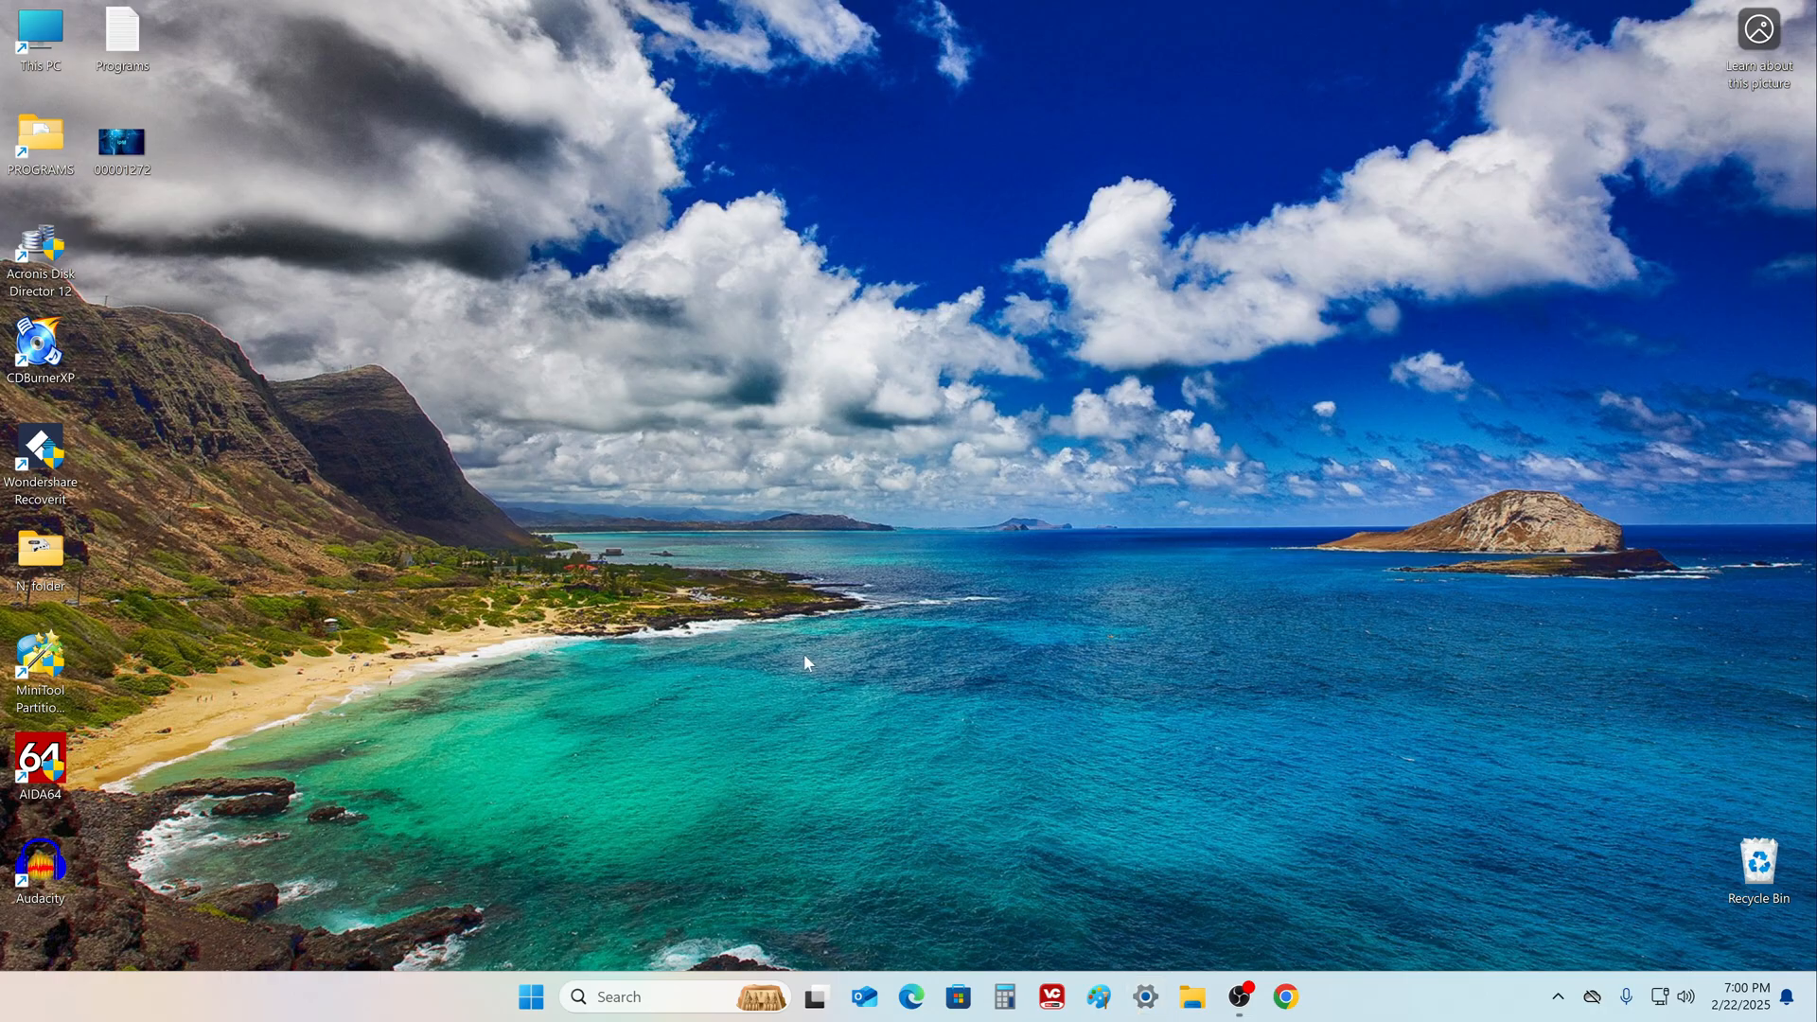
Restart the computer from the Start menu and return to the desktop with no password prompt
right_click(530, 997)
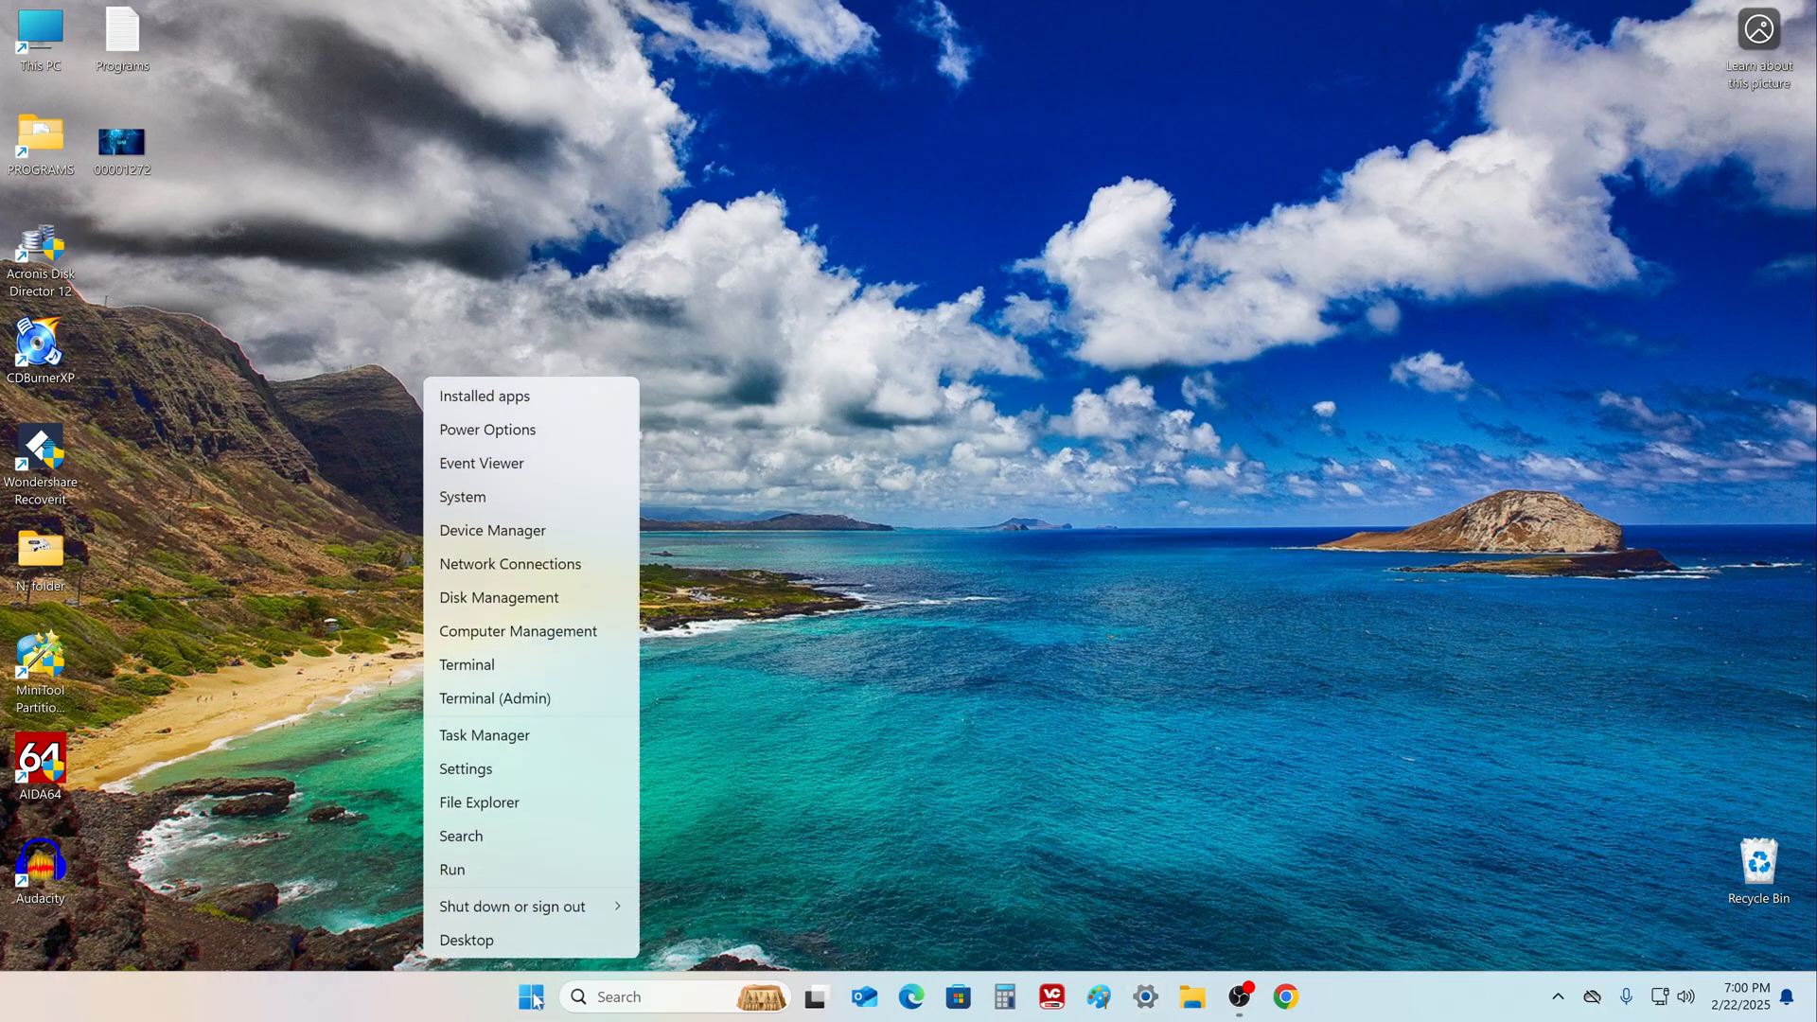
mouse_move(513, 905)
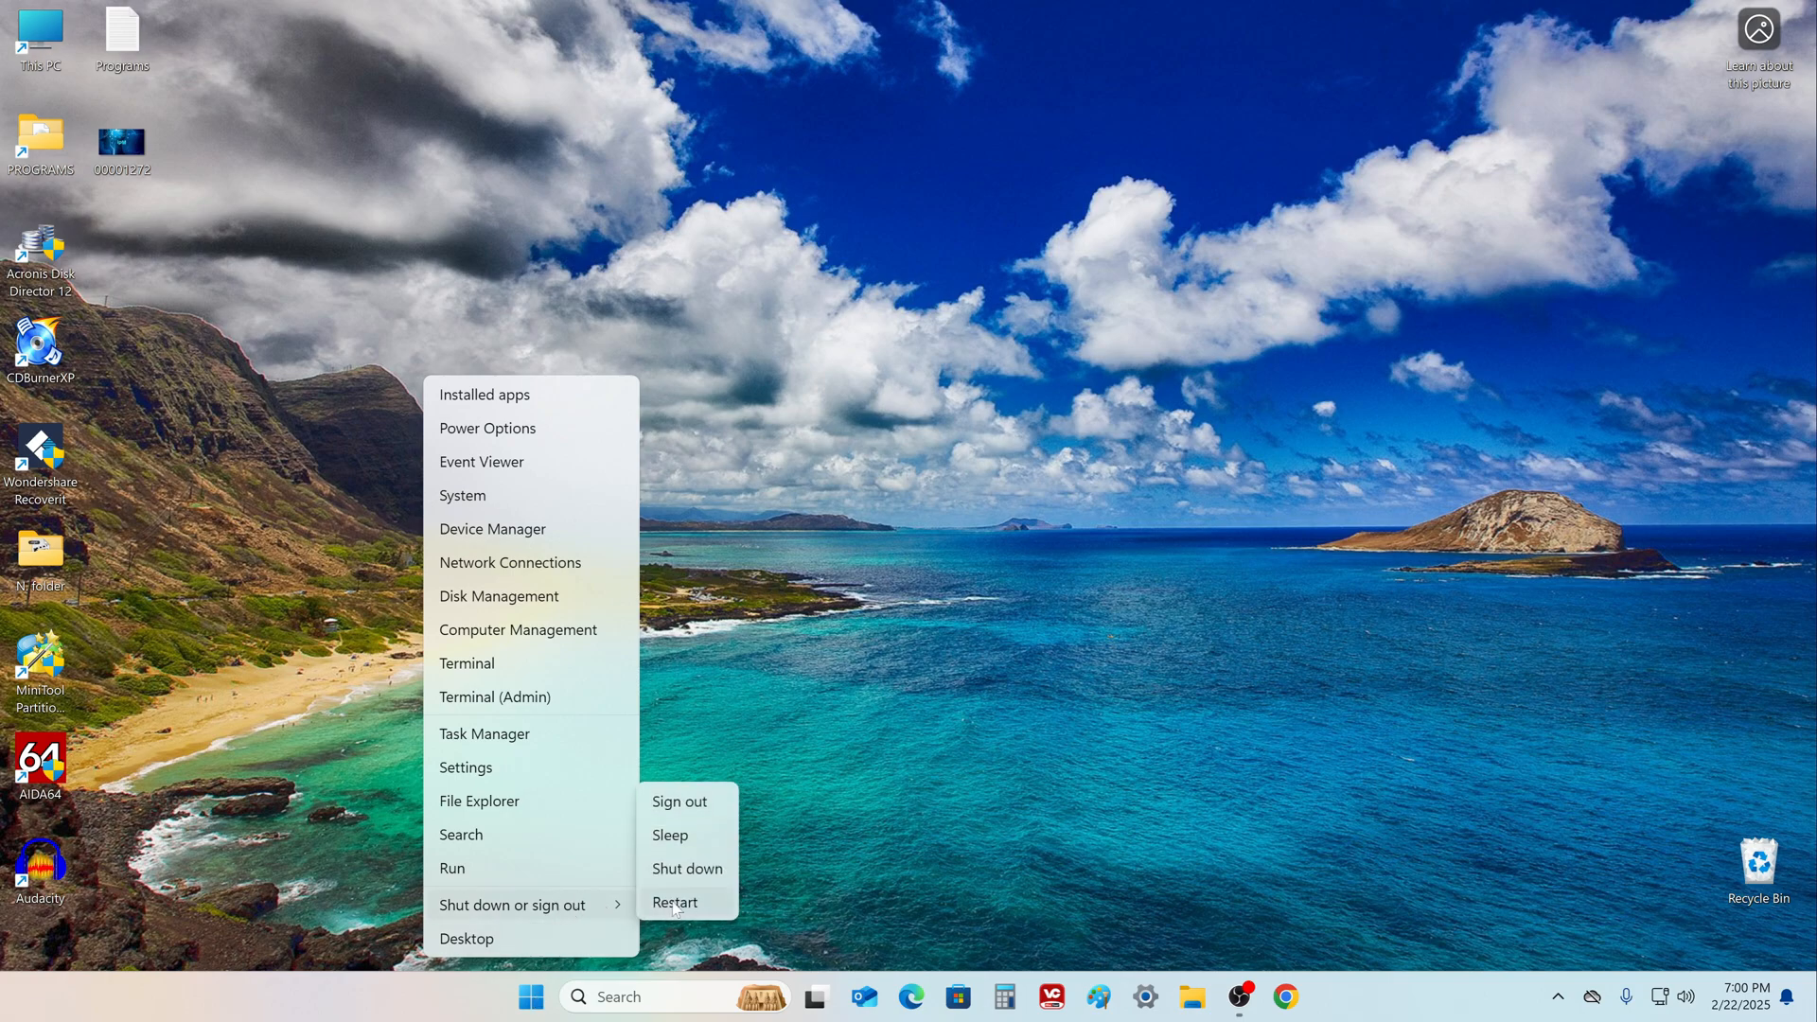
left_click(676, 903)
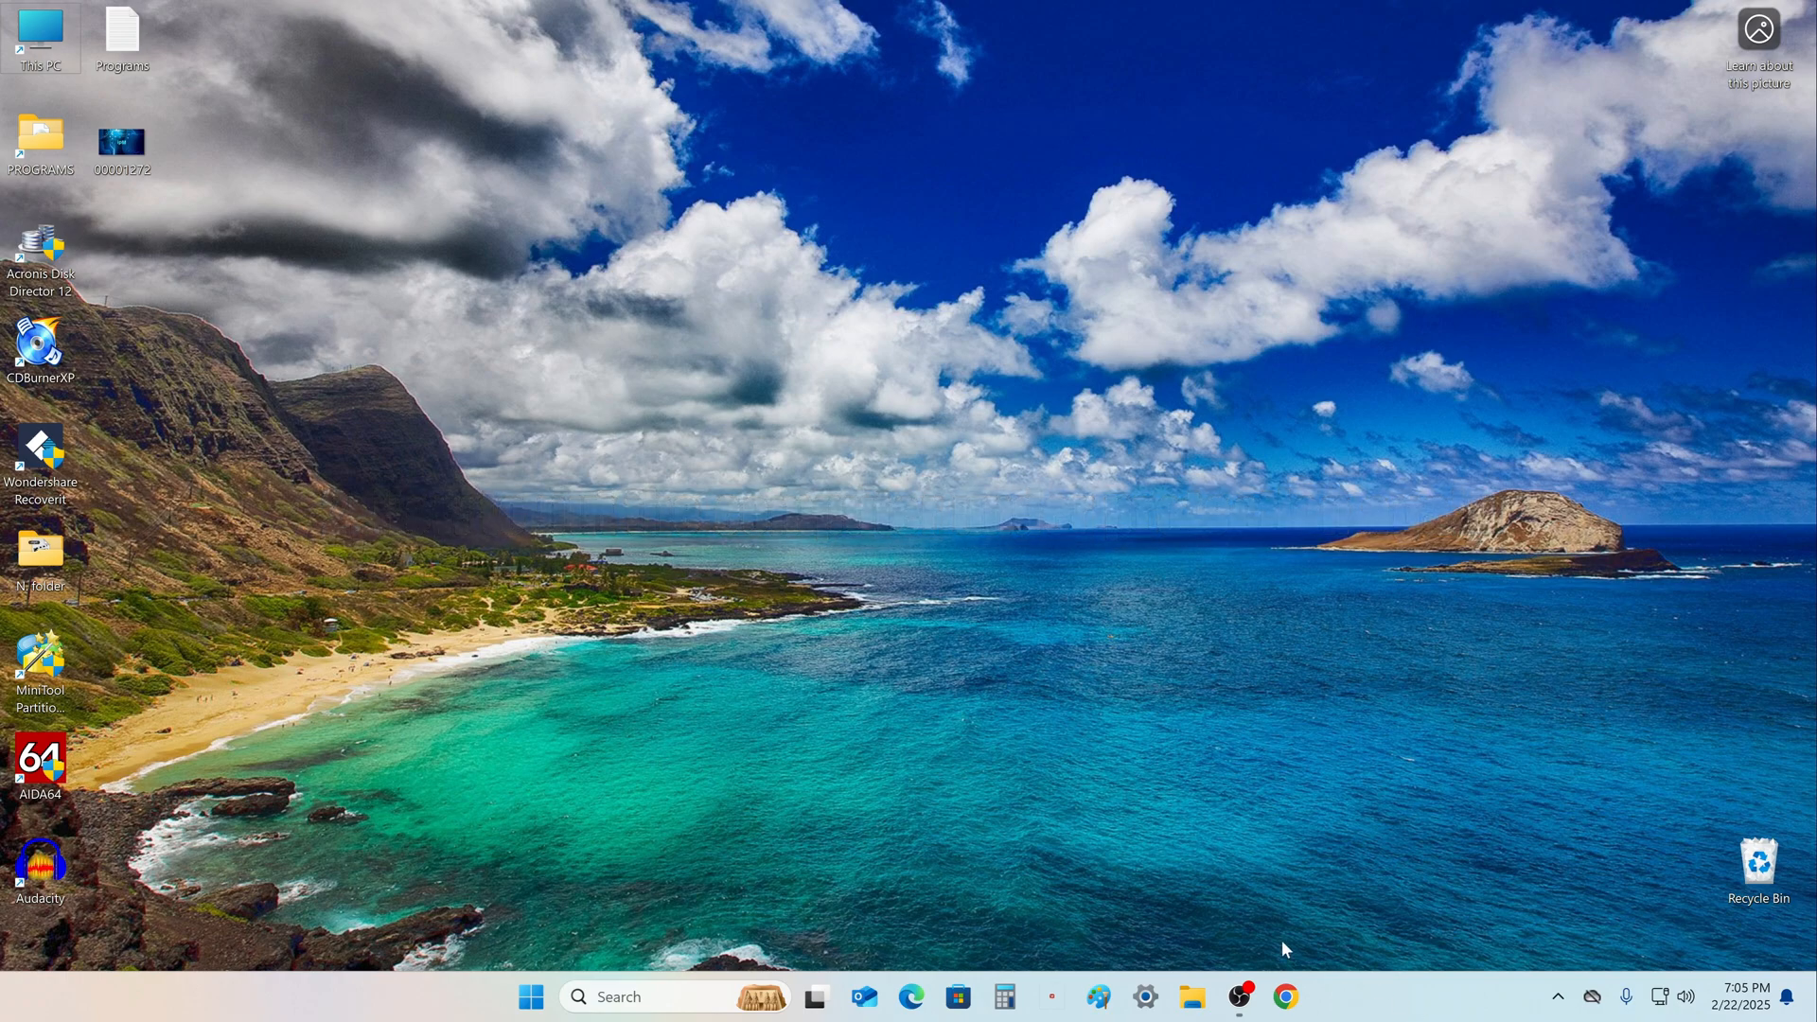
Launch Settings again and navigate to Accounts > Sign-in options
left_click(530, 998)
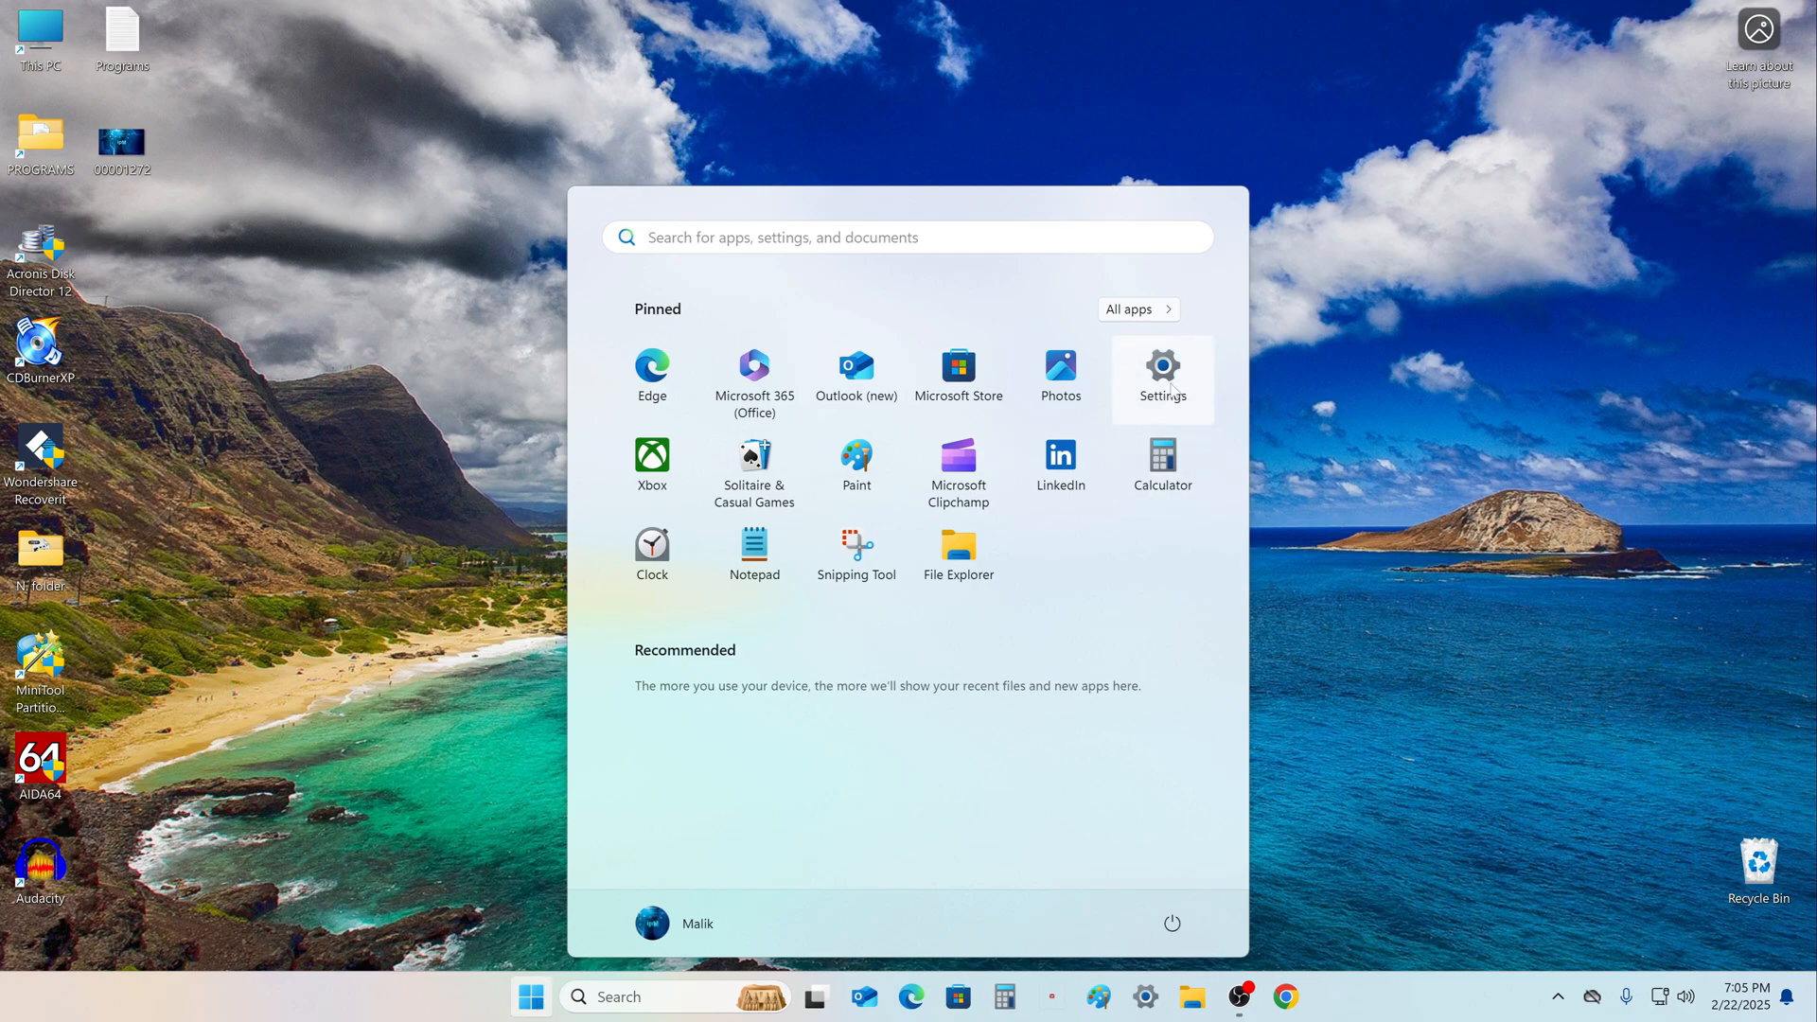
left_click(1162, 379)
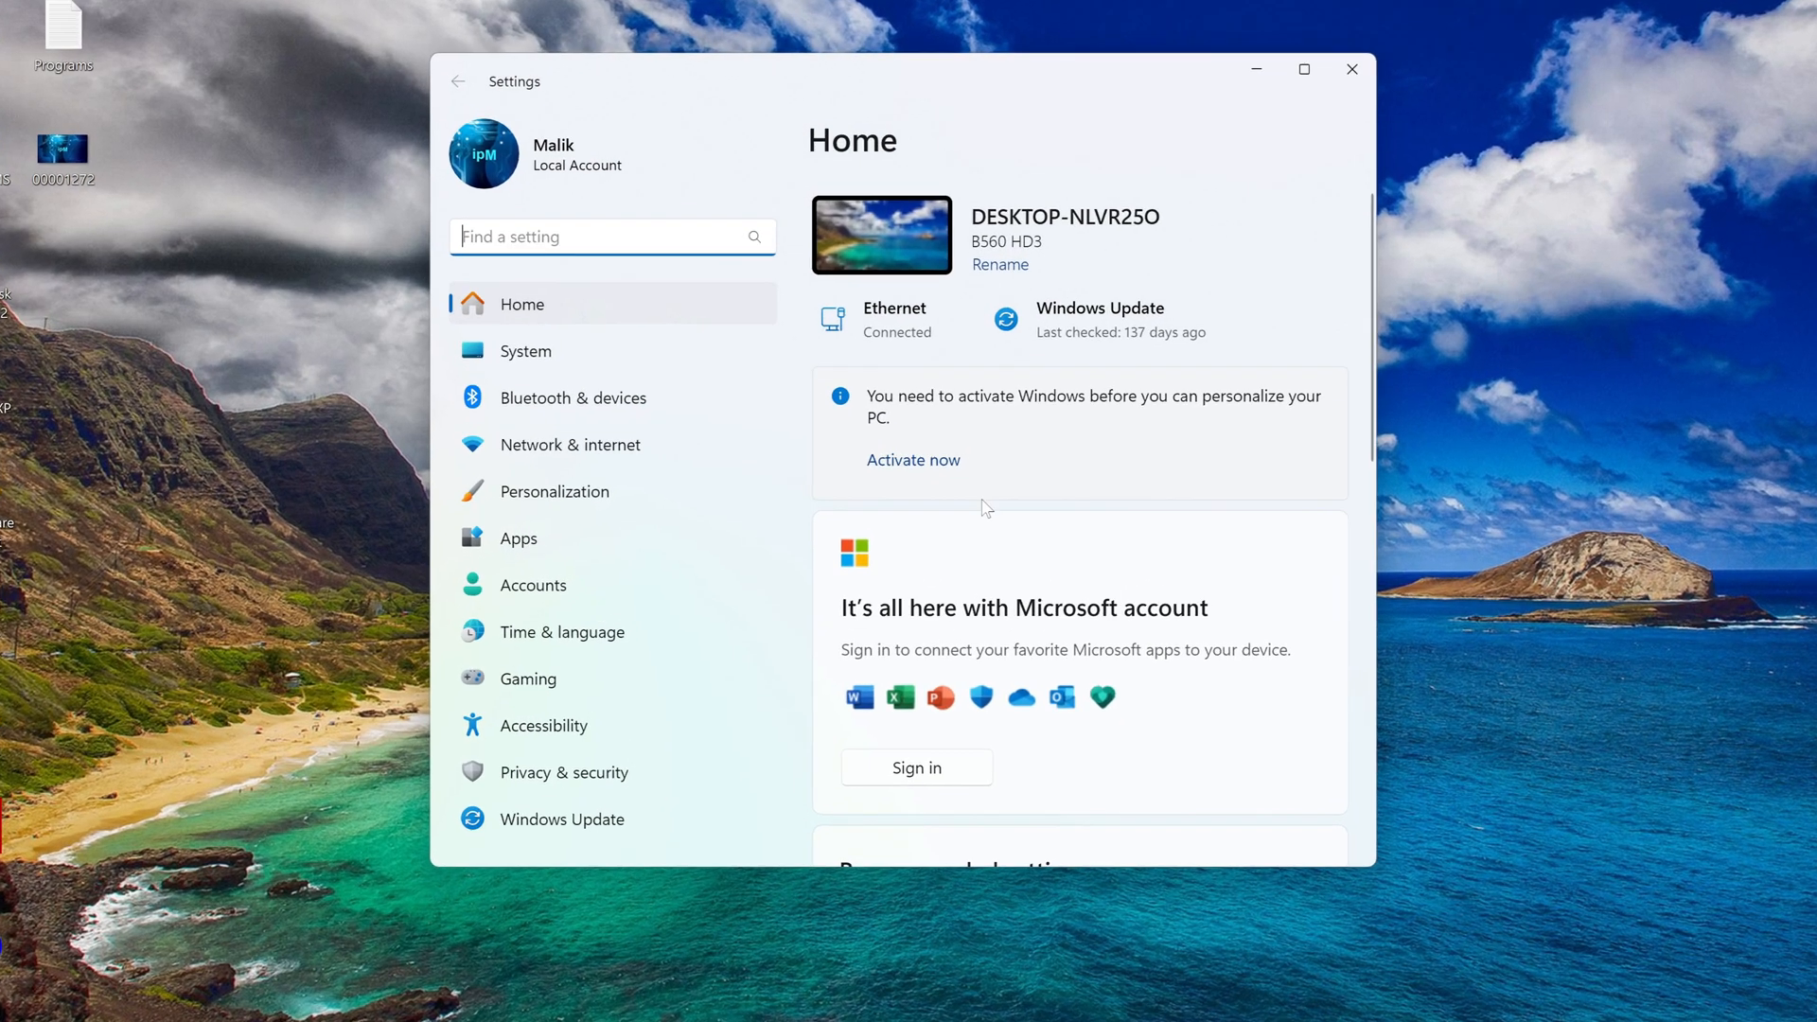
left_click(534, 585)
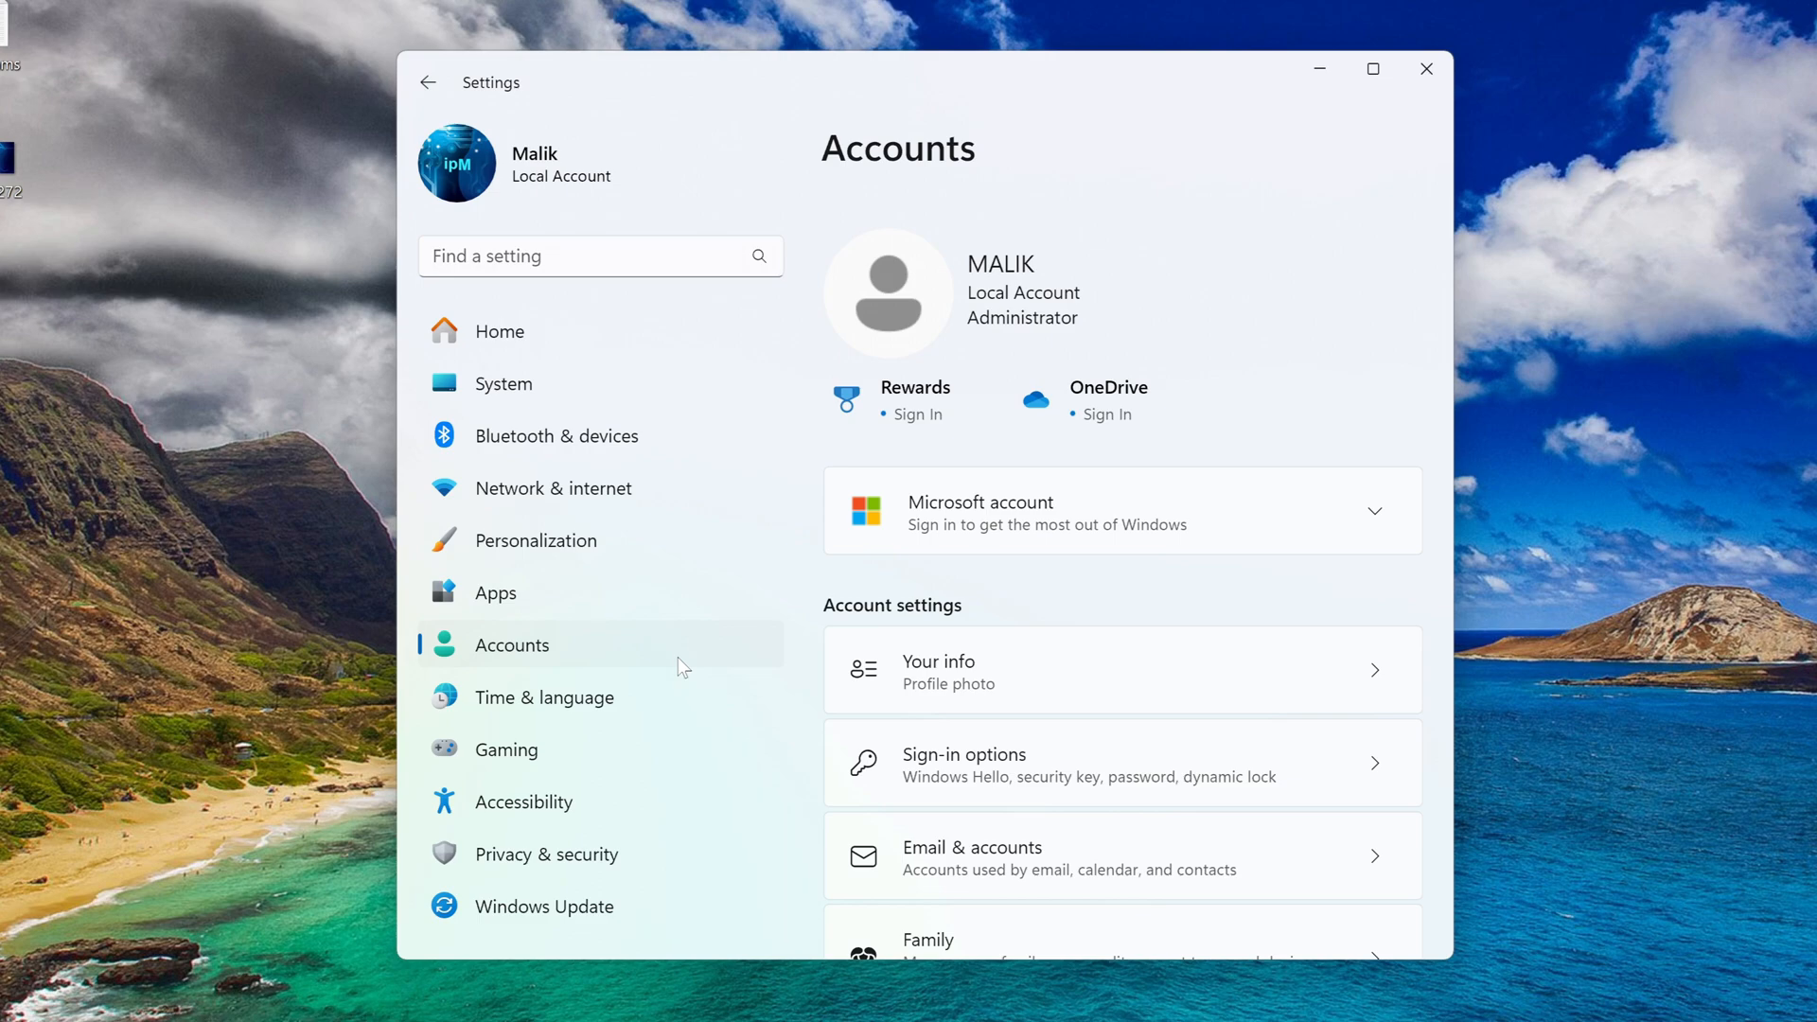
scroll("down", 3)
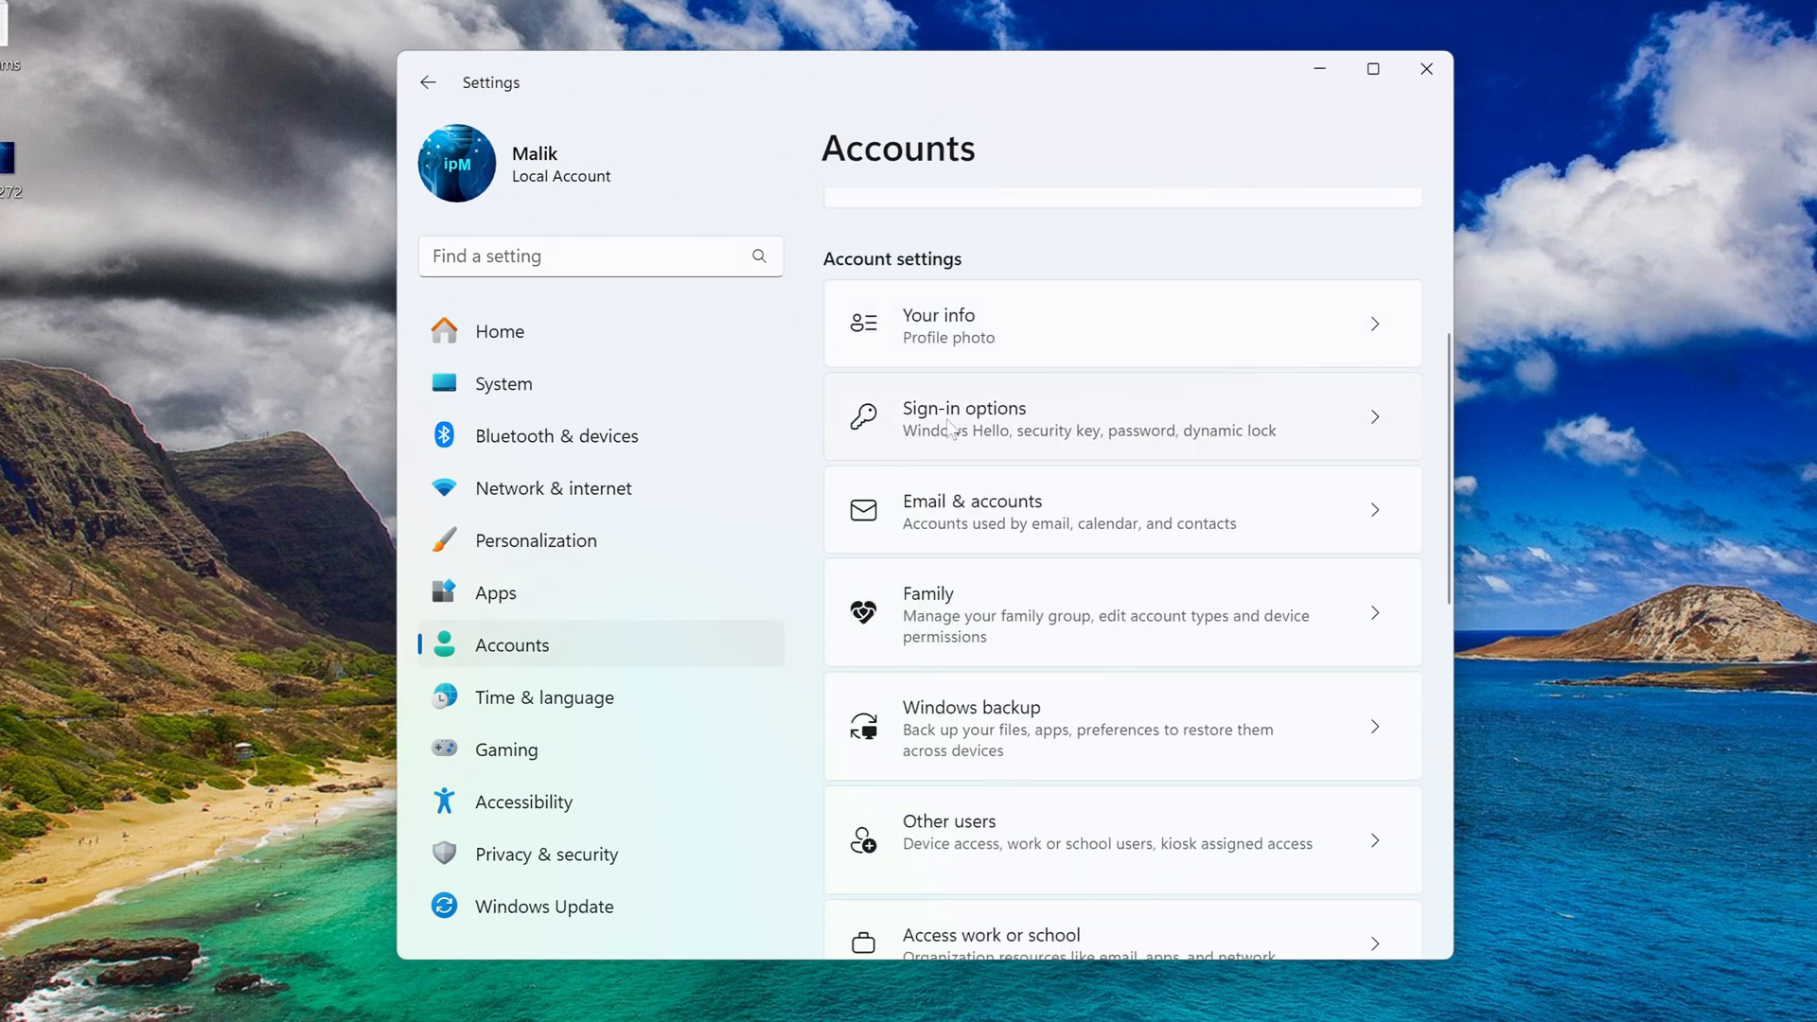
left_click(963, 418)
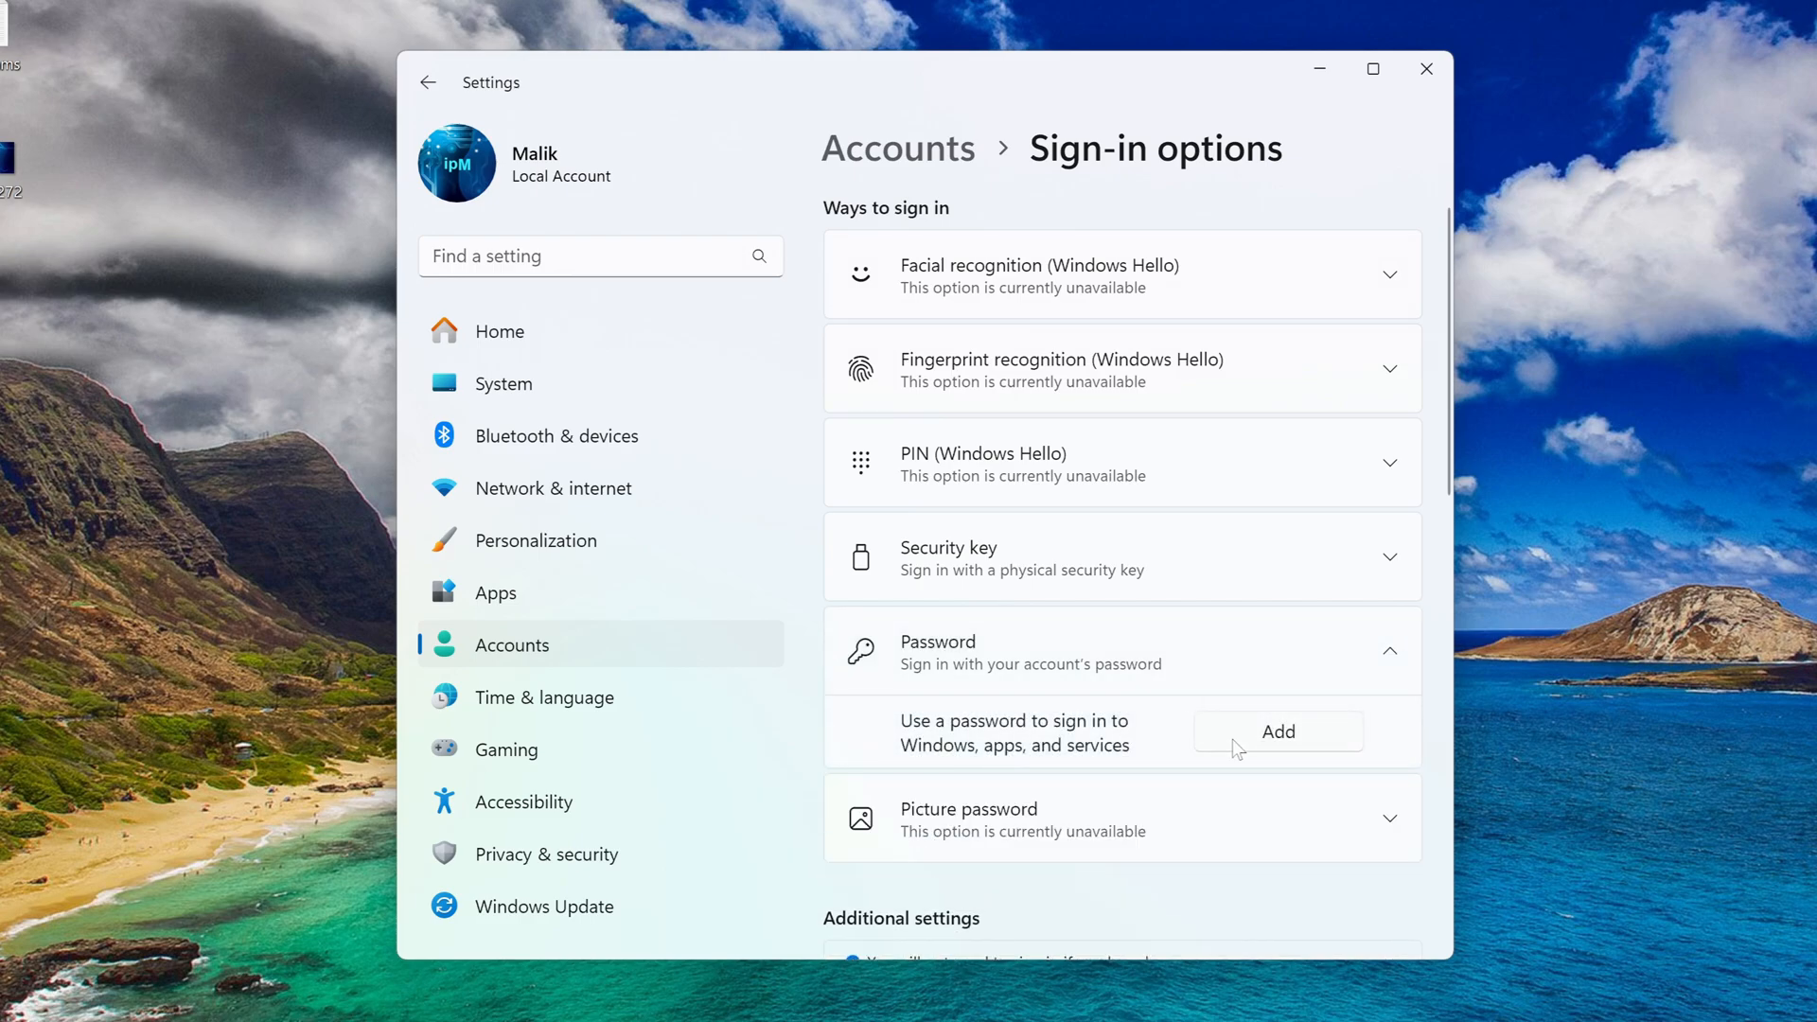
Add a new account password with the hint 'password' and finish the wizard
left_click(1276, 730)
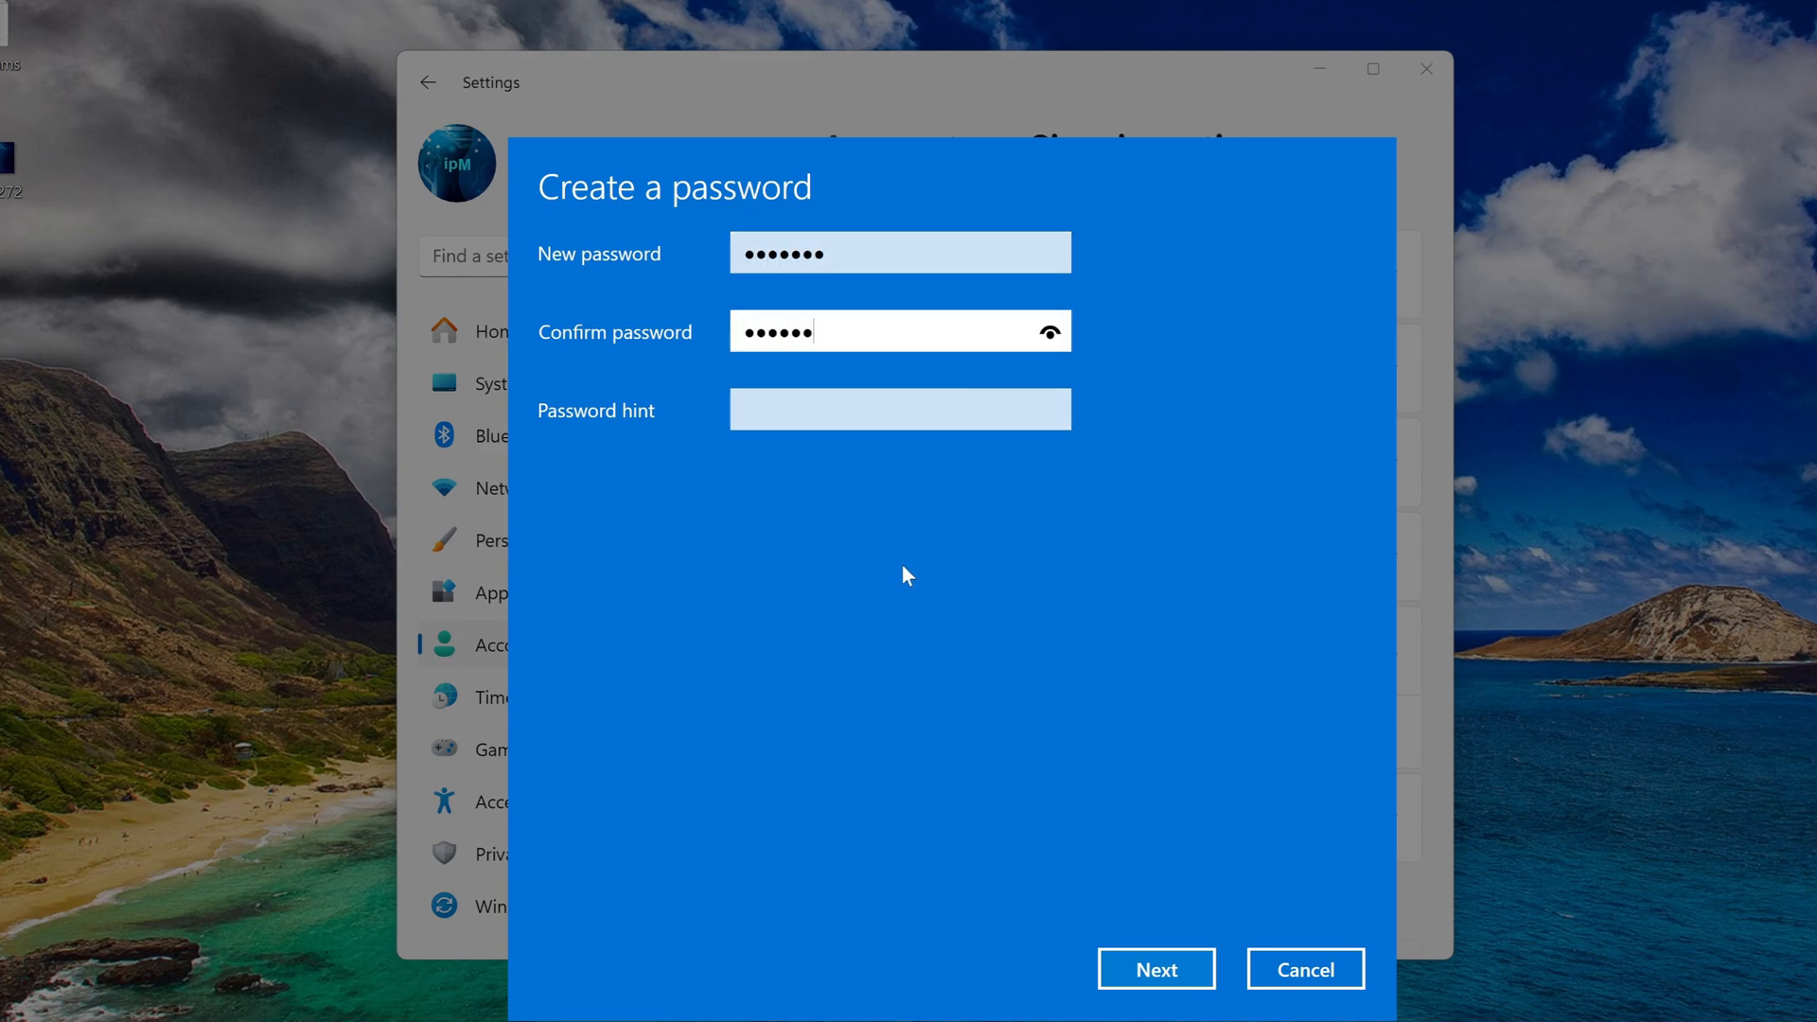
left_click(899, 409)
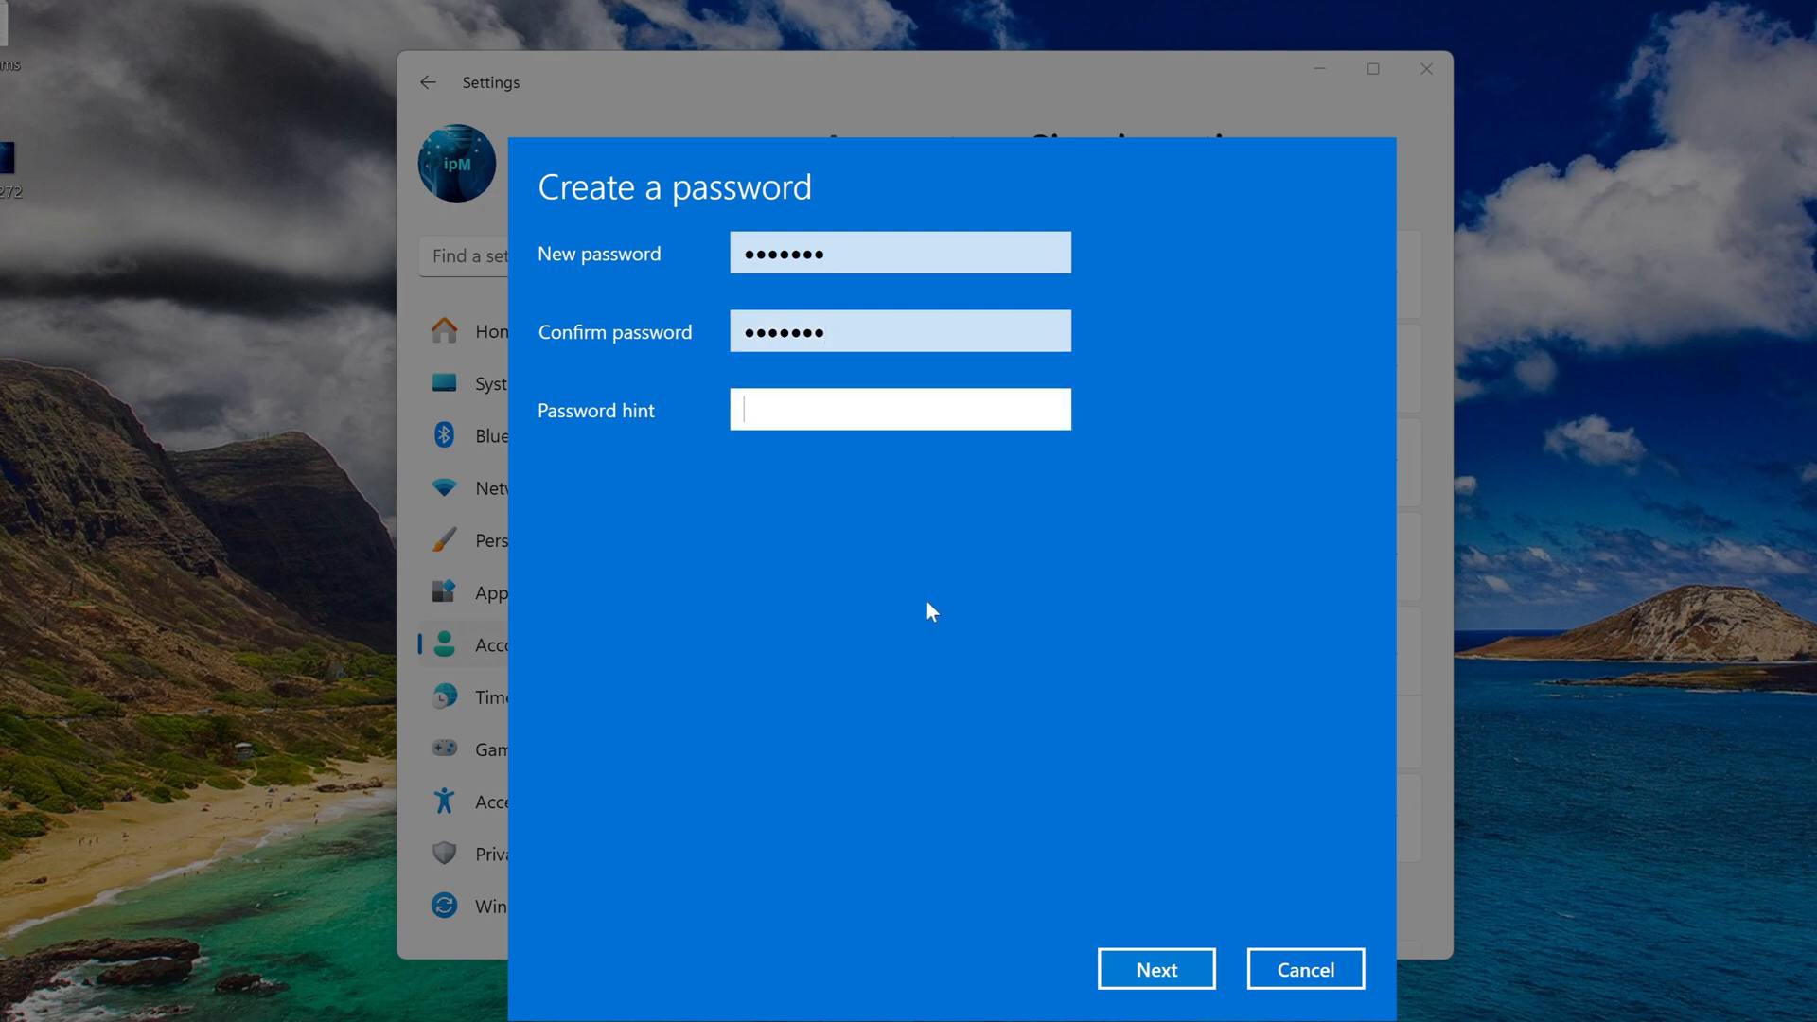
type("password")
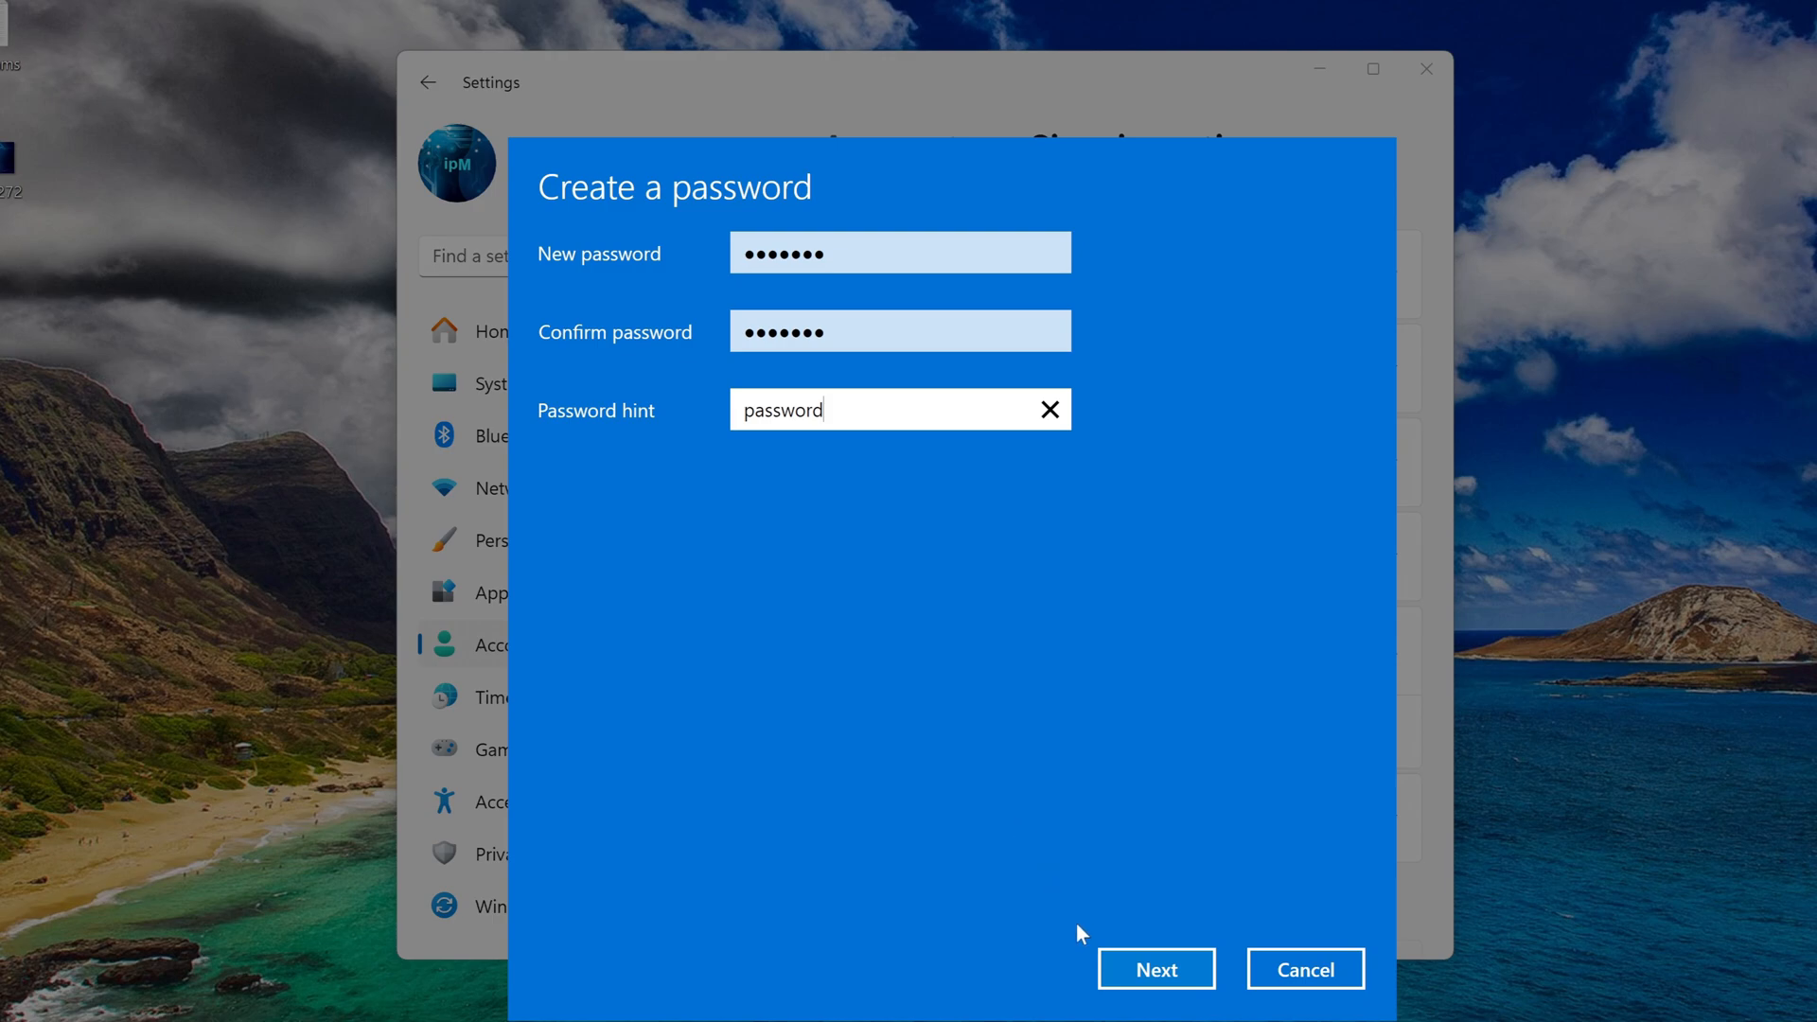
left_click(1155, 969)
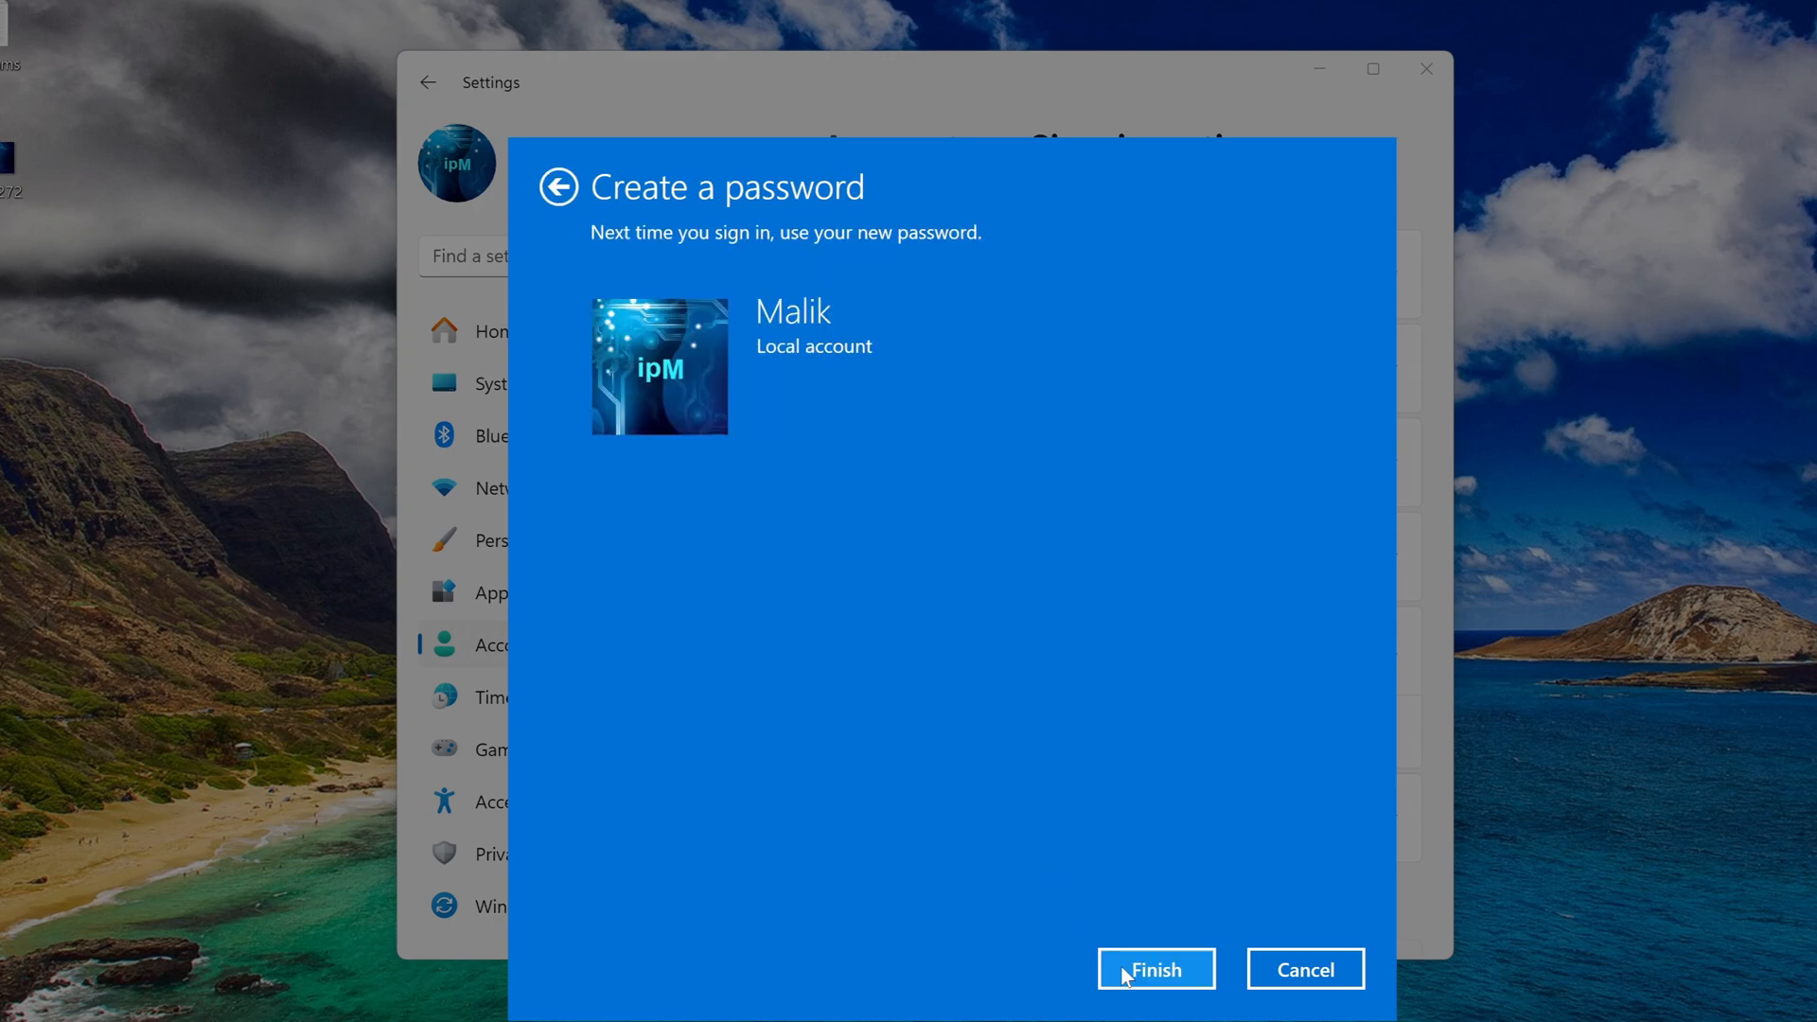
left_click(1155, 969)
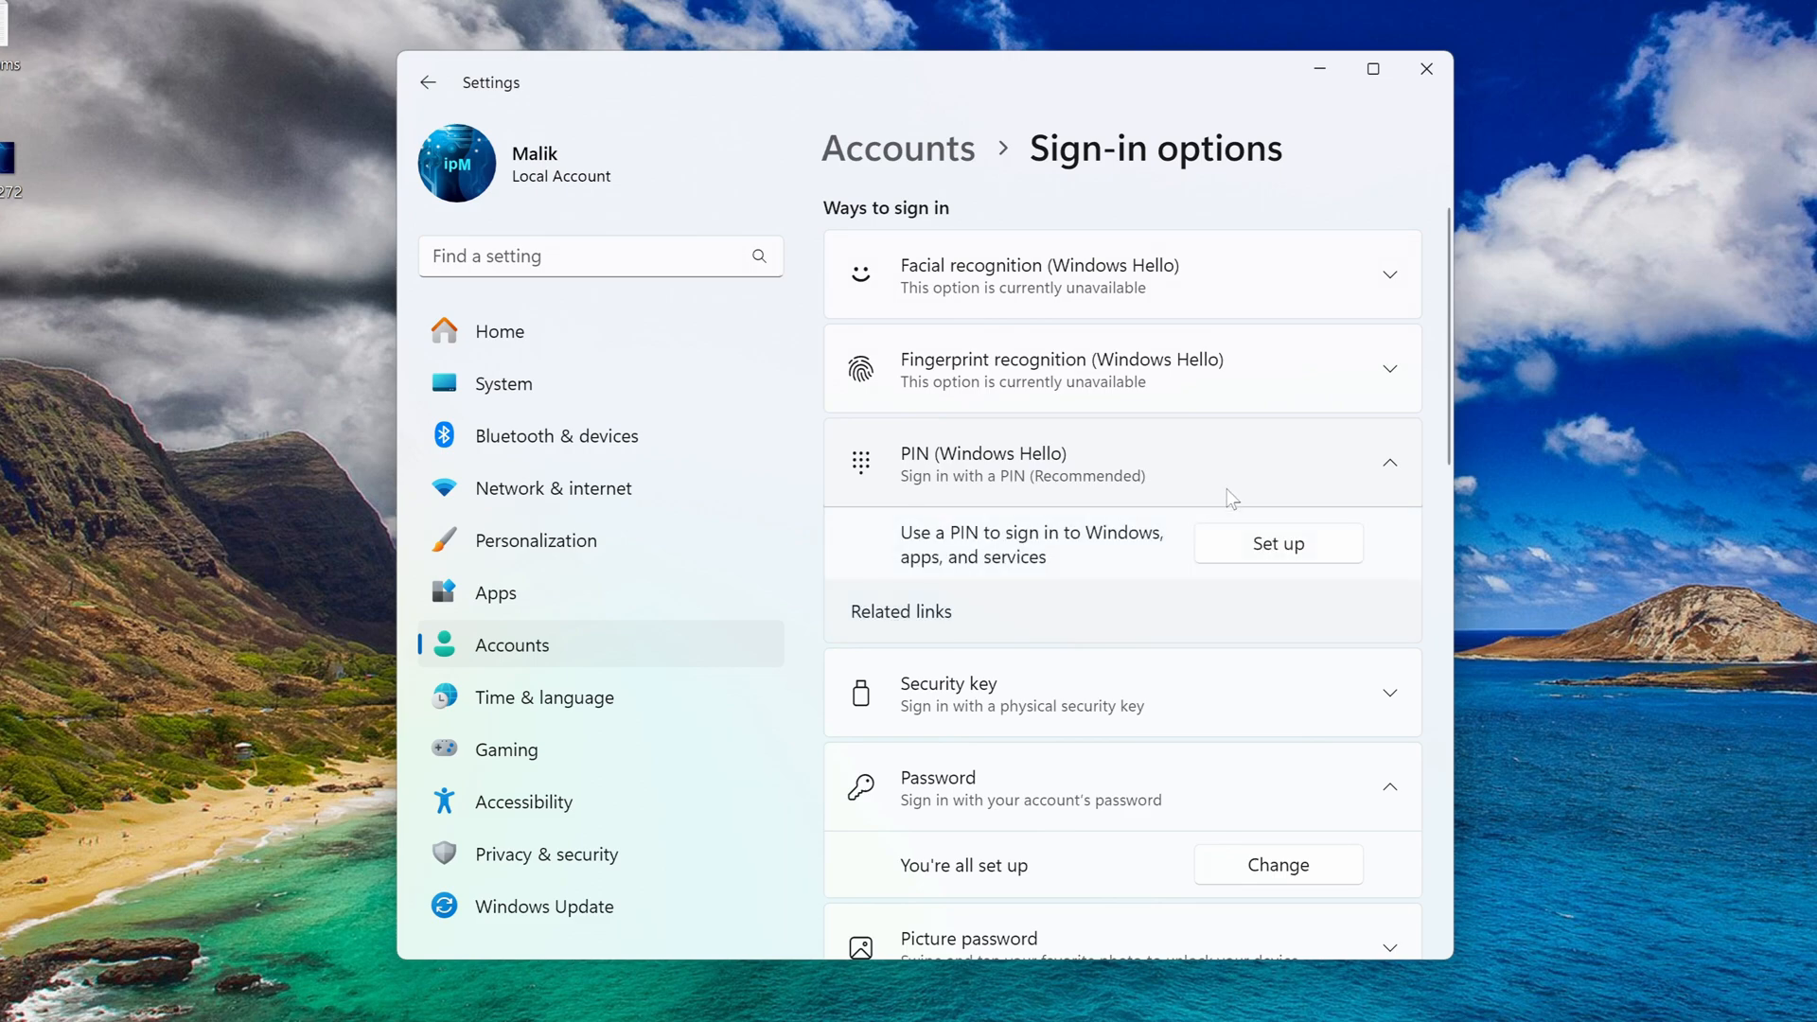
left_click(1277, 543)
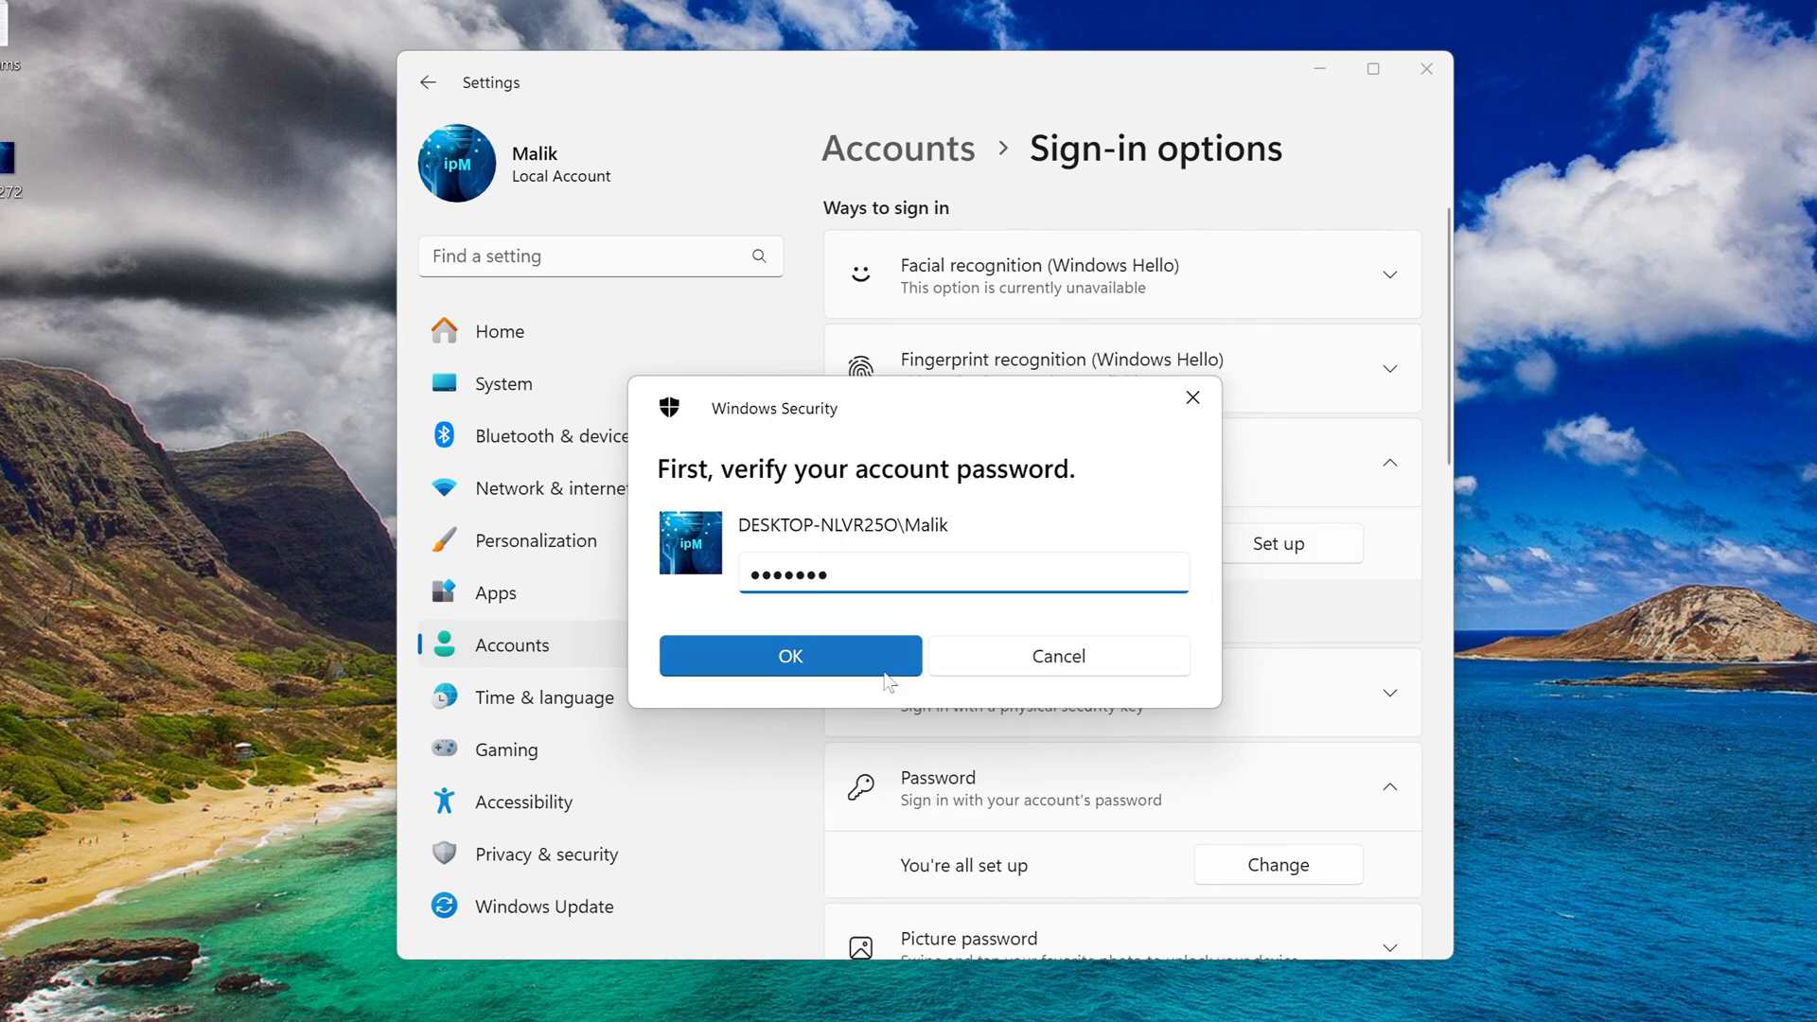
left_click(789, 655)
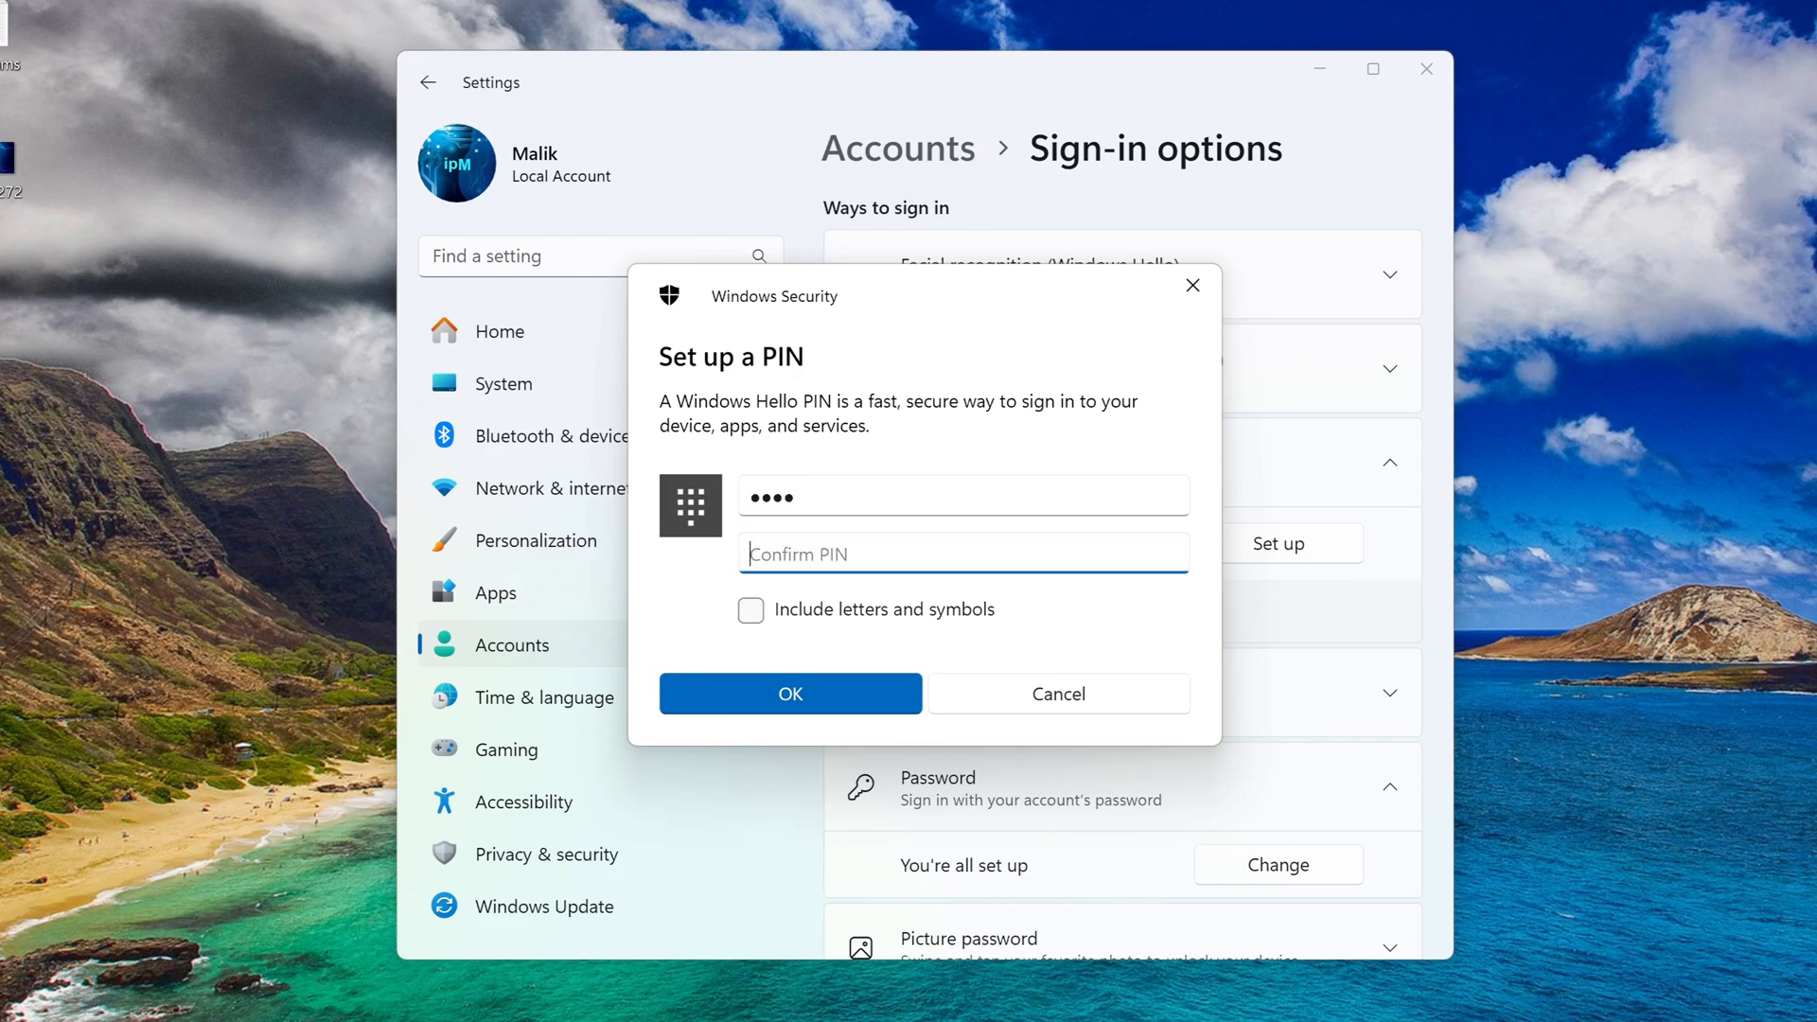
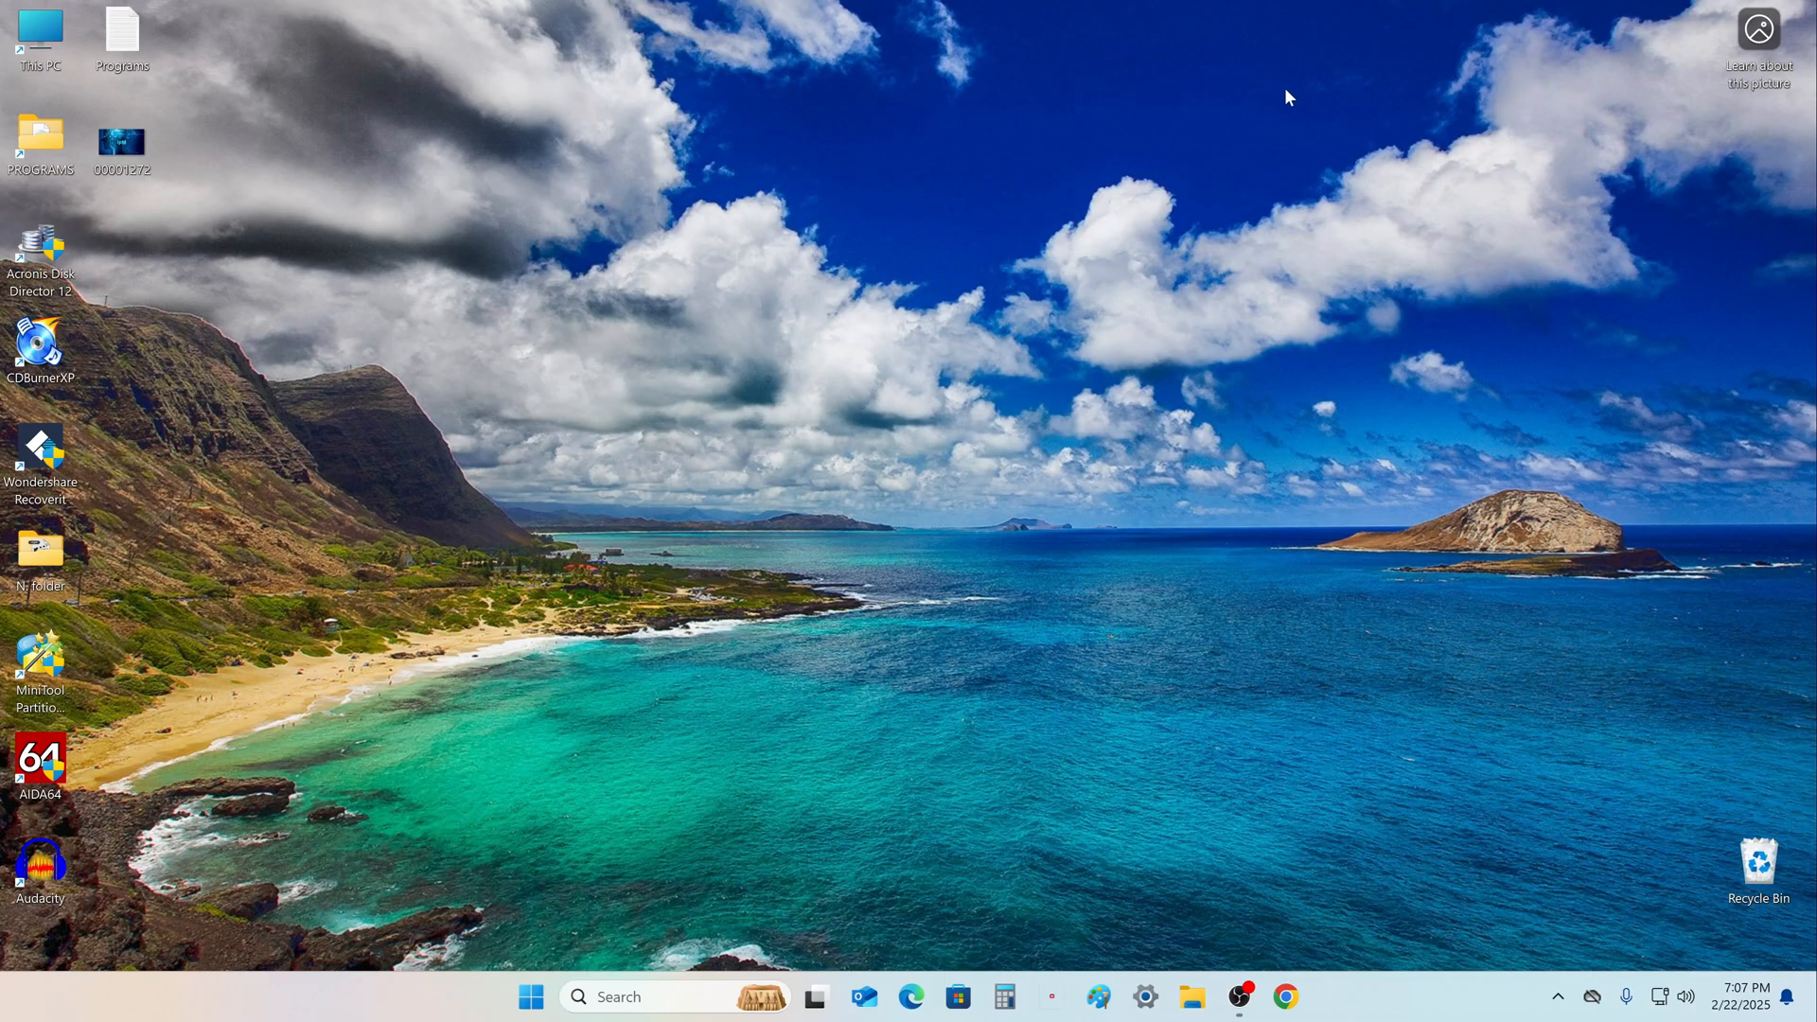
Leave the session from the Start menu and sign back in with the new PIN
right_click(530, 997)
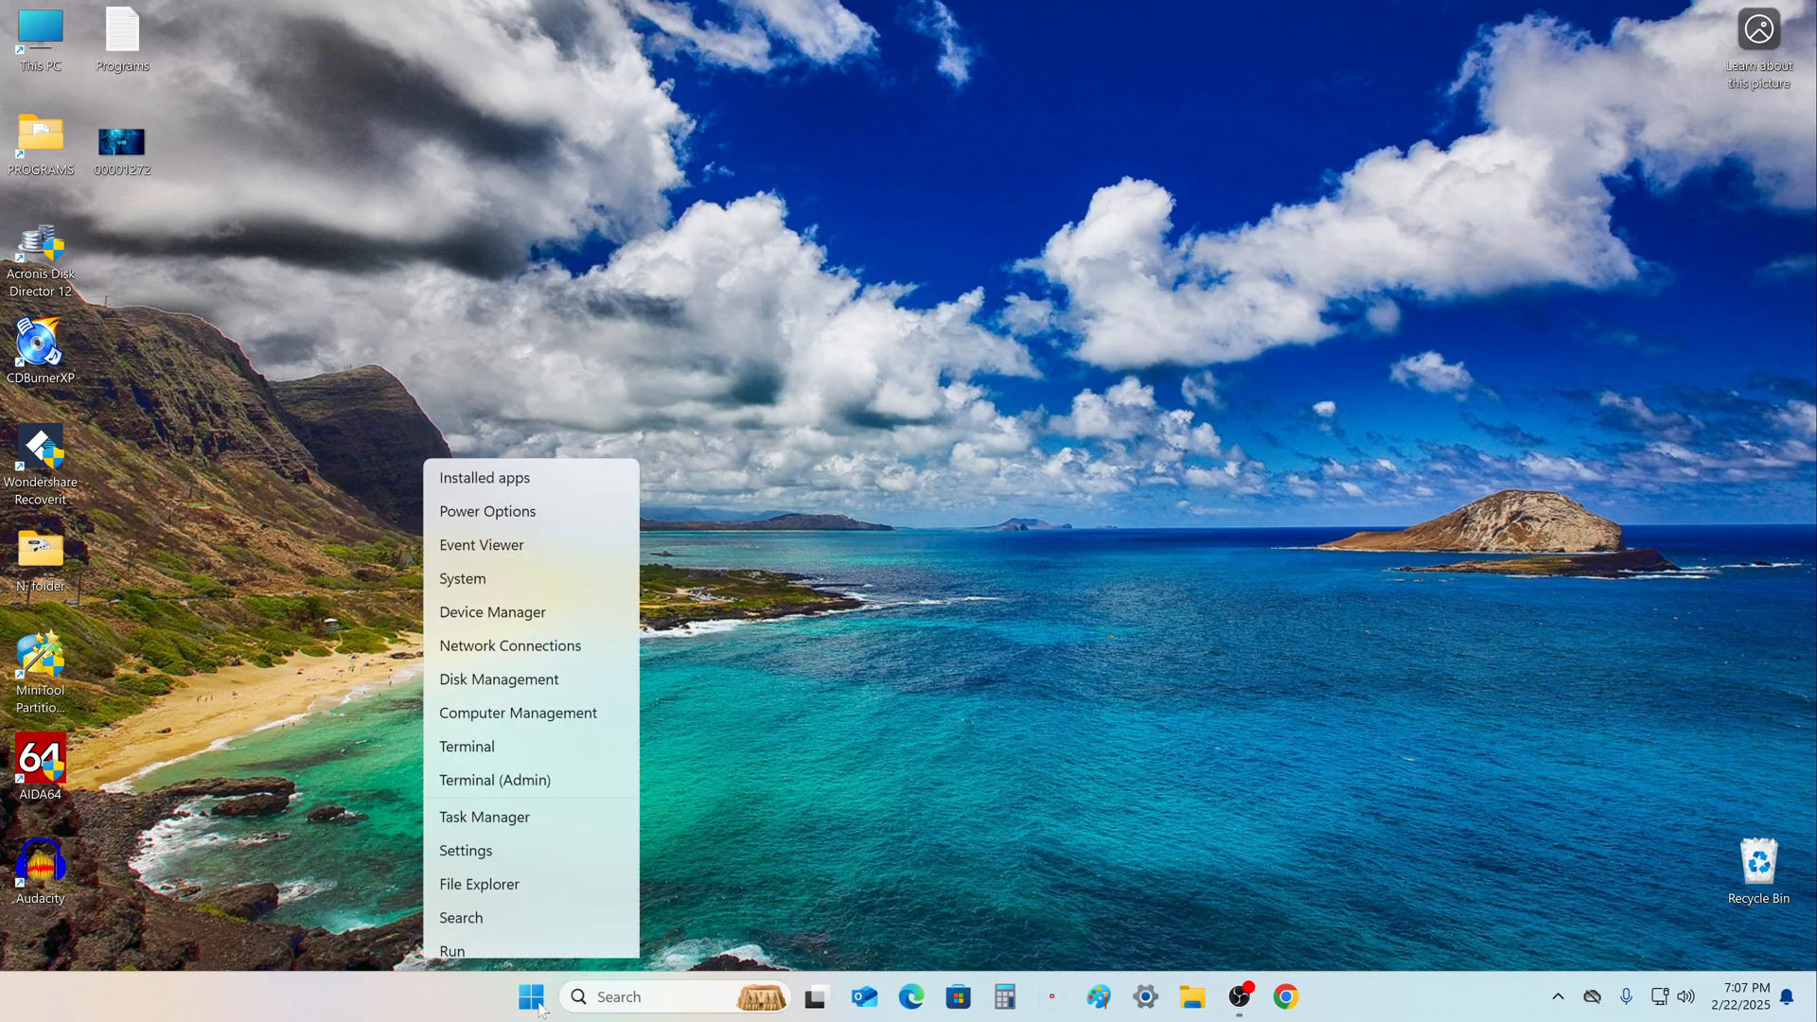
left_click(513, 904)
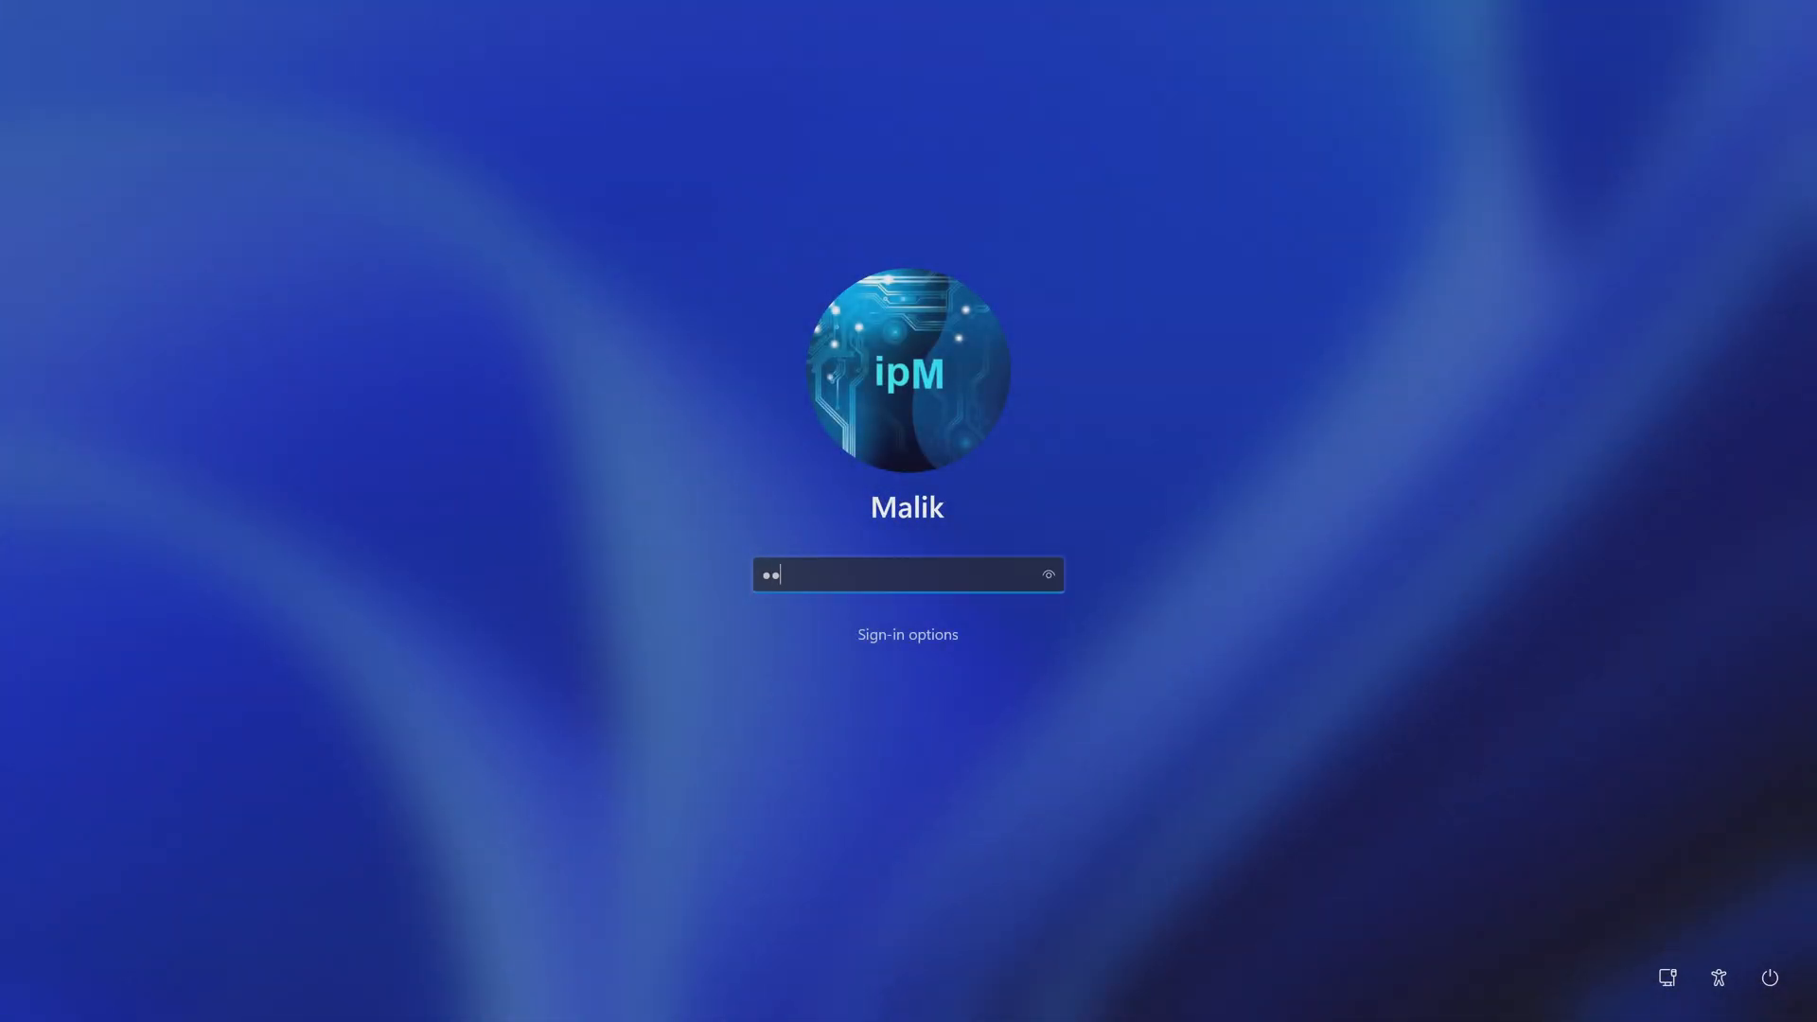
key("Enter")
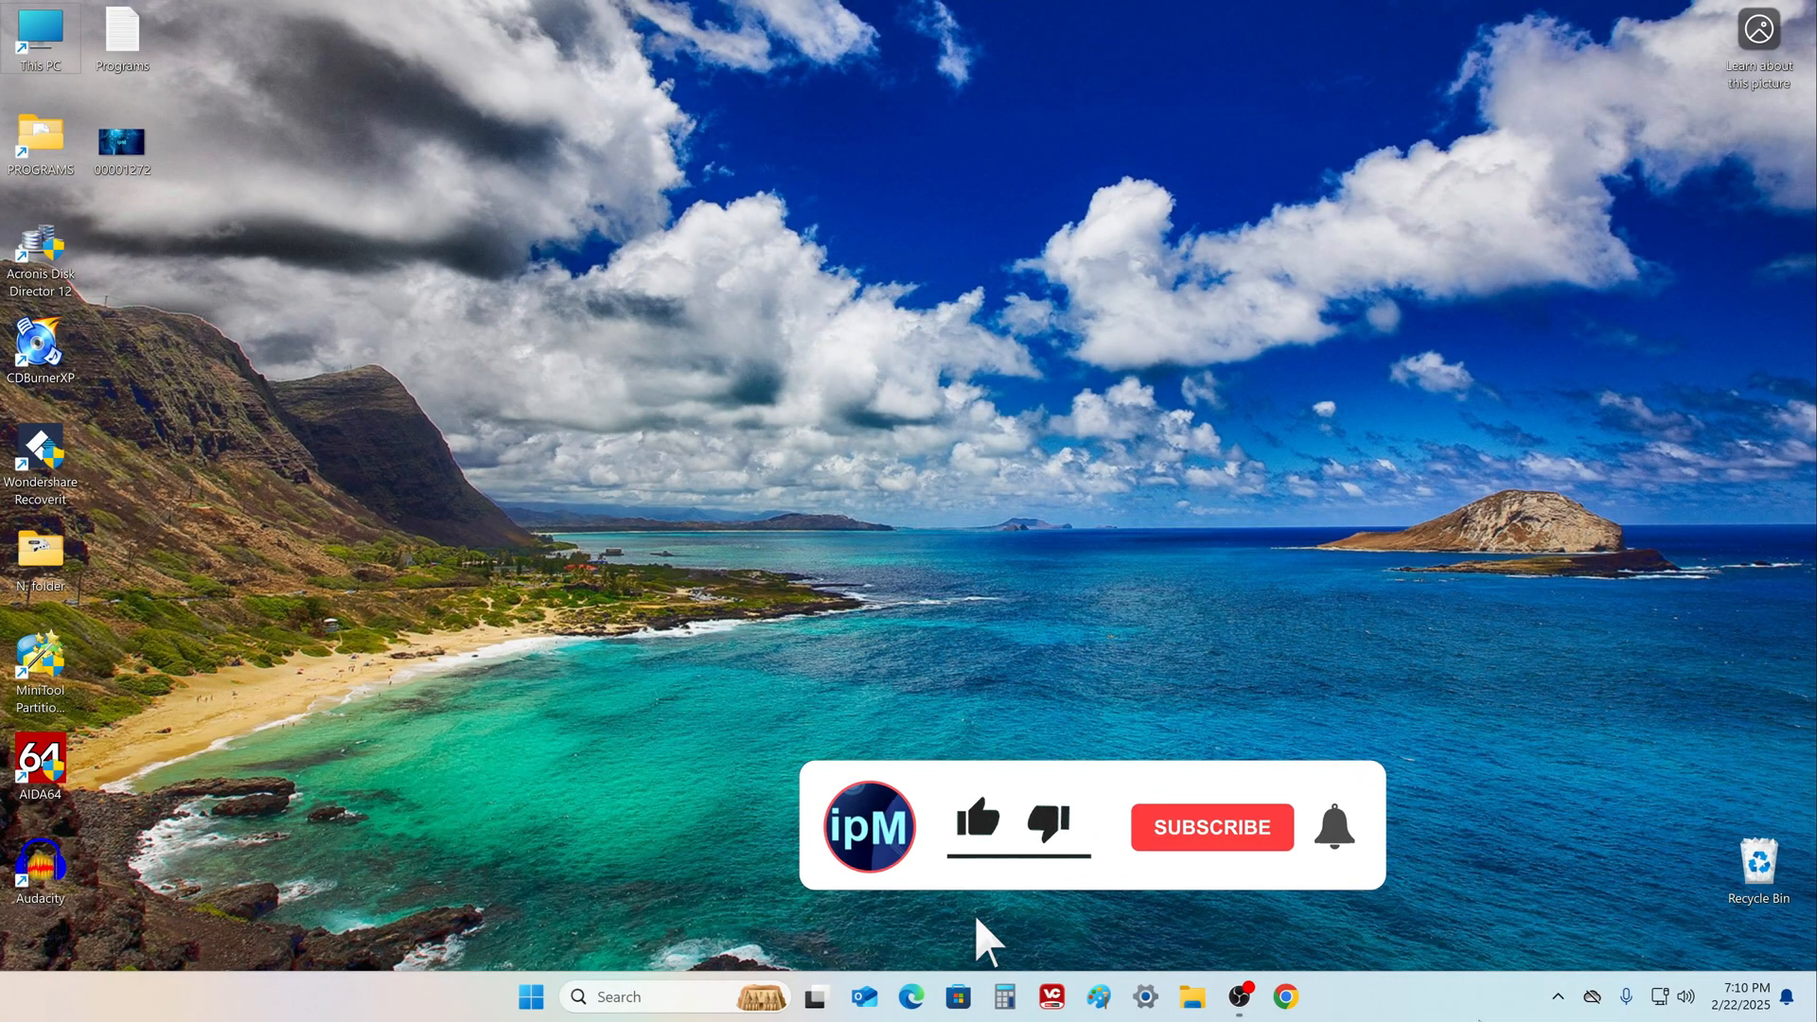
left_click(977, 827)
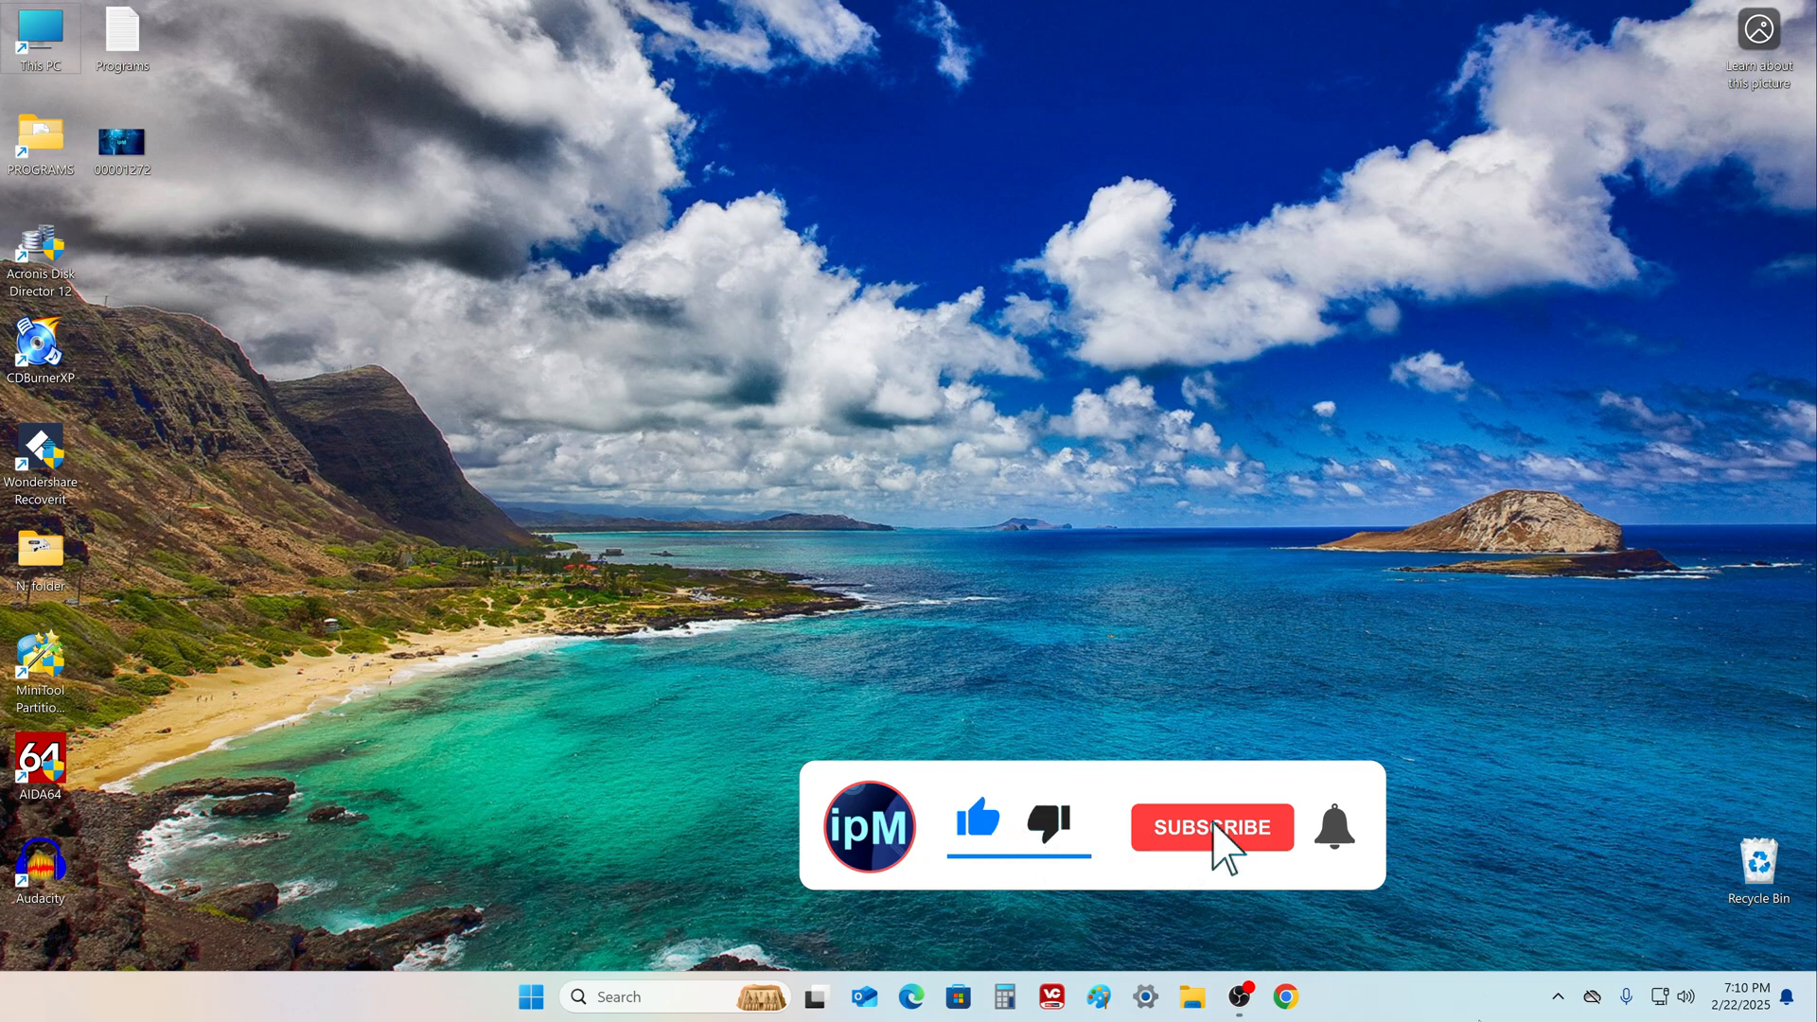
left_click(1211, 827)
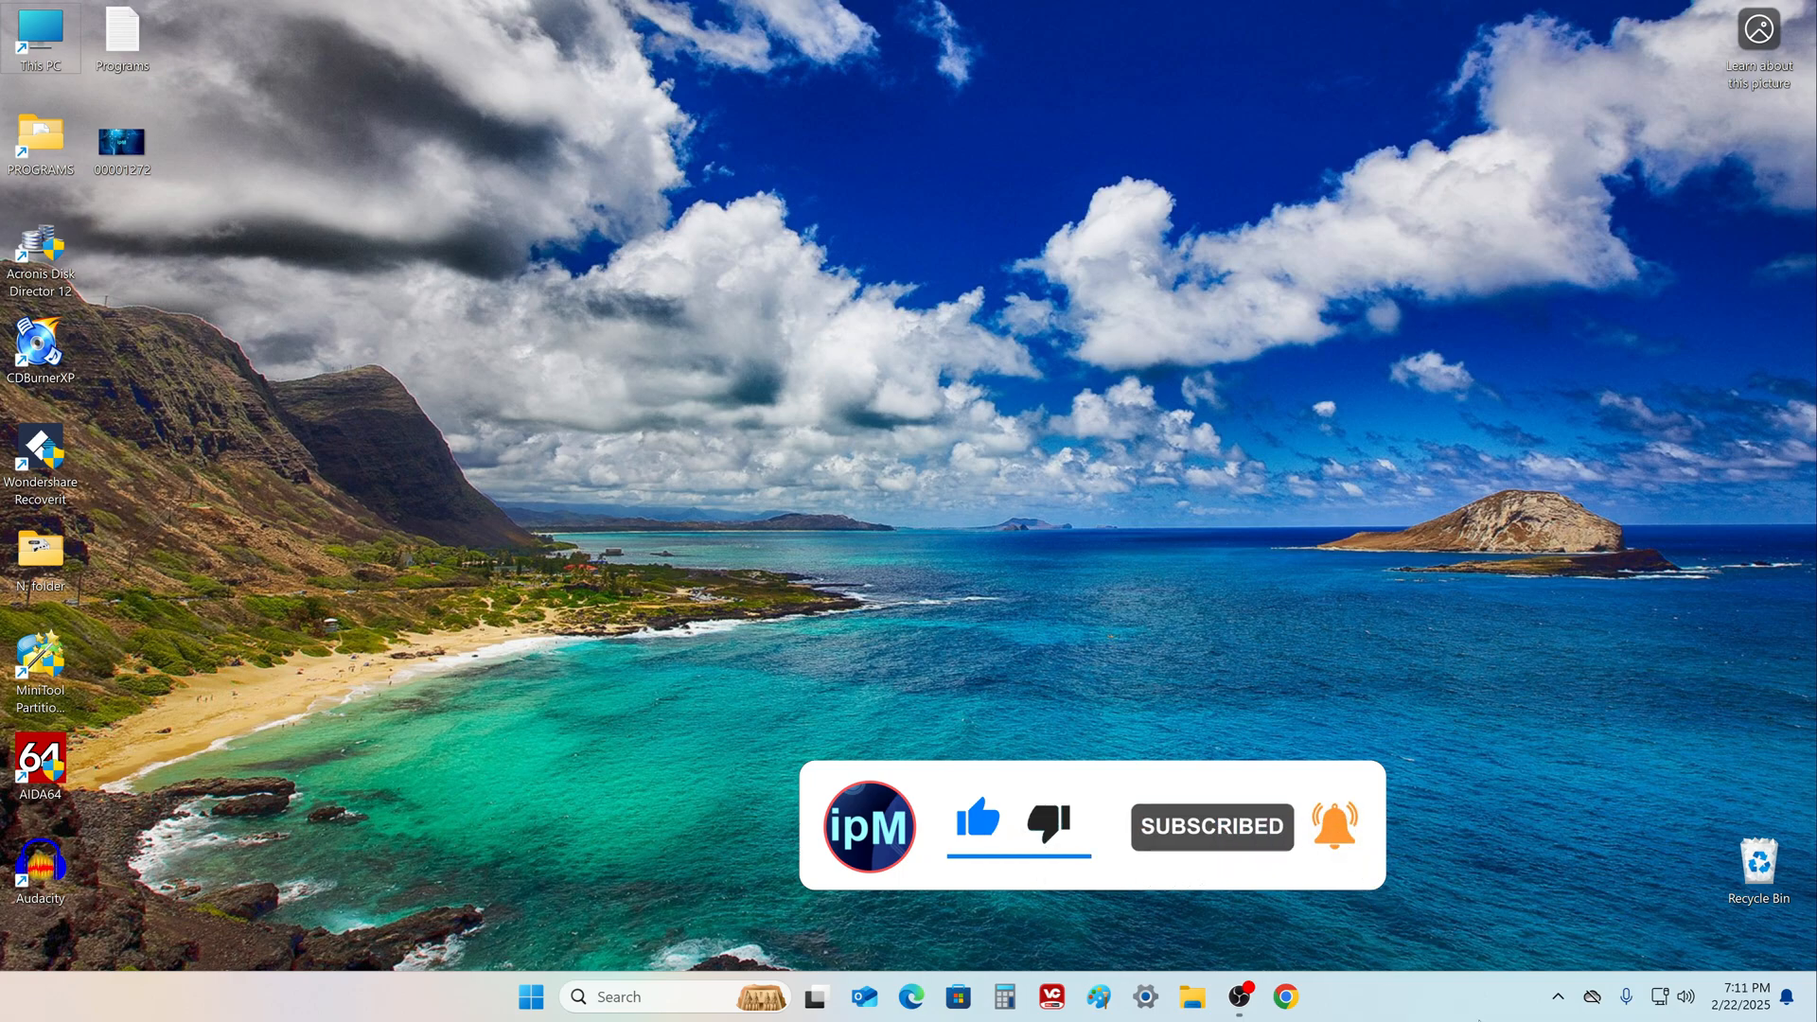